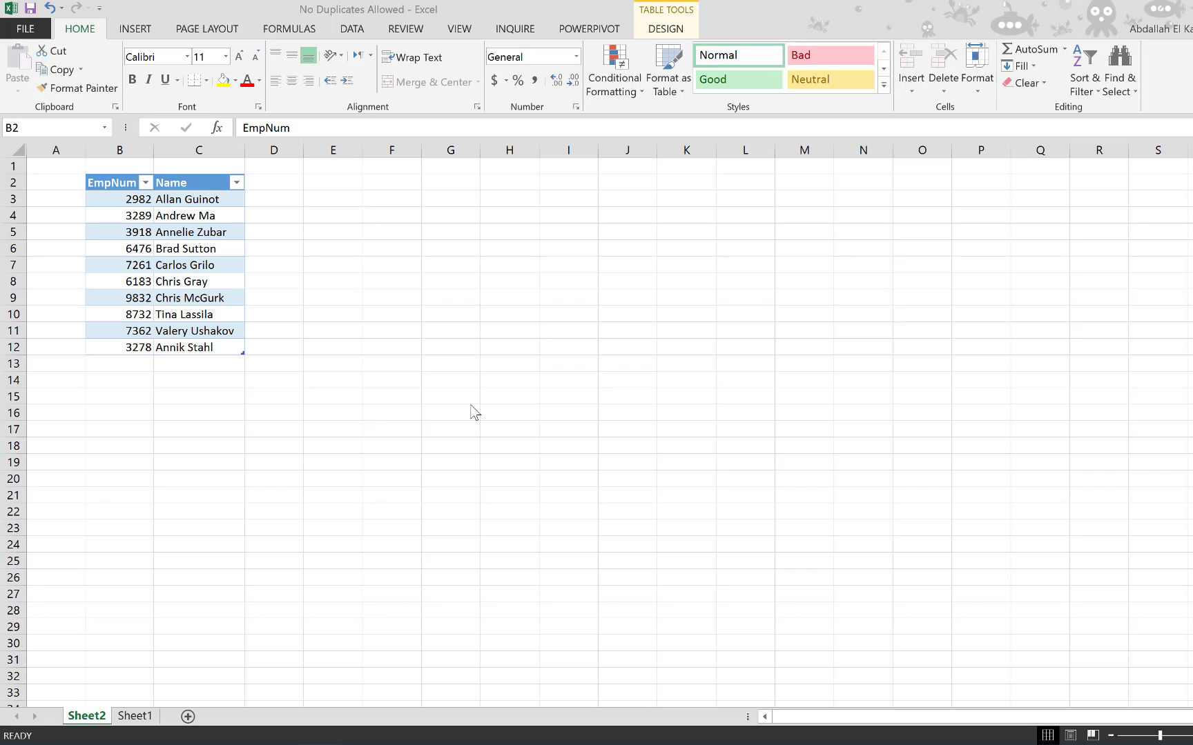
mouse_move(328, 391)
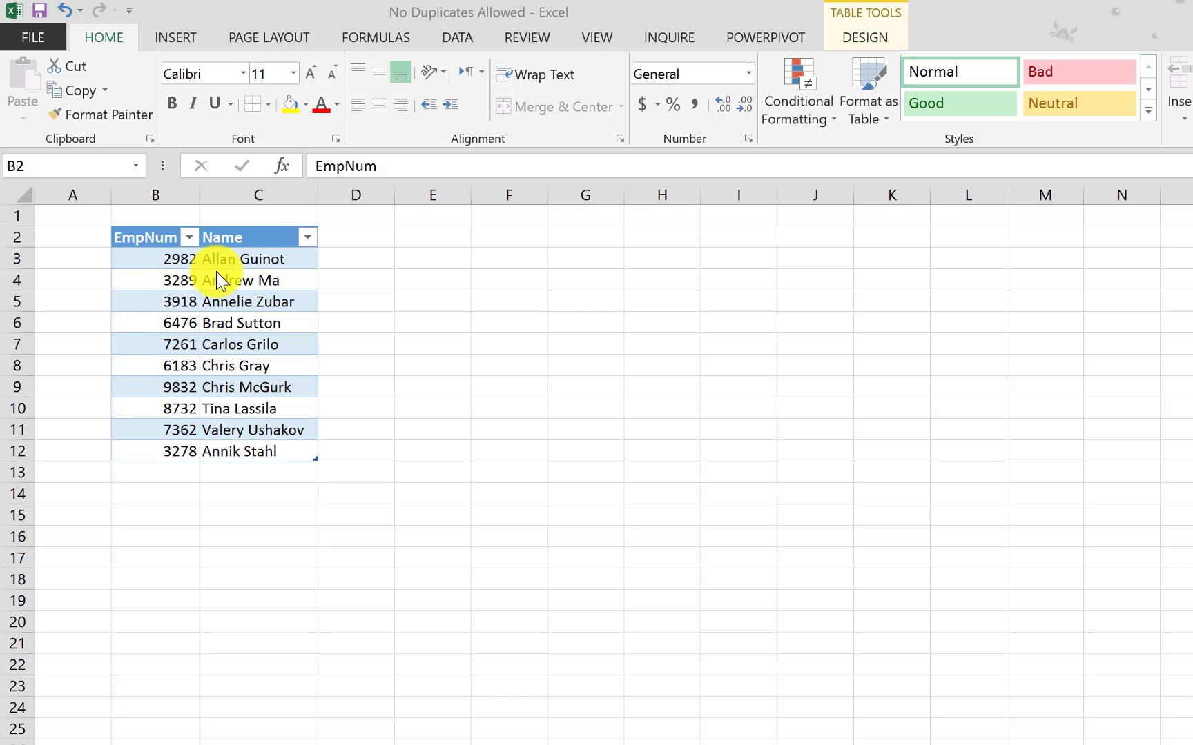
mouse_move(171, 310)
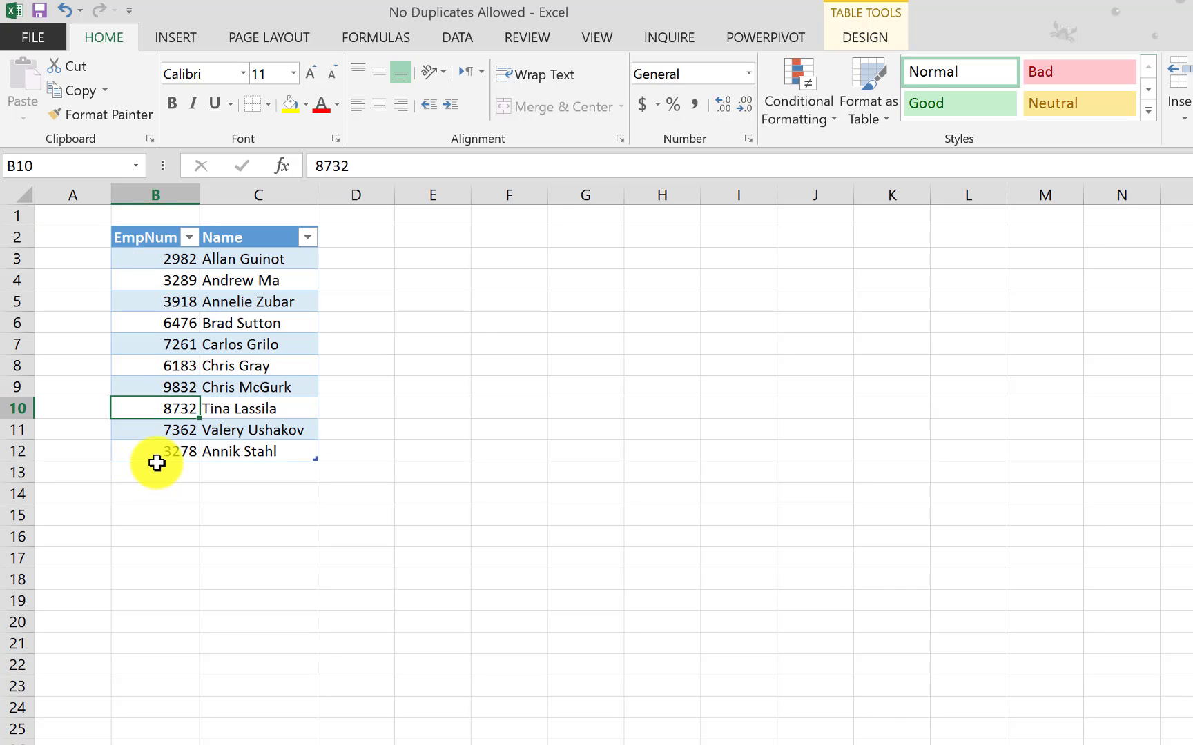
- Enter the duplicate employee number 7261 in cell B13 below the table
left_click(155, 472)
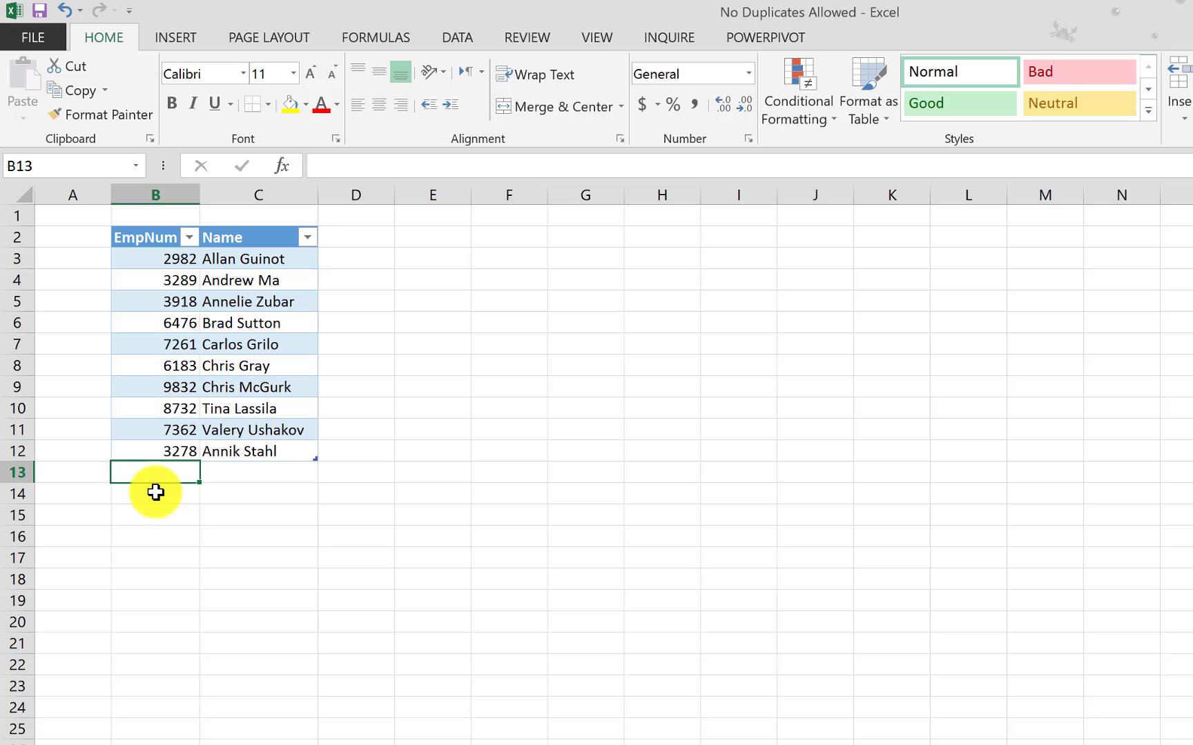
mouse_move(153, 563)
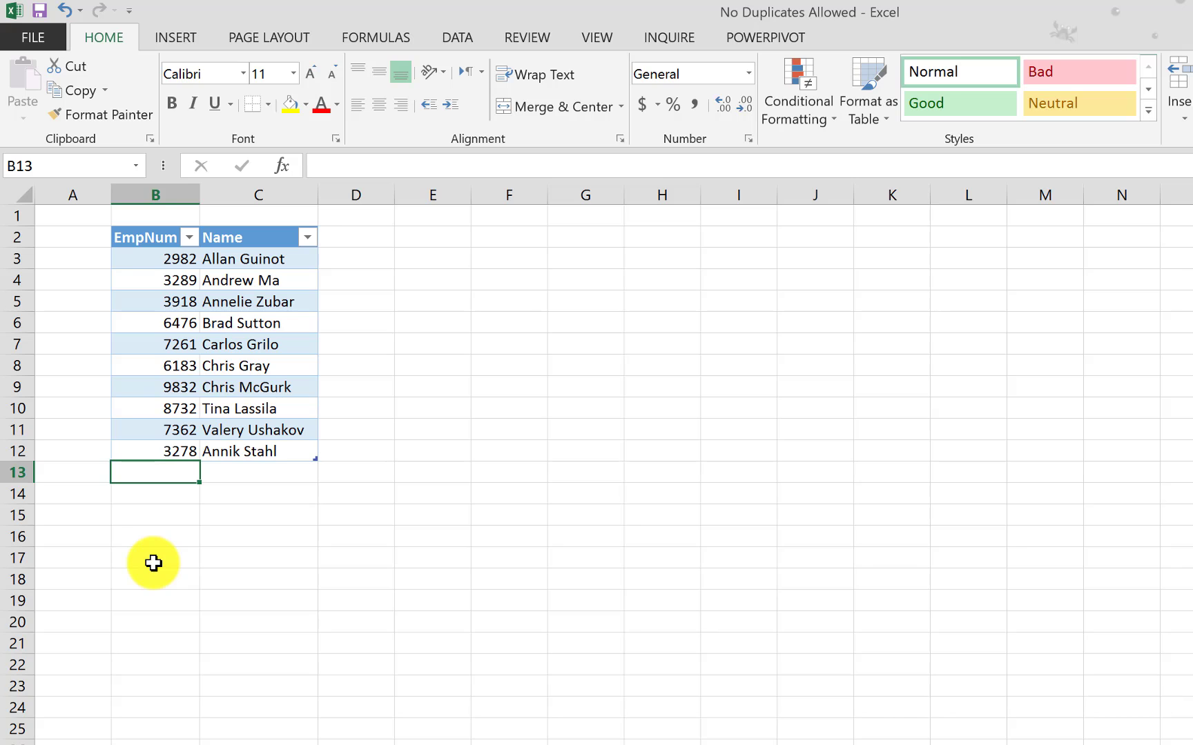
type("7261")
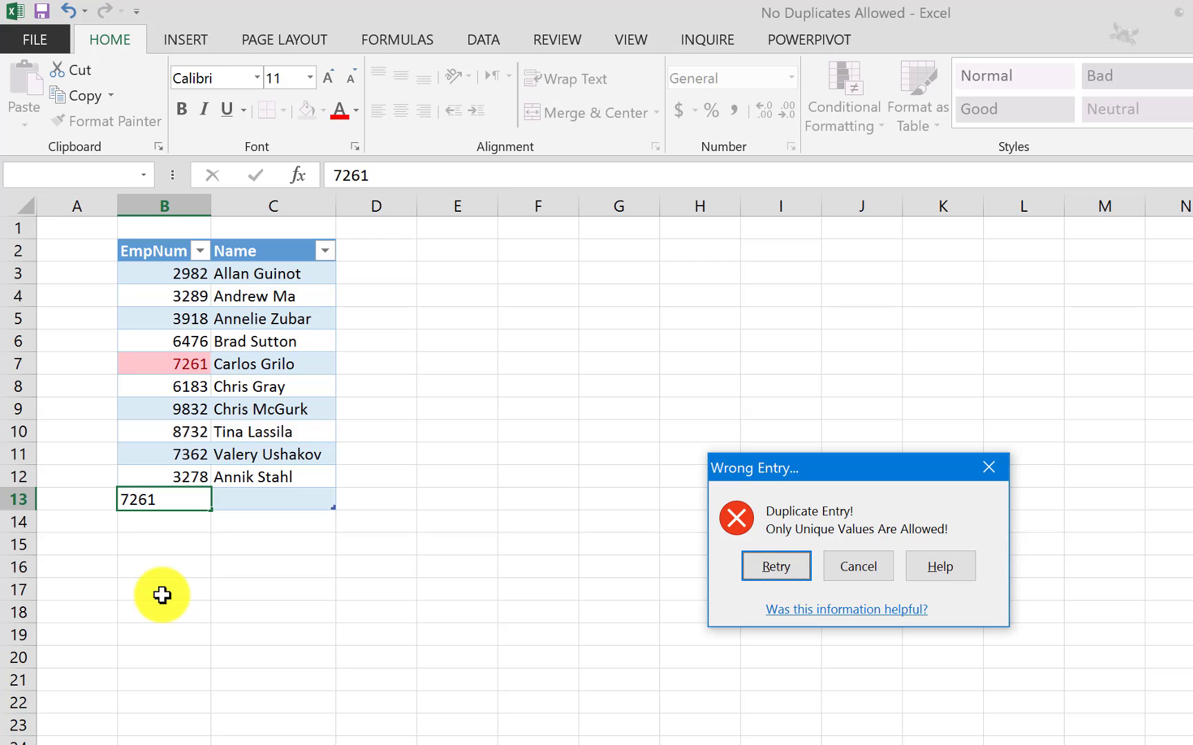
mouse_move(726, 483)
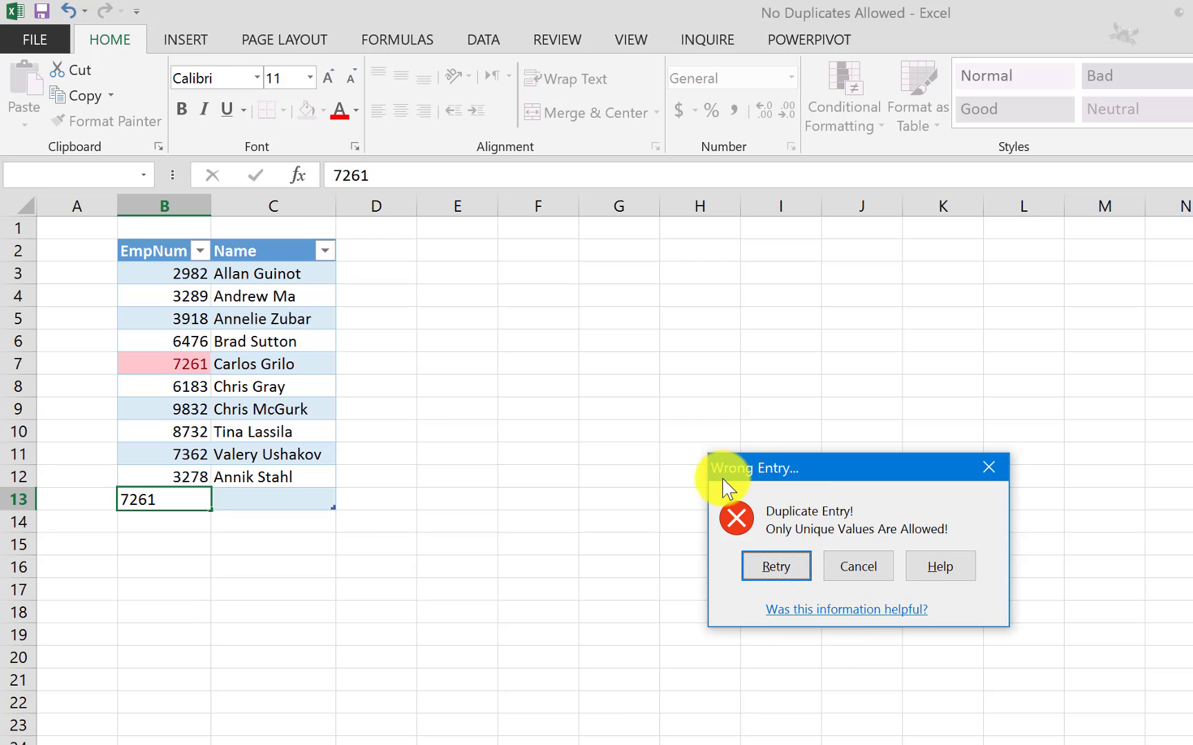
mouse_move(862, 497)
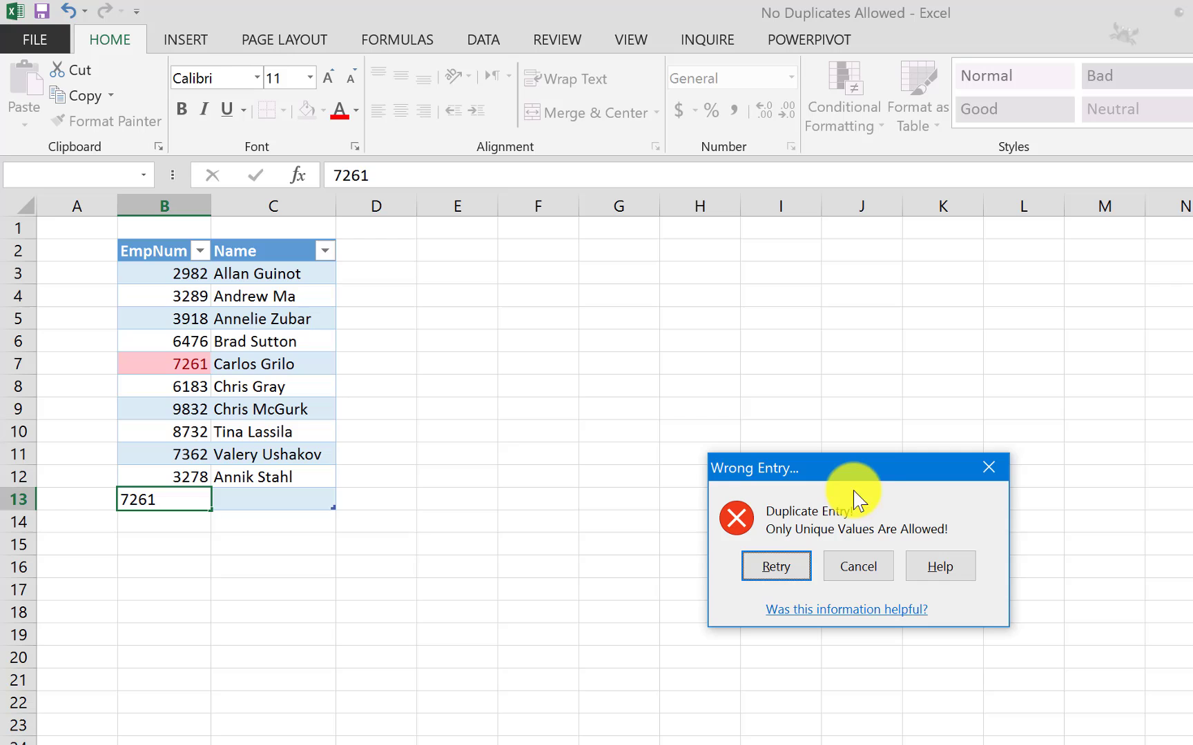
mouse_move(793, 526)
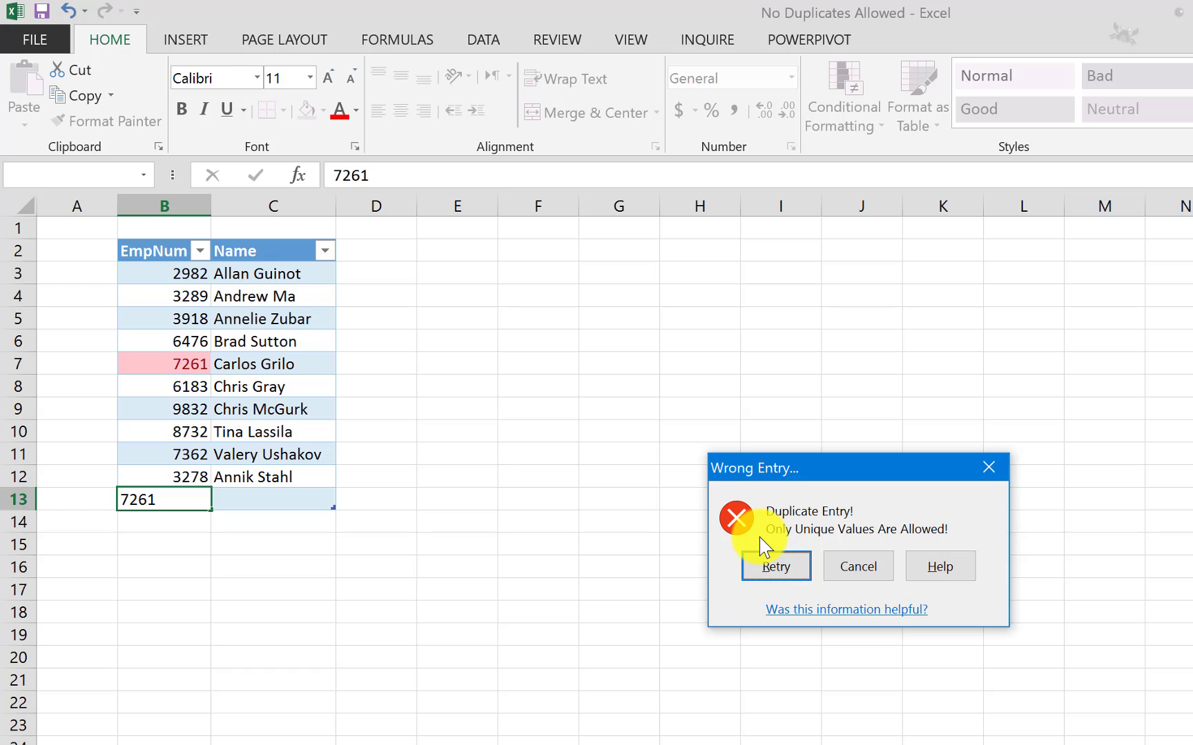
mouse_move(773, 563)
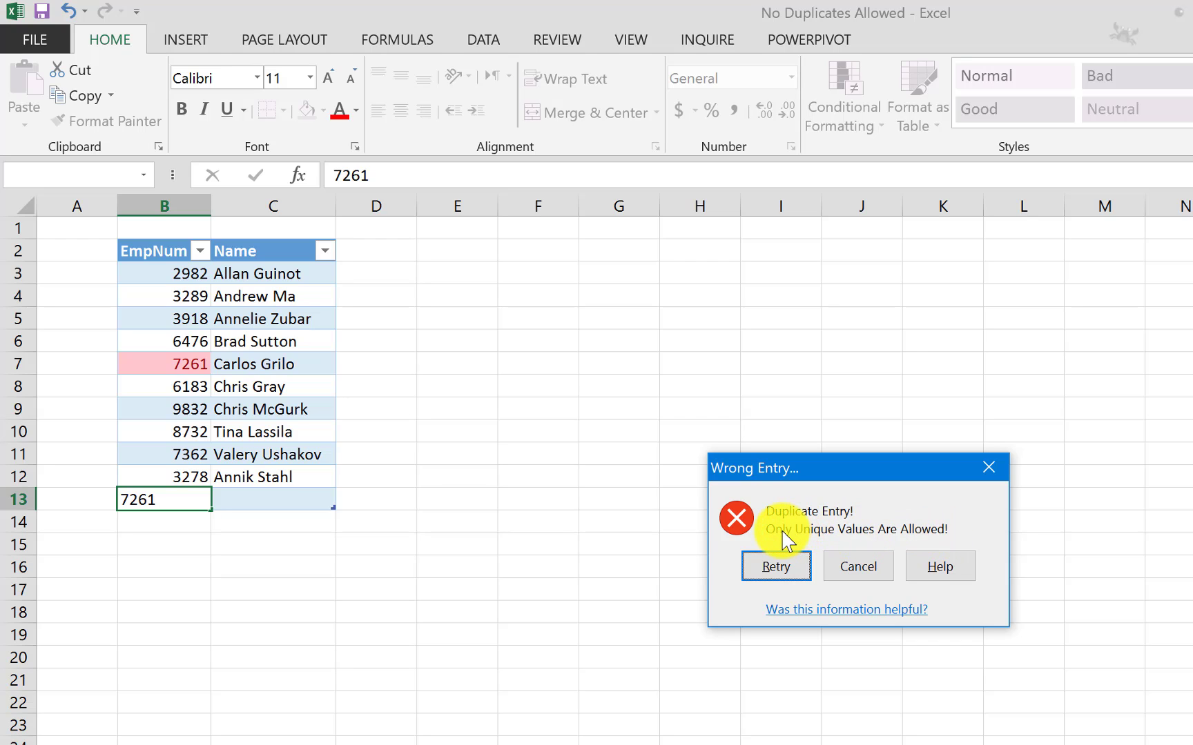
mouse_move(194, 431)
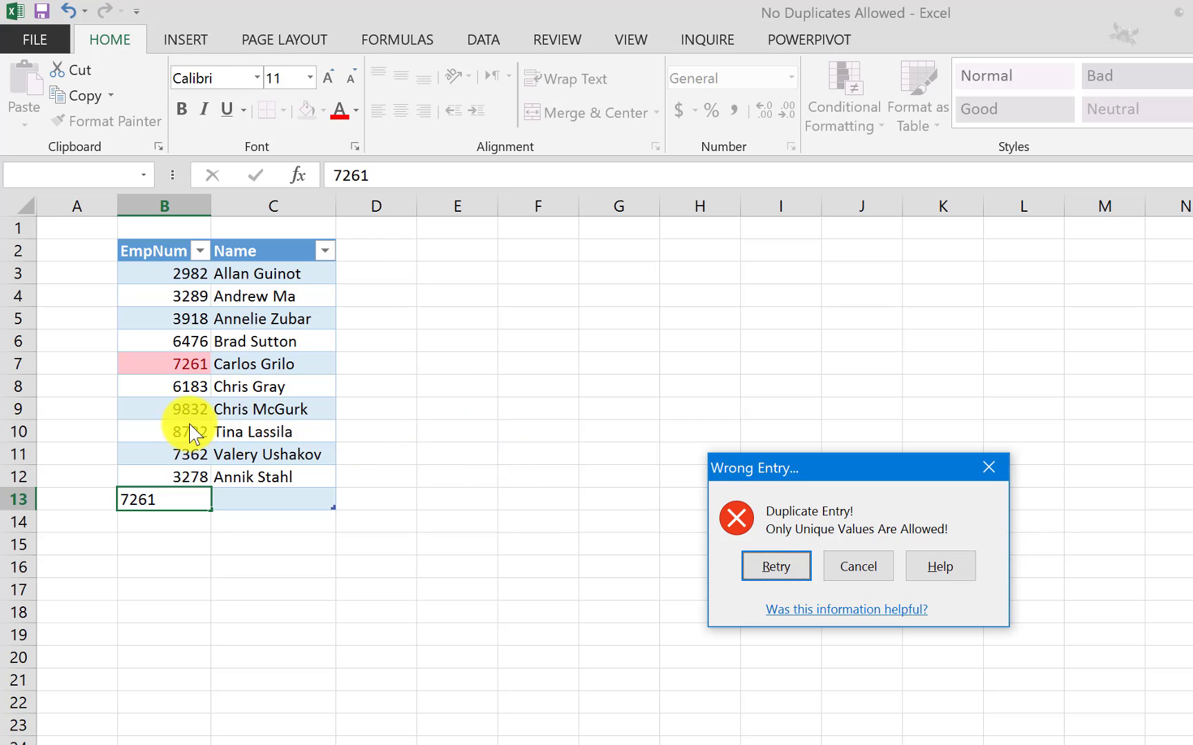
mouse_move(150, 373)
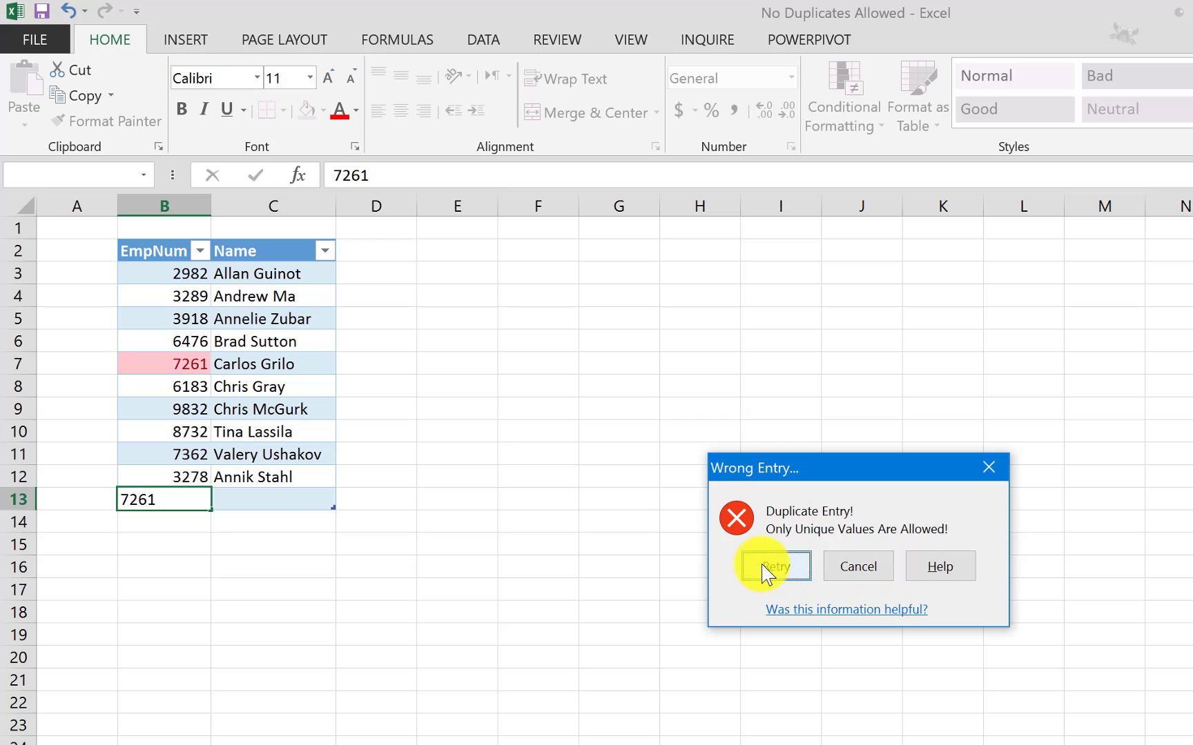
- Retry the rejected entry and enter the unique number 1111 in B13
left_click(776, 566)
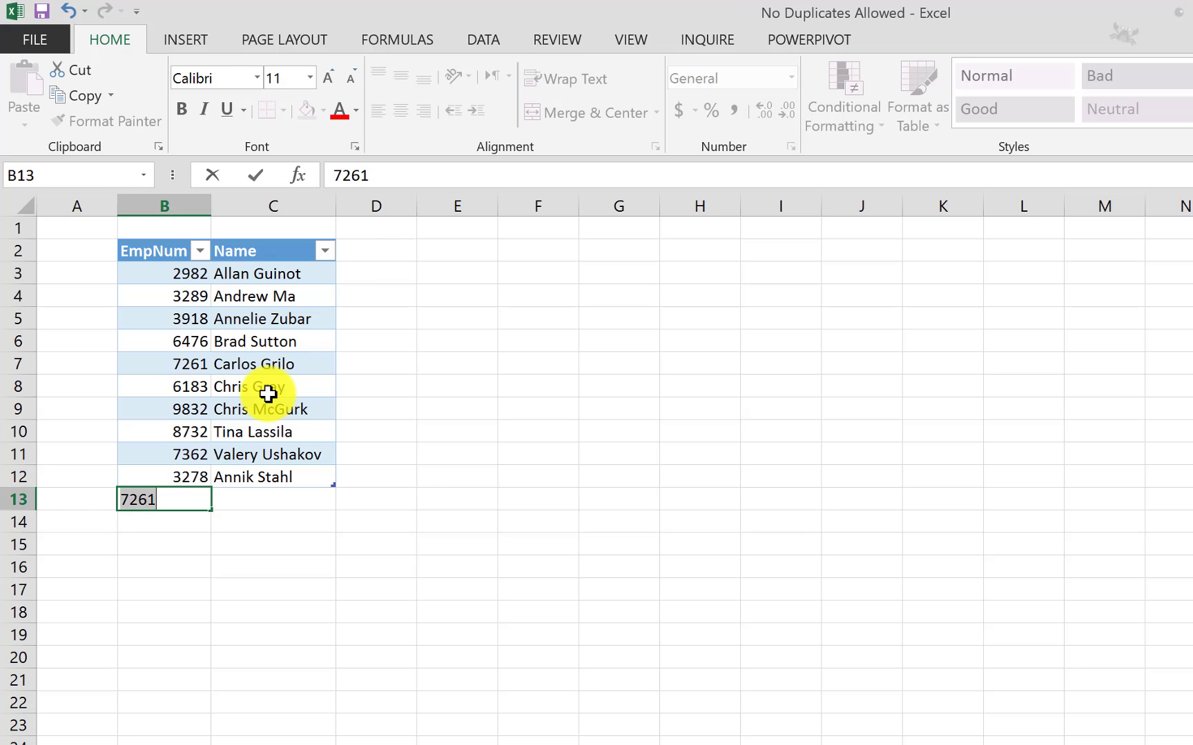
type("111")
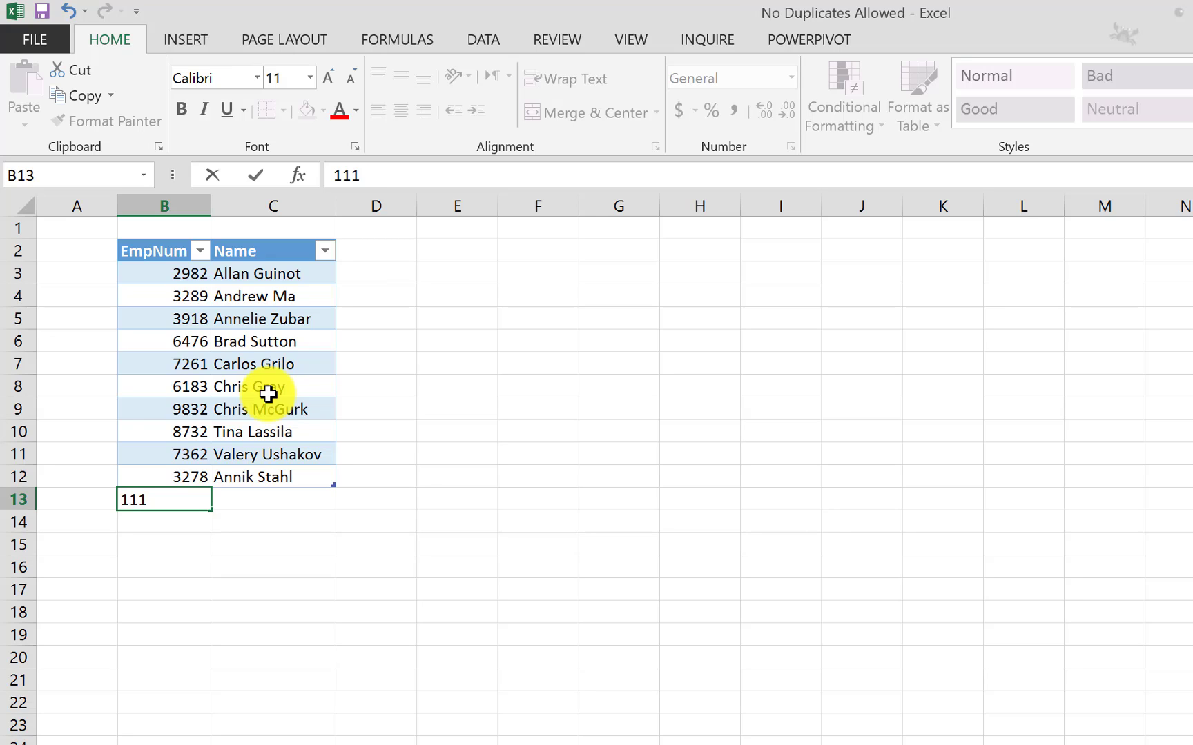
type("1")
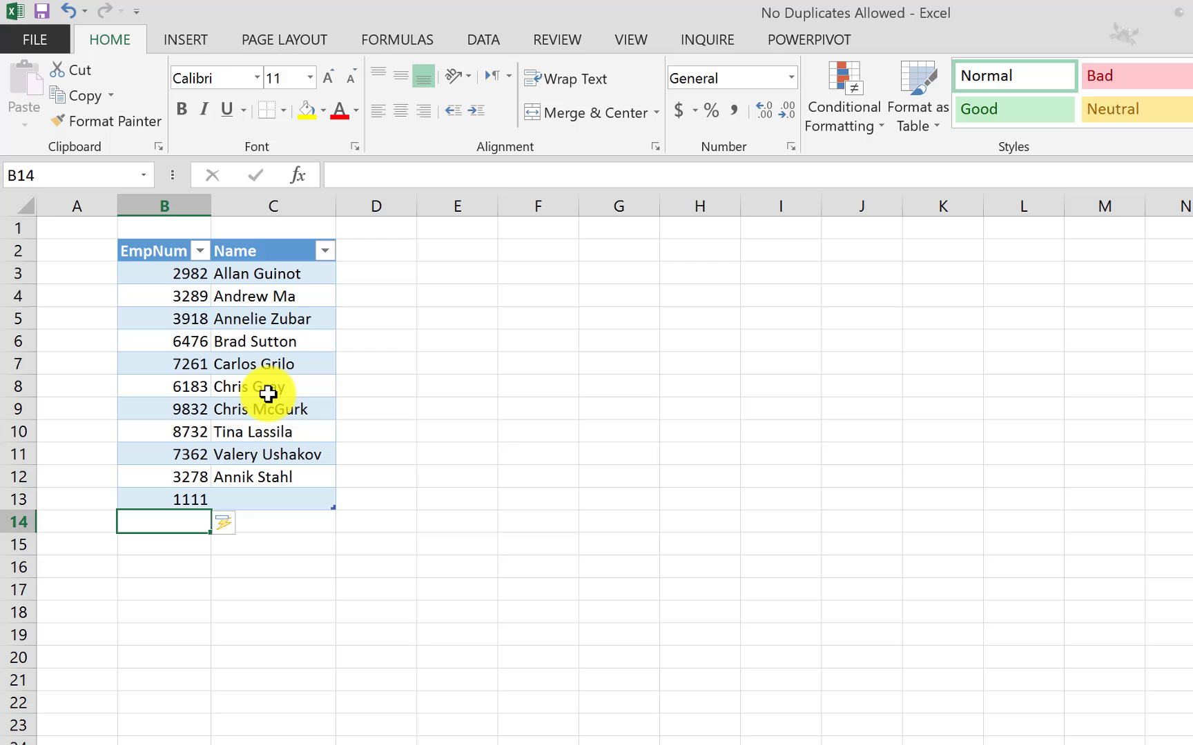
mouse_move(145, 503)
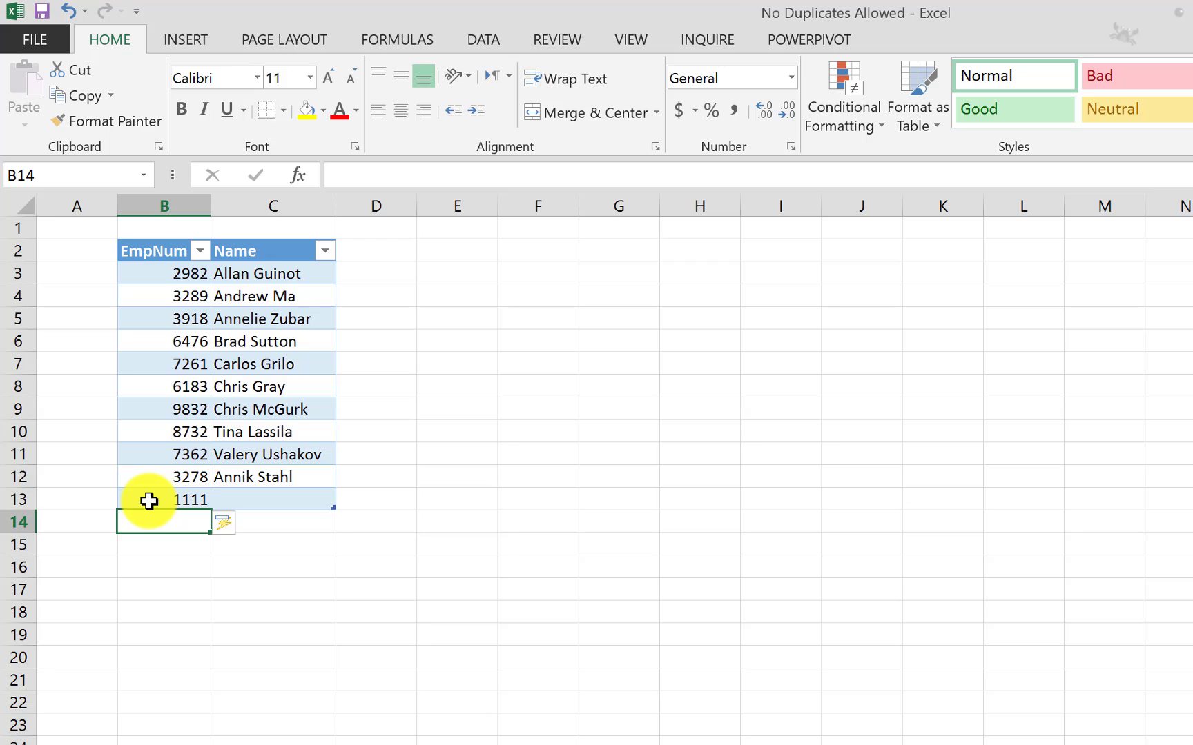
- Format the Sheet1 list B2:C12 as a table with Table Style Light 16 and headers
left_click(159, 499)
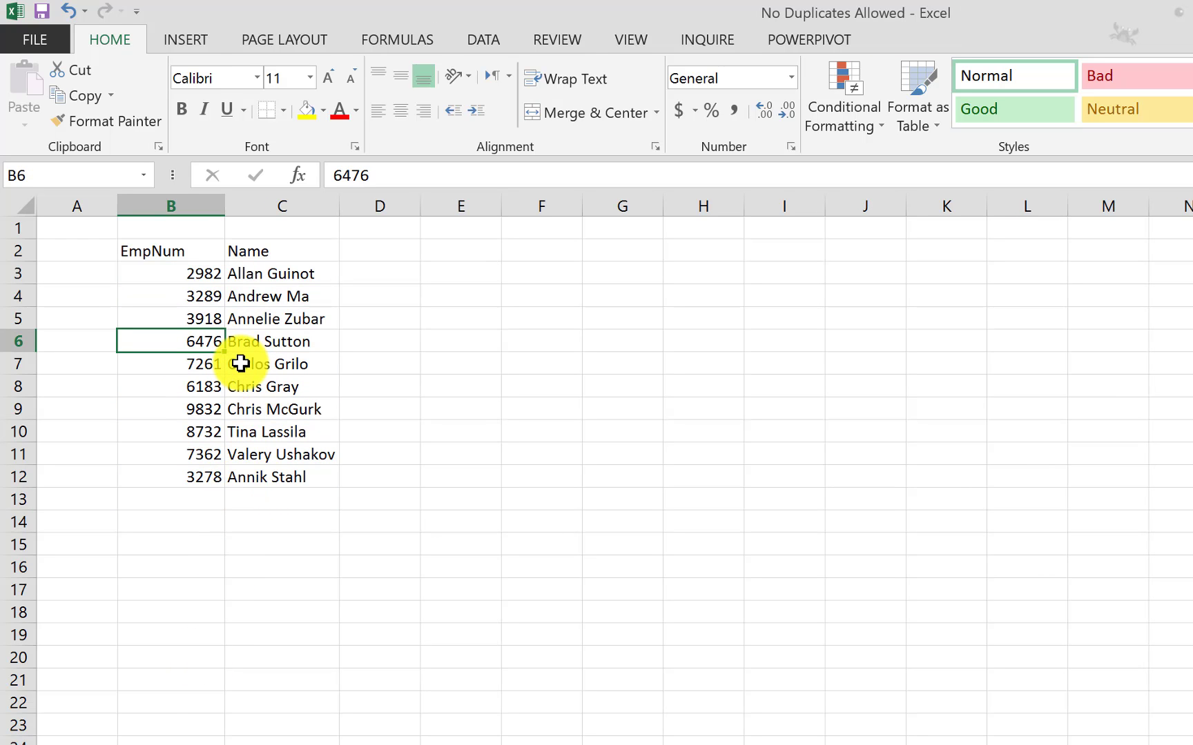
mouse_move(198, 409)
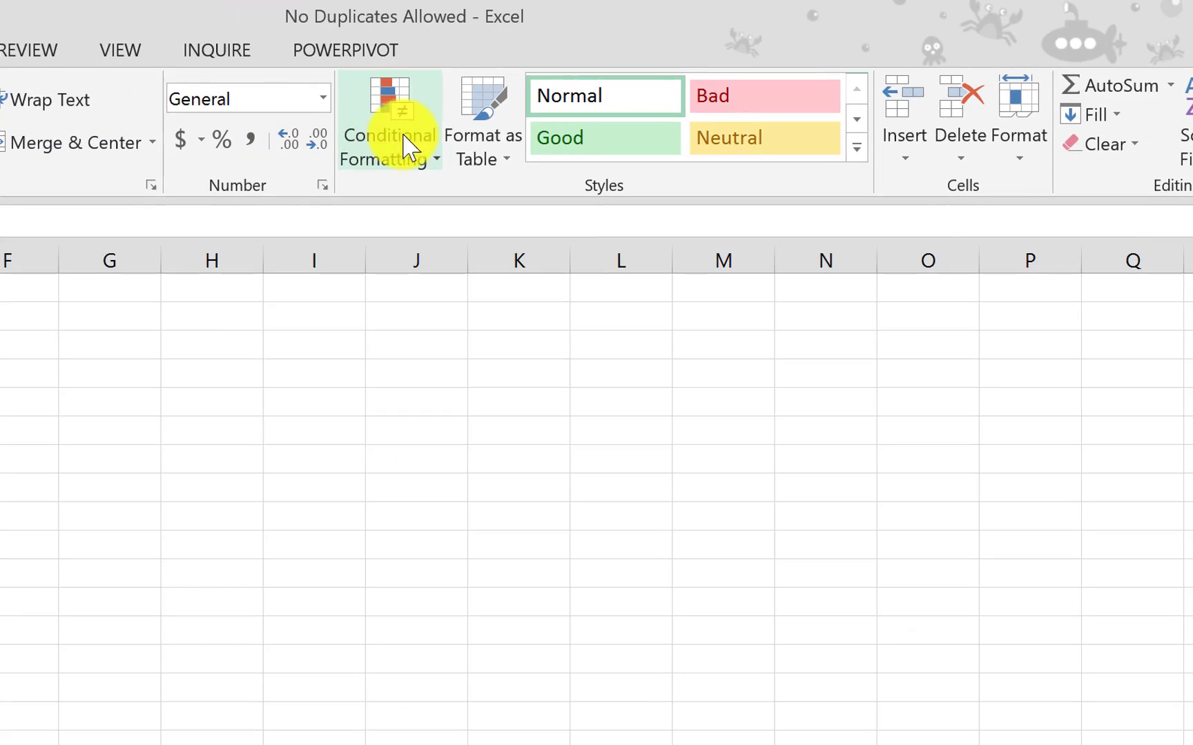
left_click(483, 121)
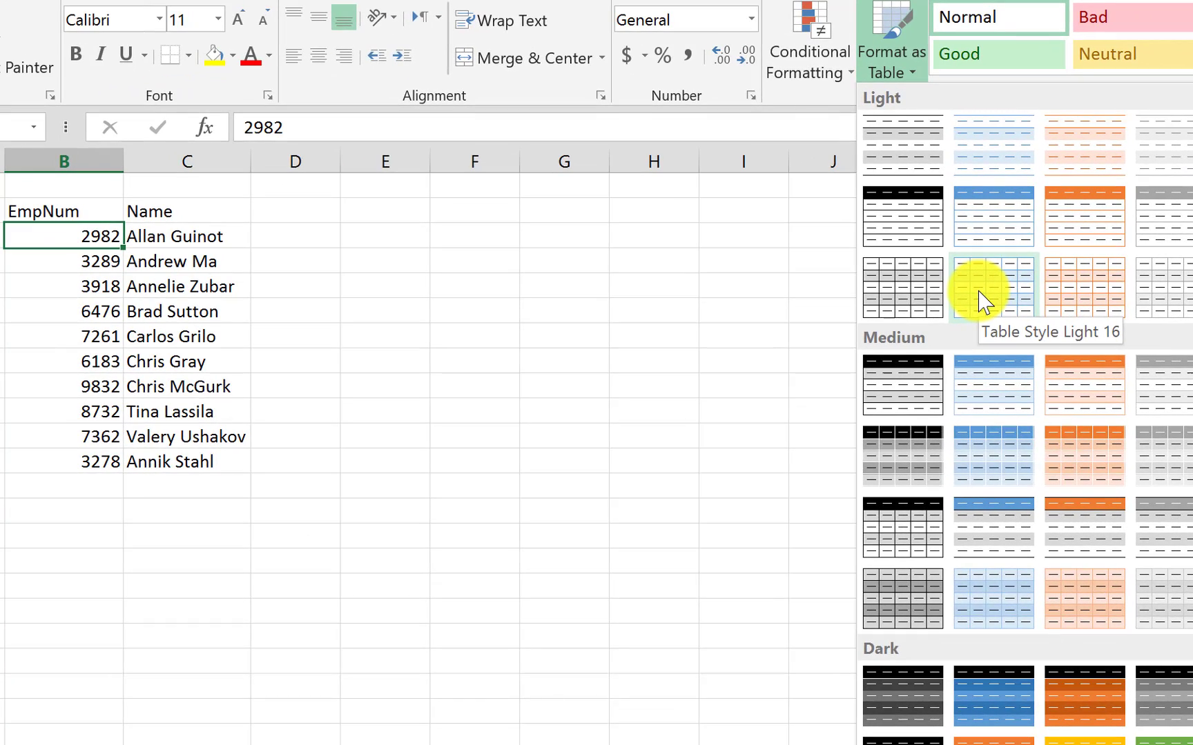
left_click(992, 289)
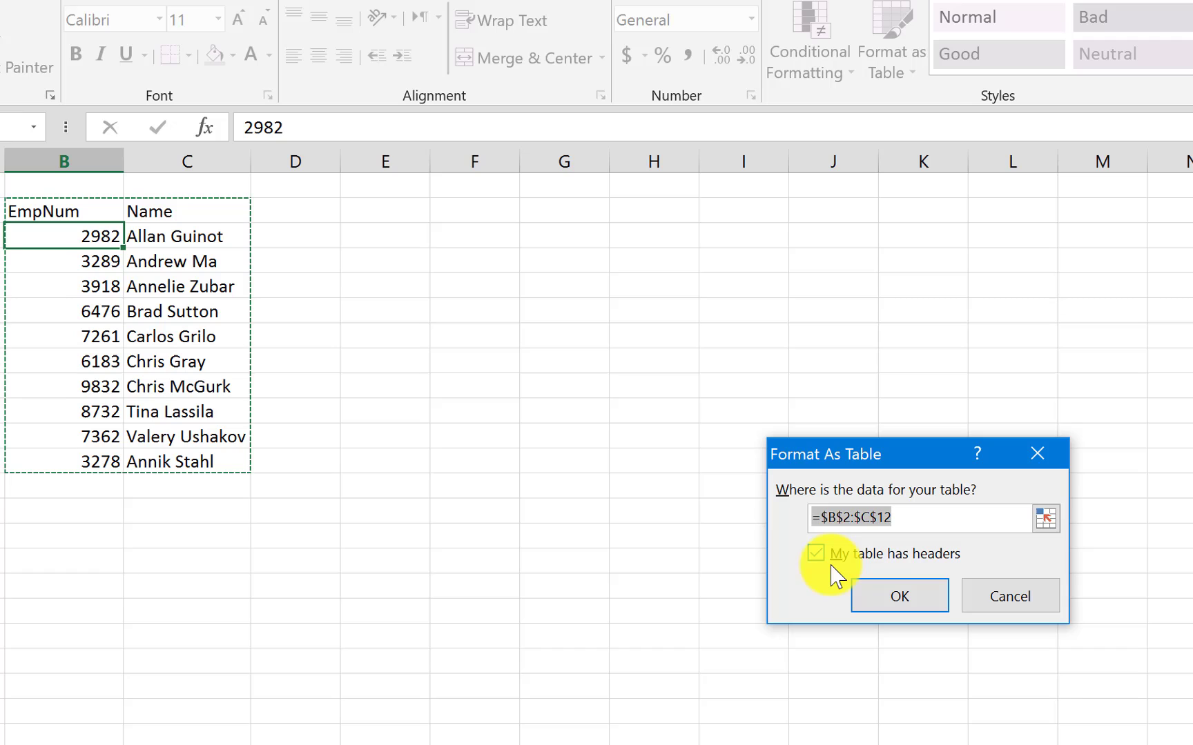
left_click(815, 554)
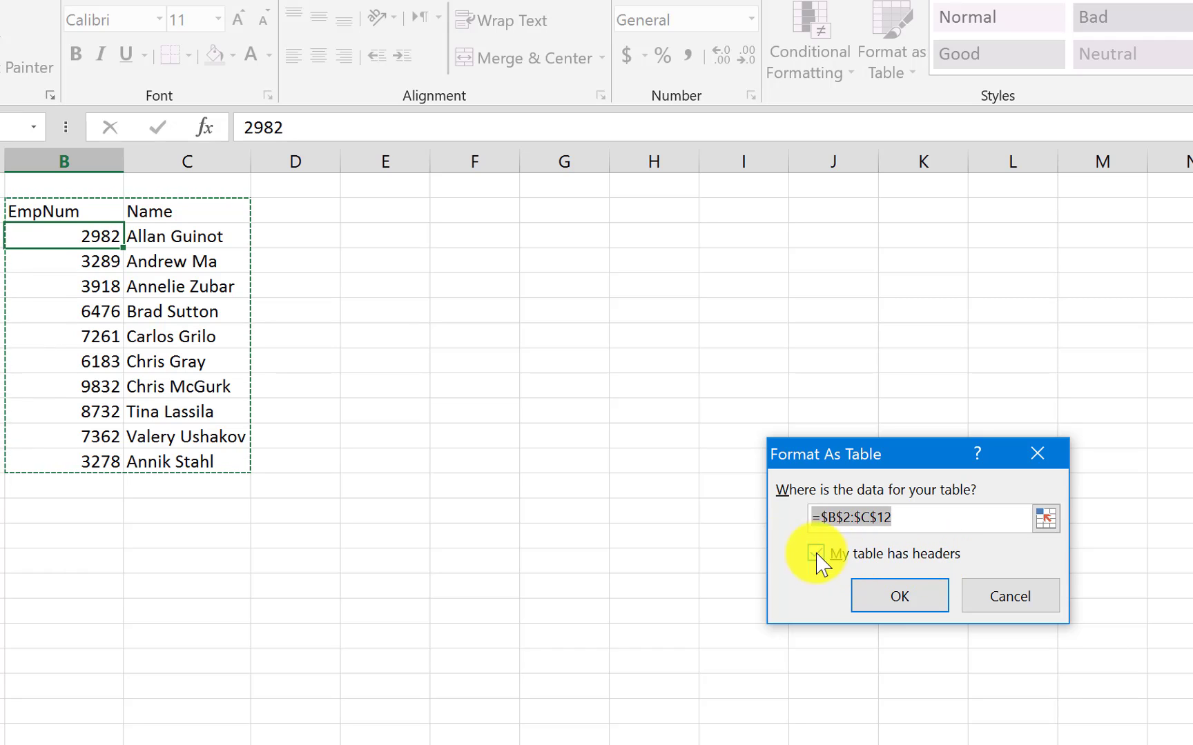
left_click(816, 553)
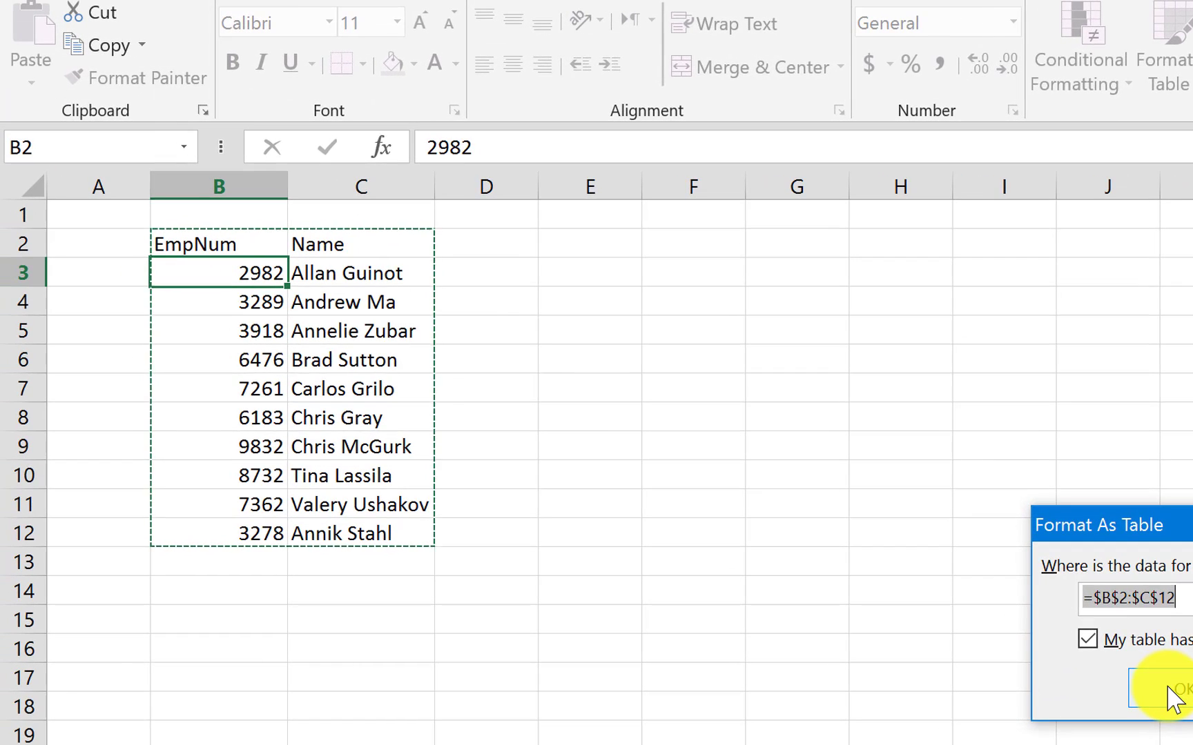
left_click(1175, 703)
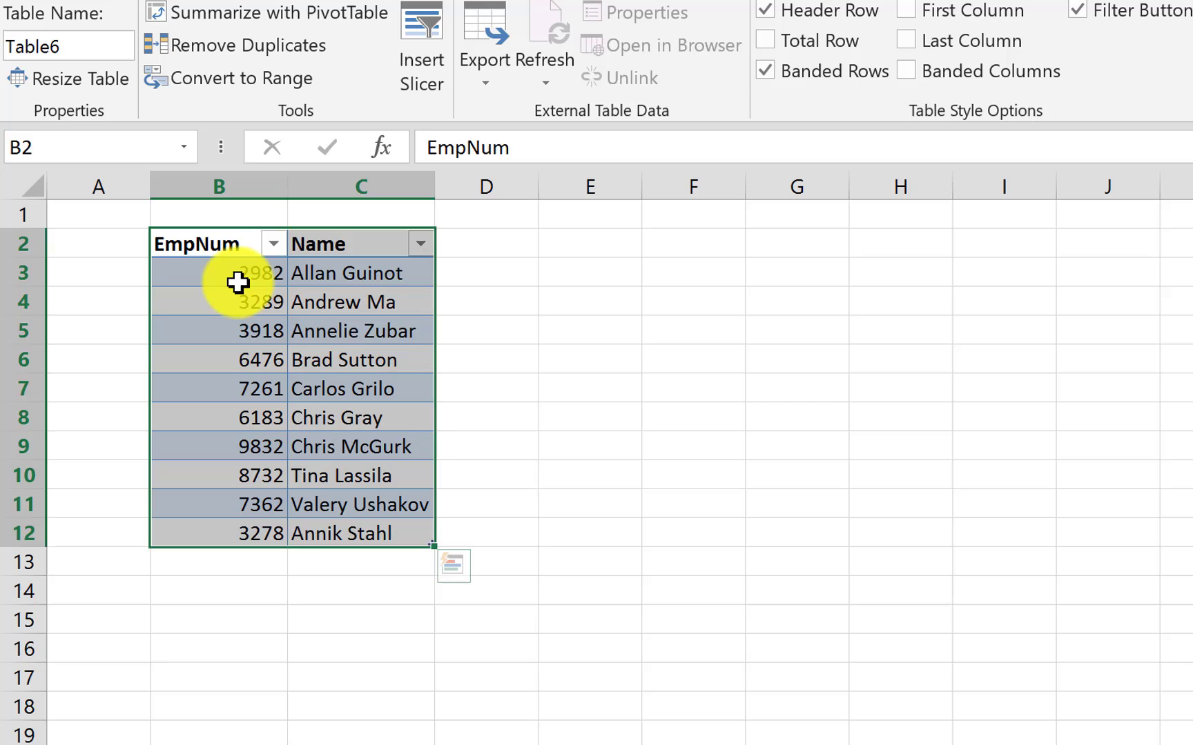
- Change the Table Name from Table6 to Employees
left_click(238, 281)
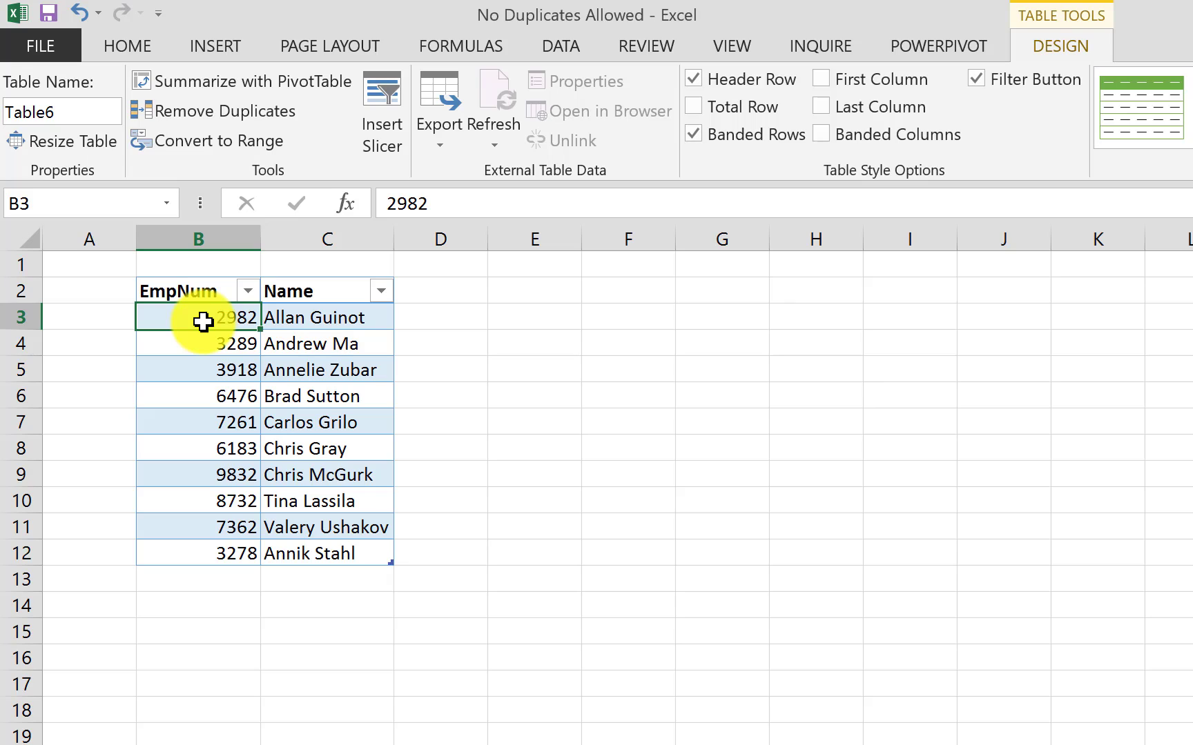
mouse_move(210, 343)
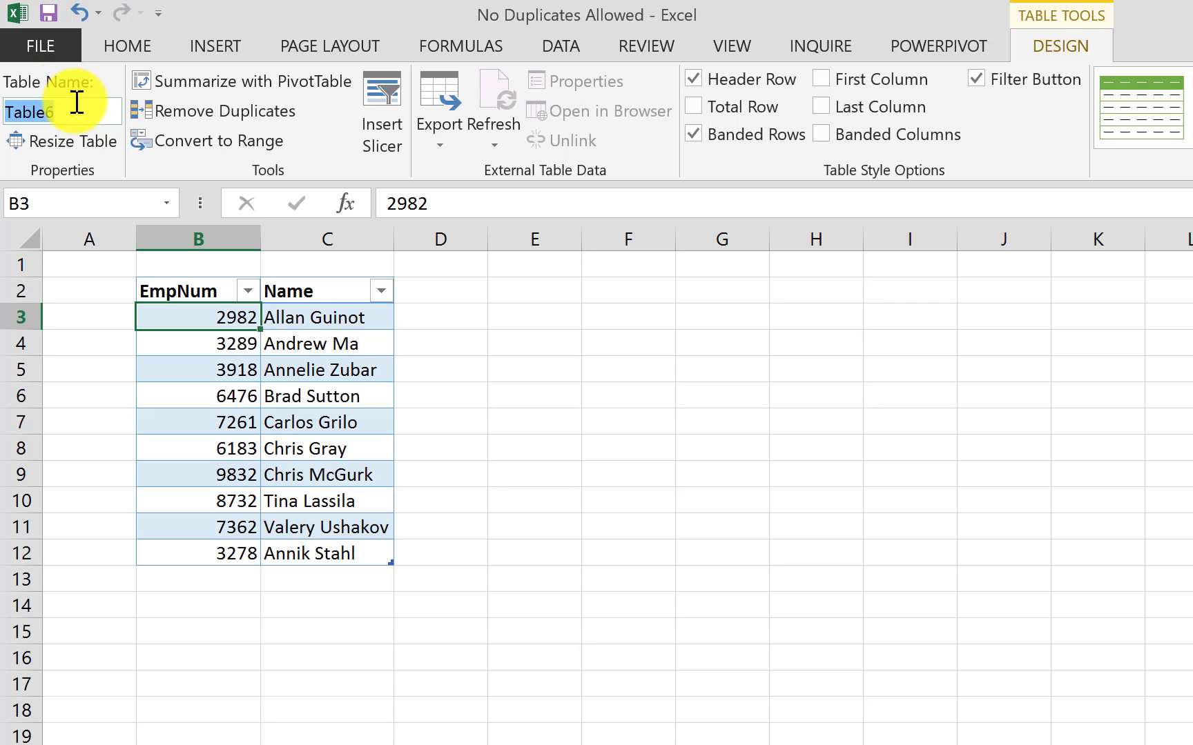
mouse_move(103, 164)
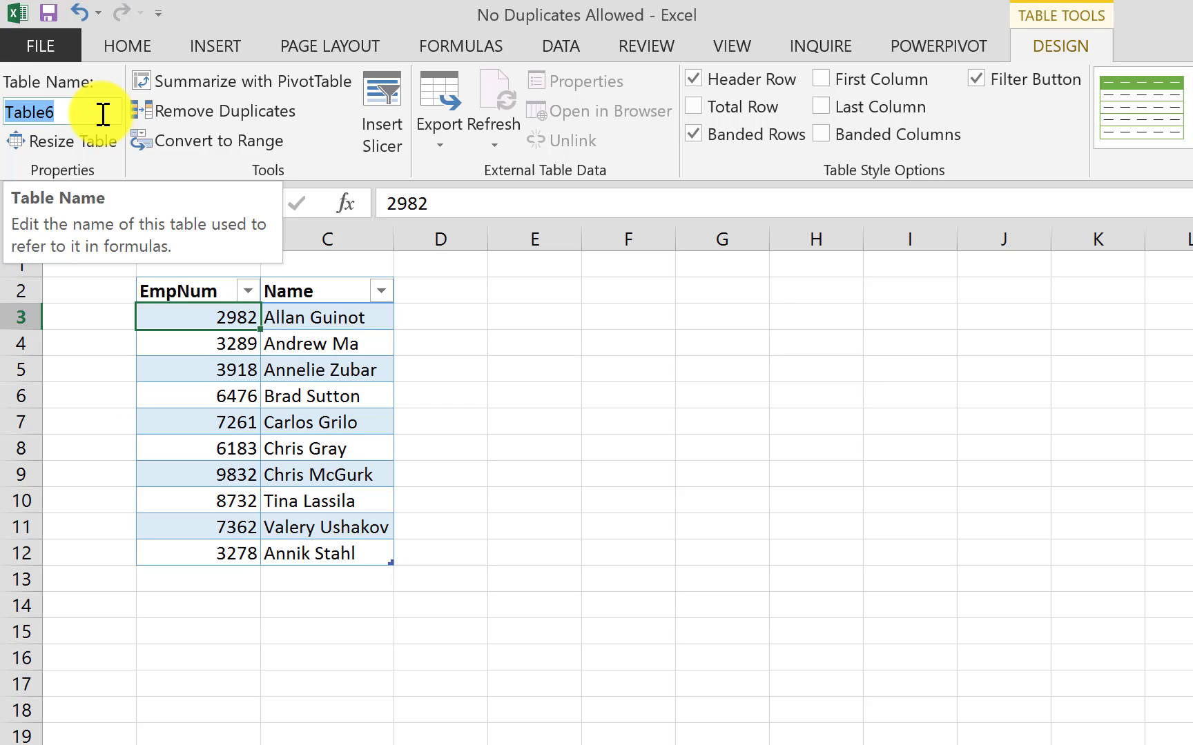
type("Employ")
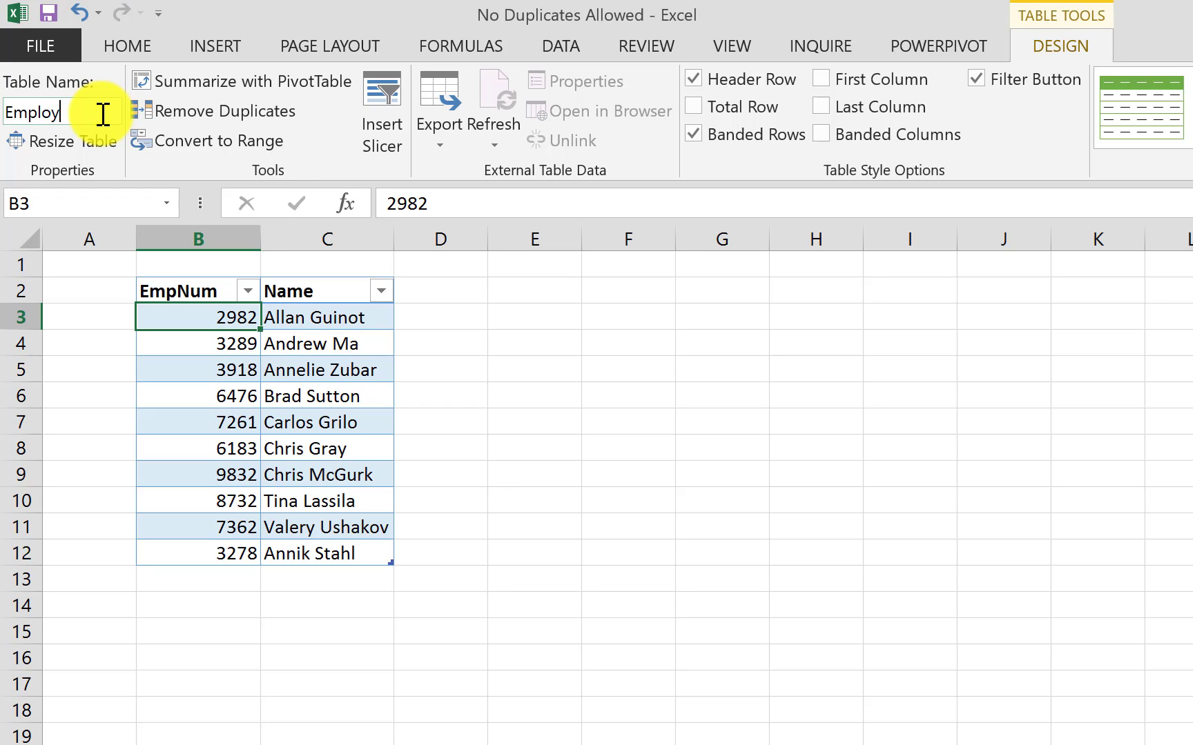
type("ees")
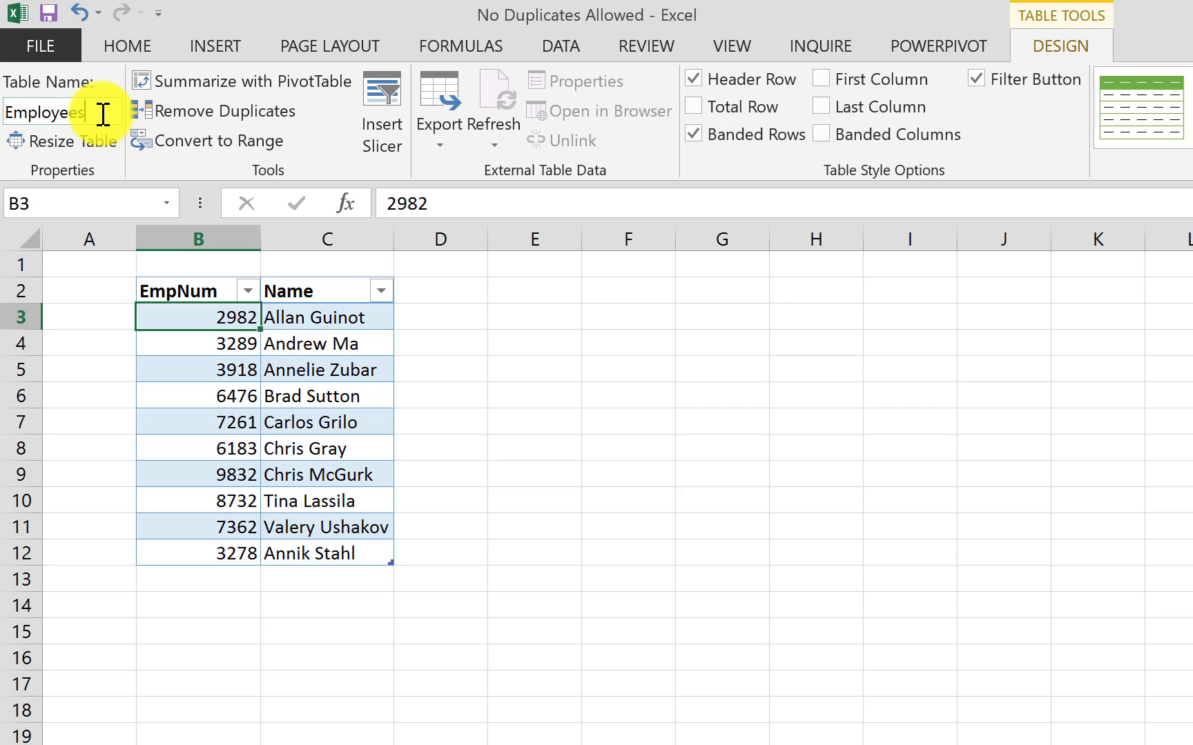
left_click(557, 46)
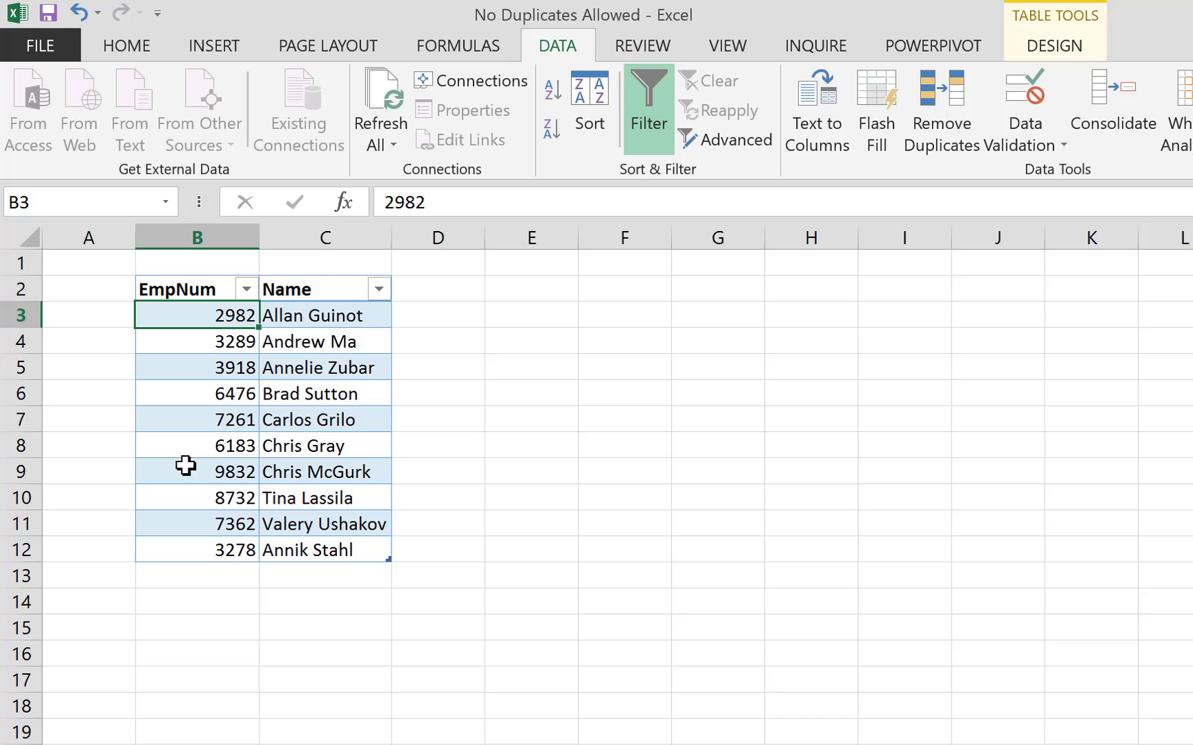
mouse_move(196, 288)
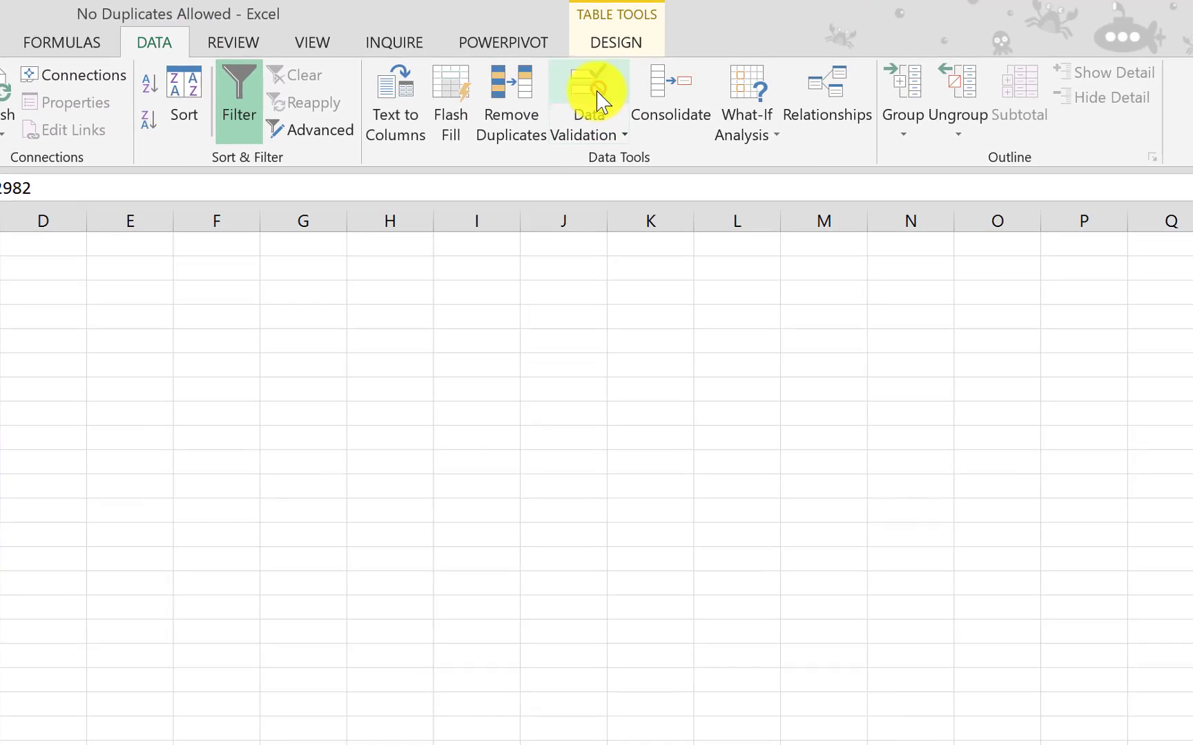
- Open Data Validation for EmpNum, set Allow to Custom, and focus the Formula box
left_click(587, 86)
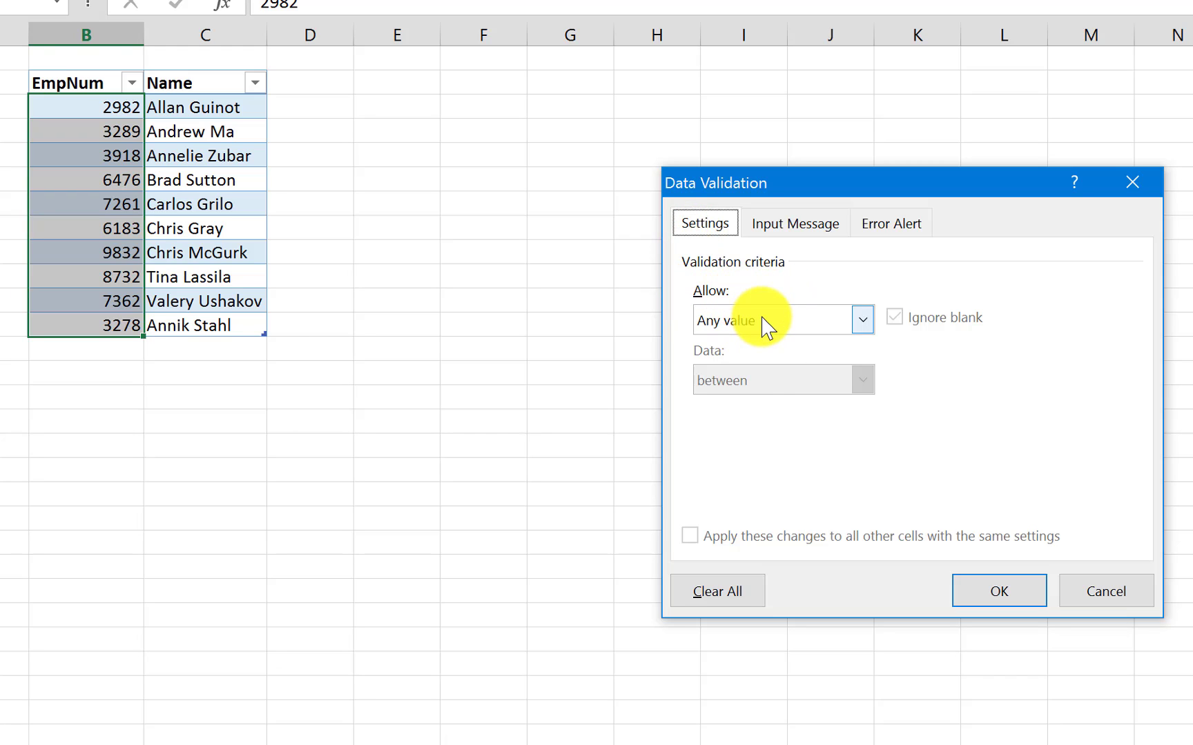
left_click(862, 319)
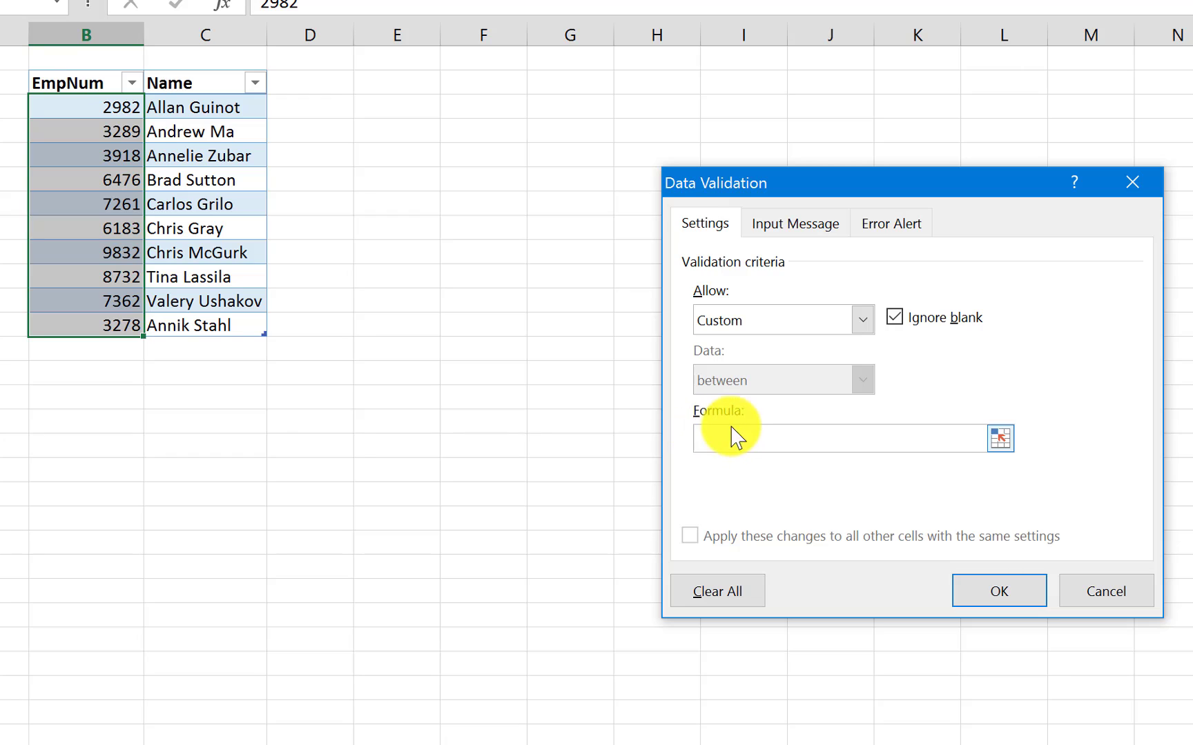
left_click(744, 438)
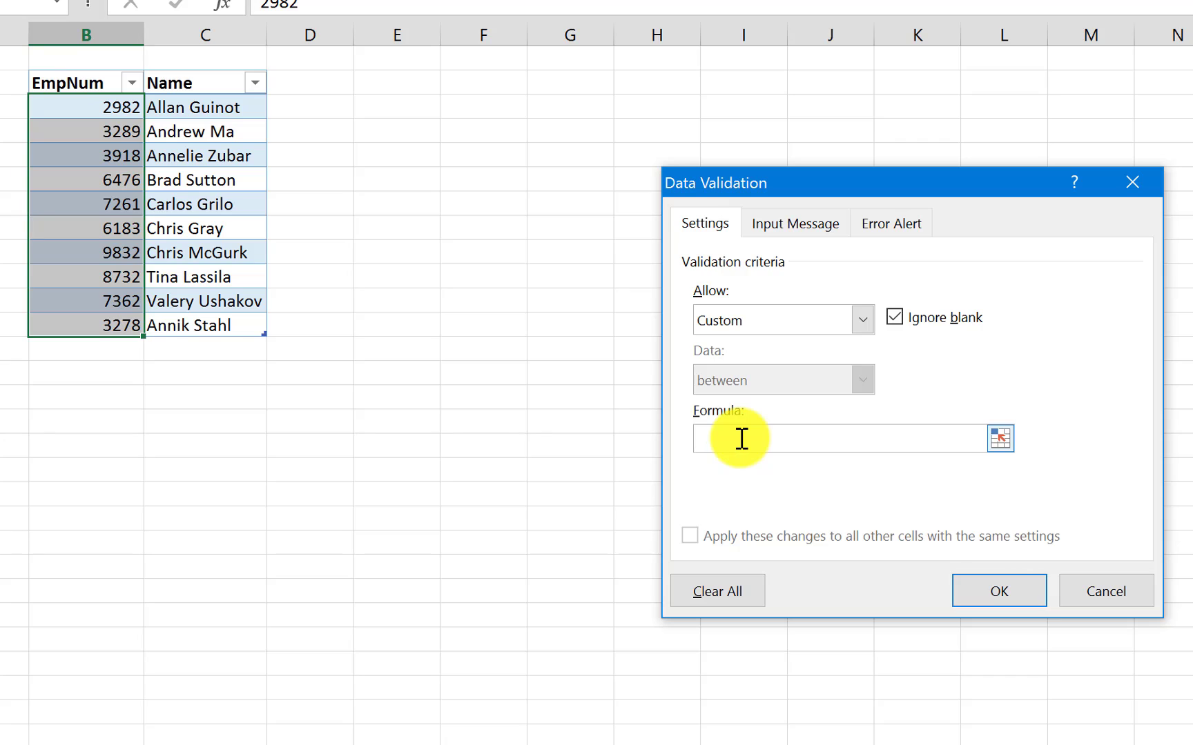
mouse_move(781, 438)
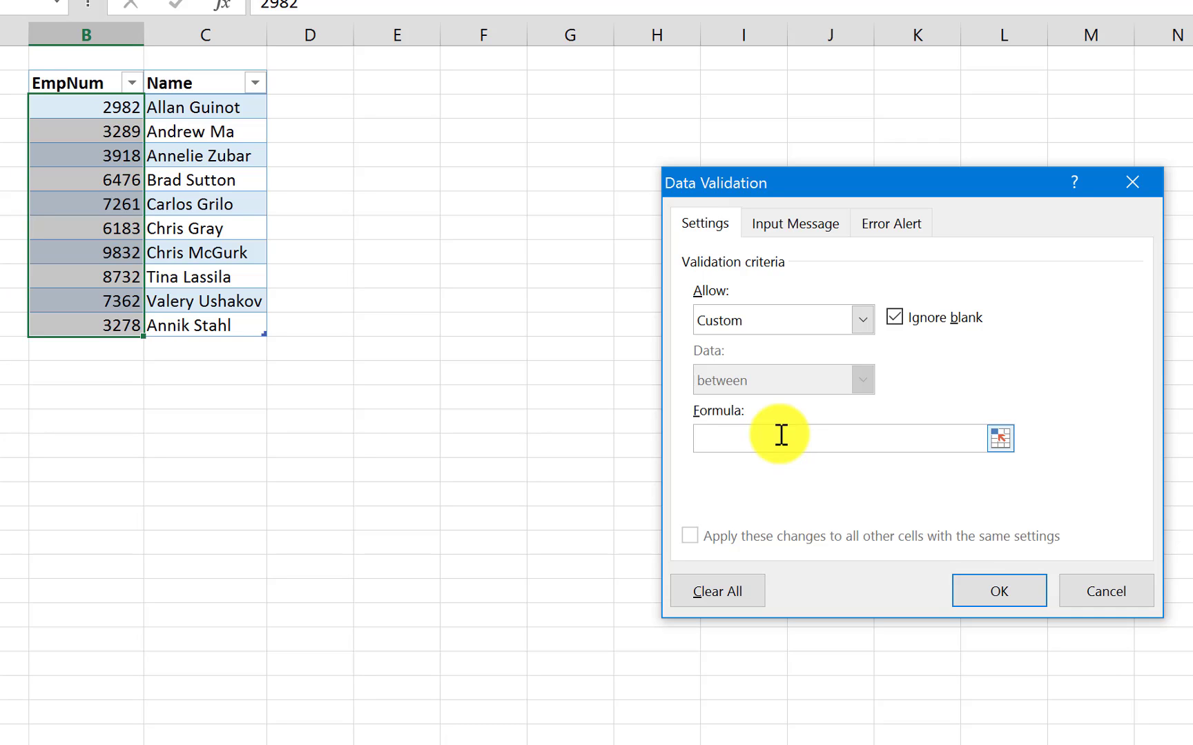
- Begin the validation formula with =COUNTIF(INDIRECT("Employees[EmpNum]")
type("=")
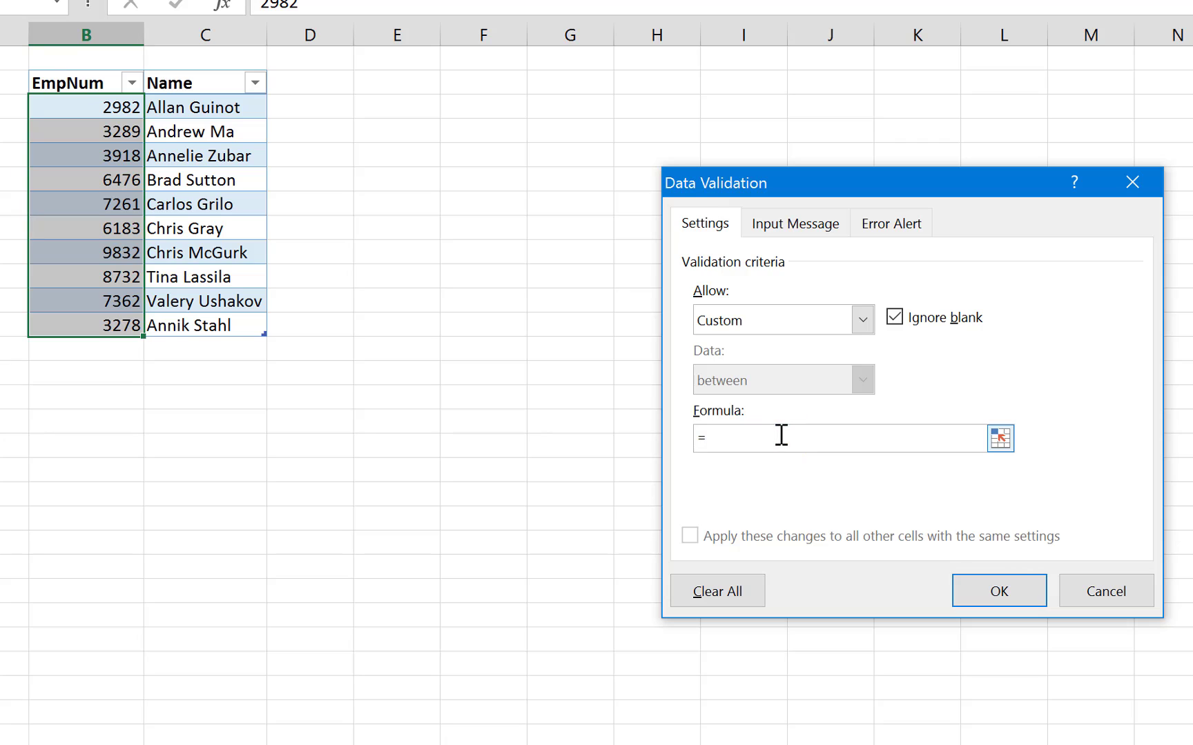
type("CO")
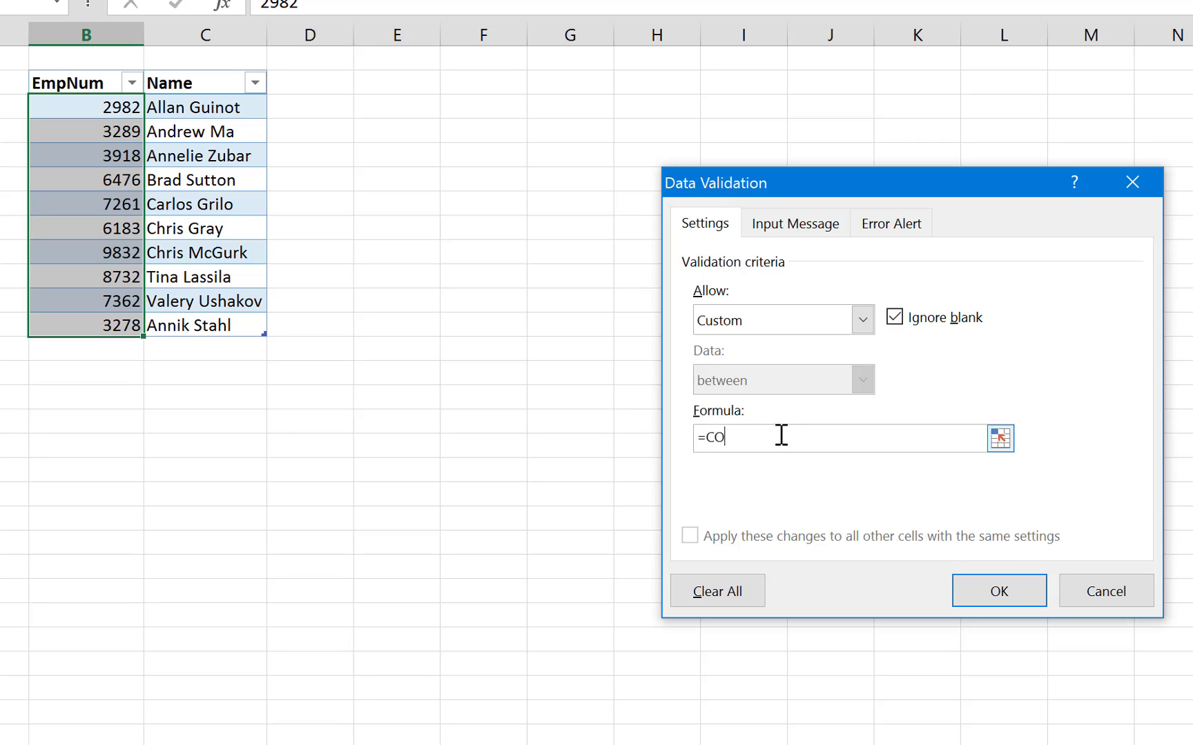
type("UNTIF")
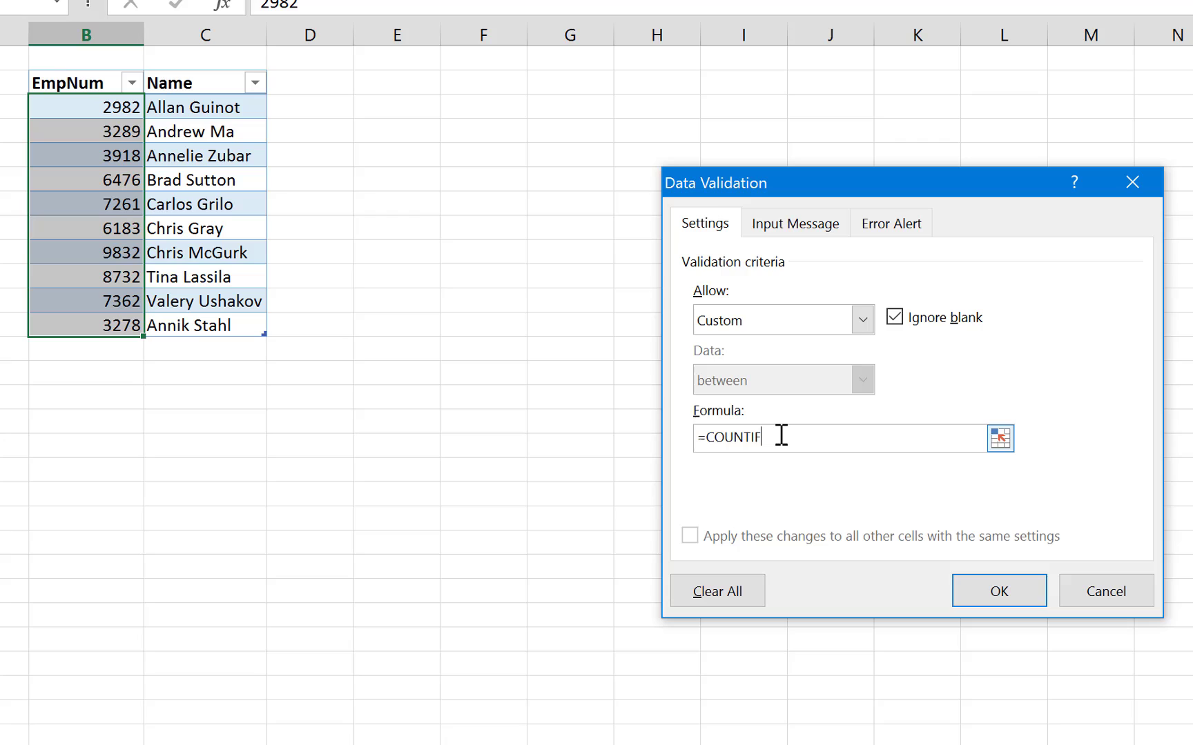
type("(")
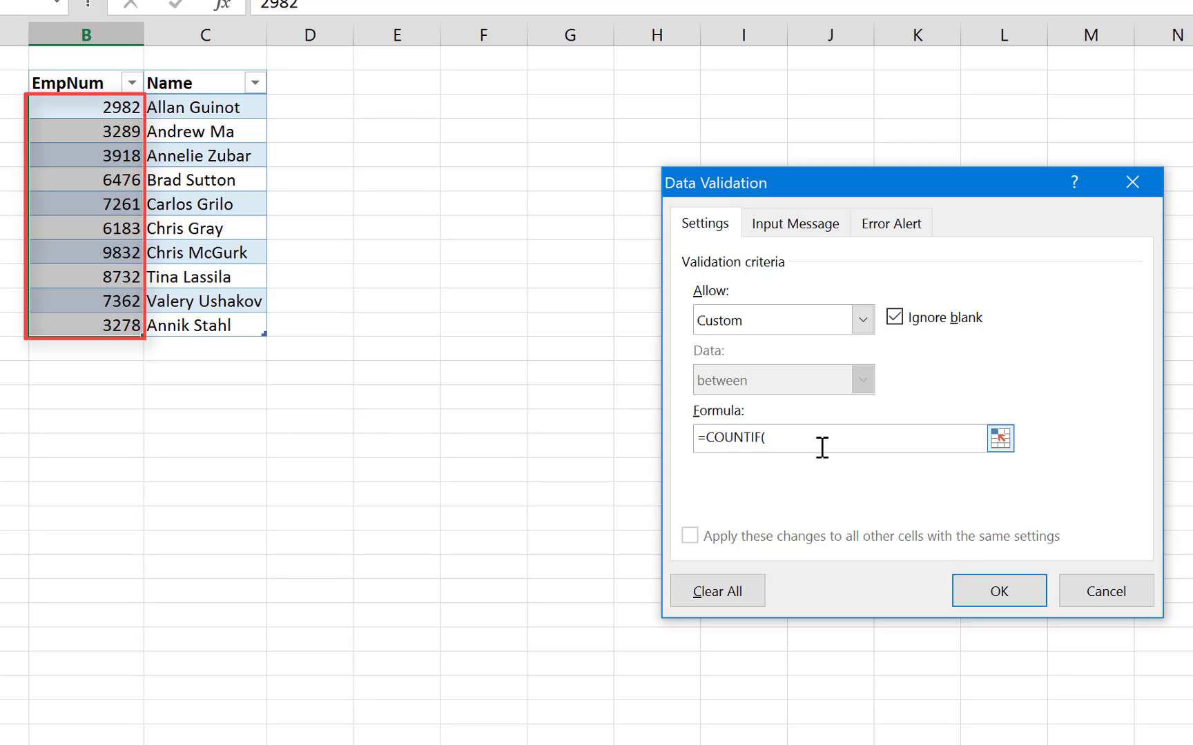
type("INDI")
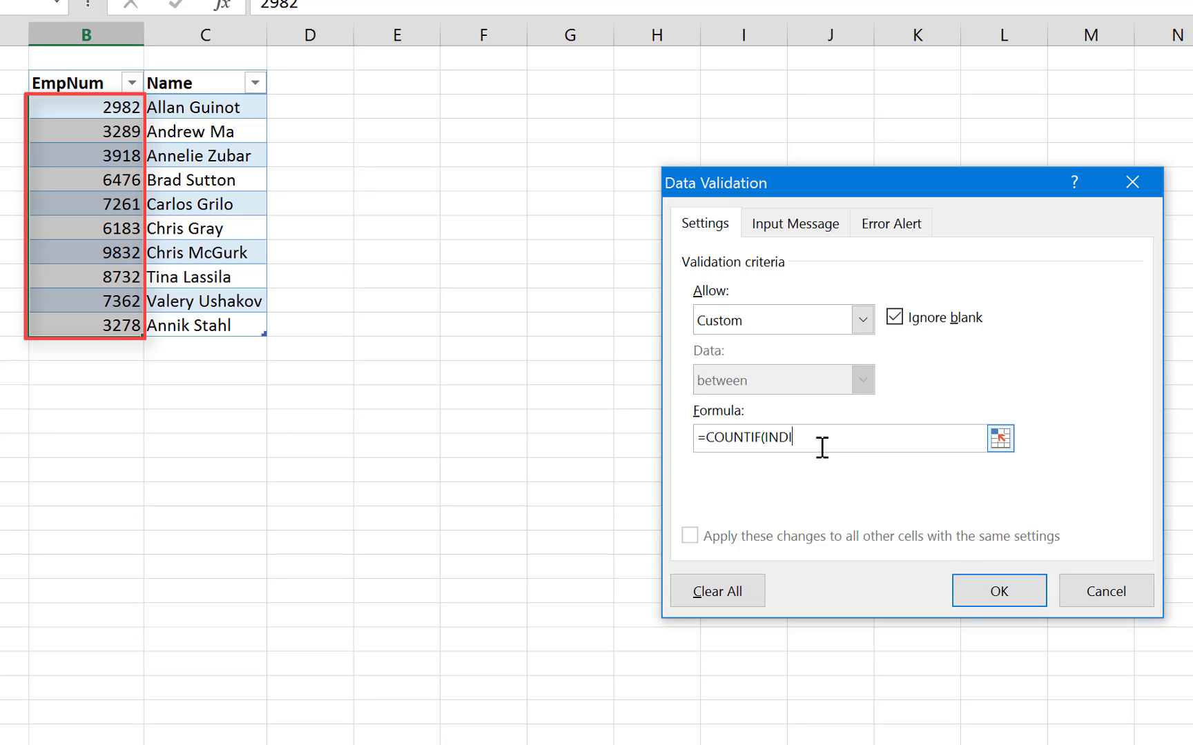
type("IRECT")
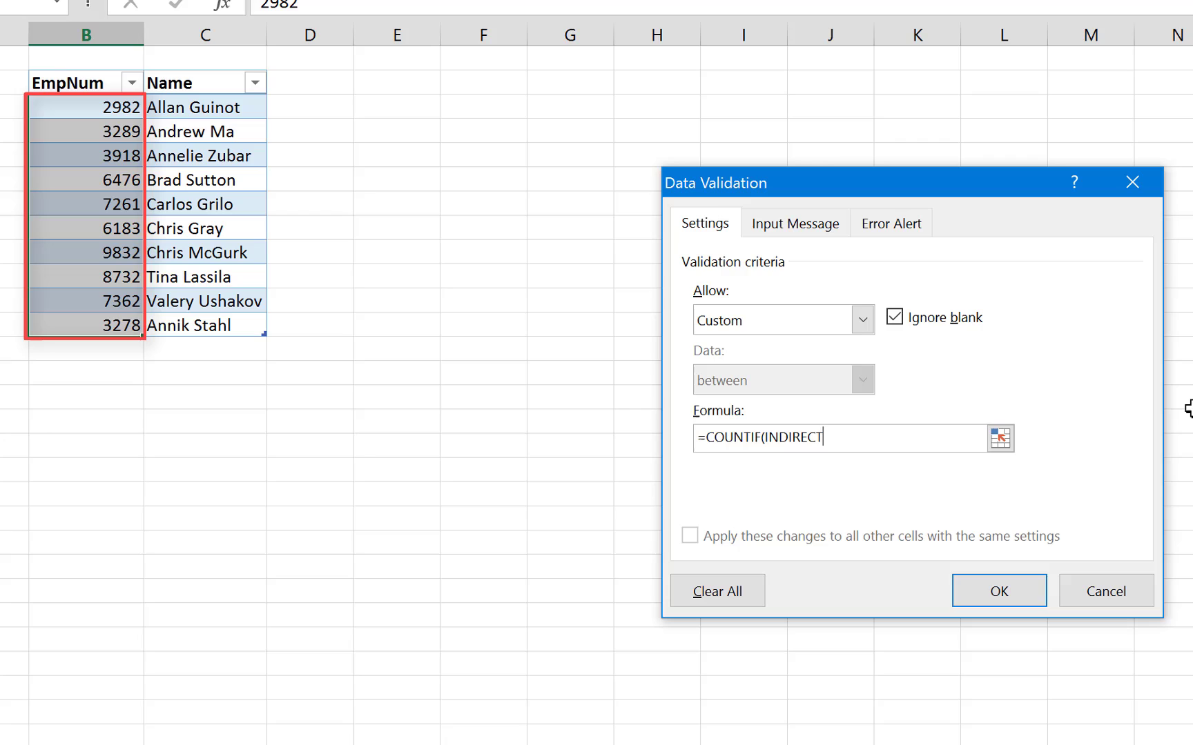
type("\"")
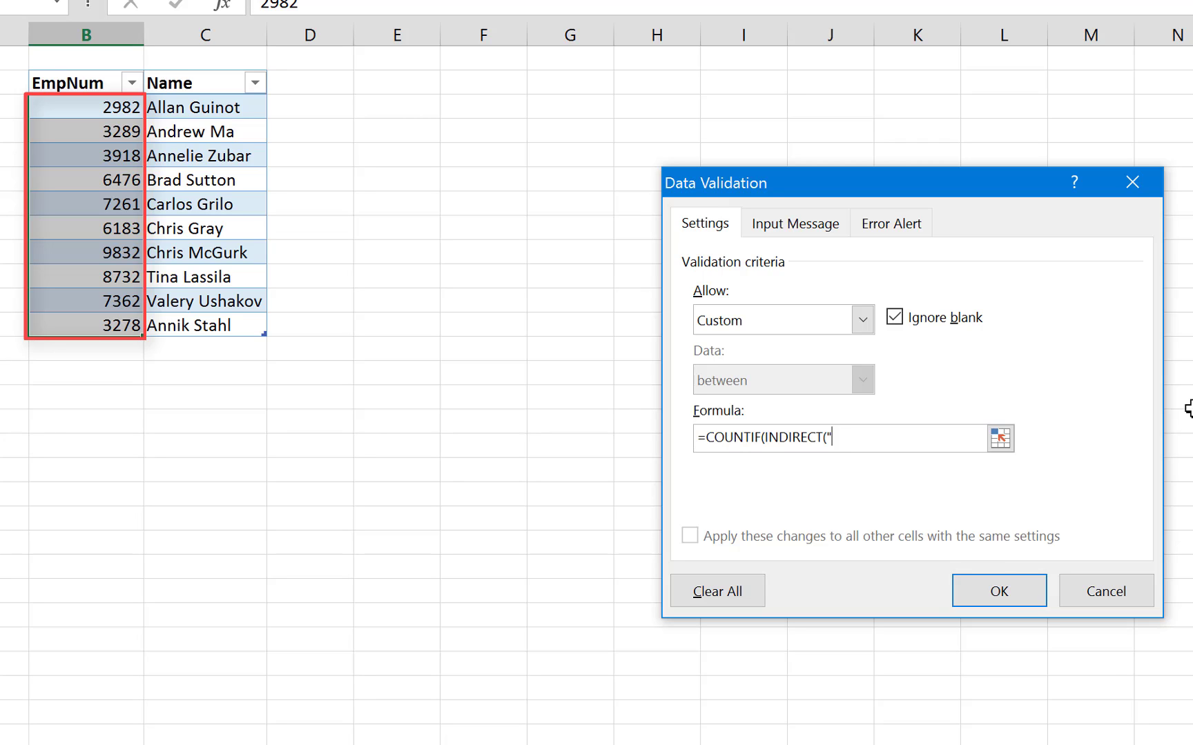
type("Employ")
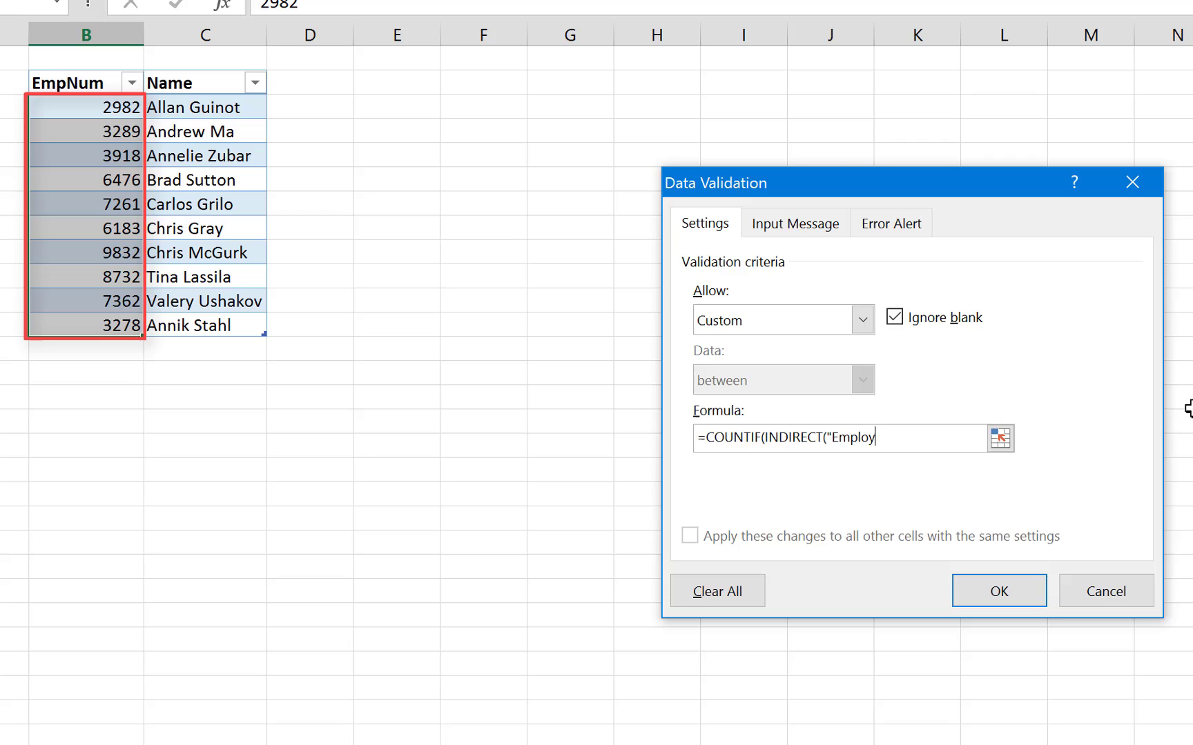
type("ees")
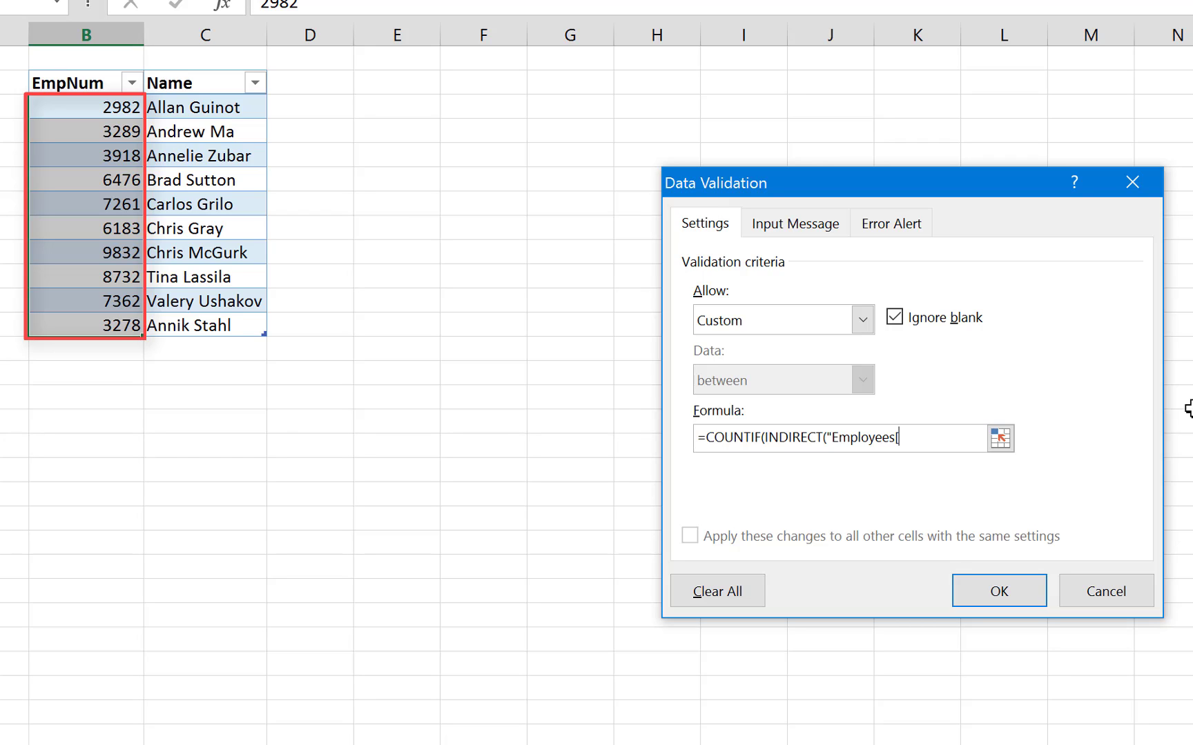
type("[Emp")
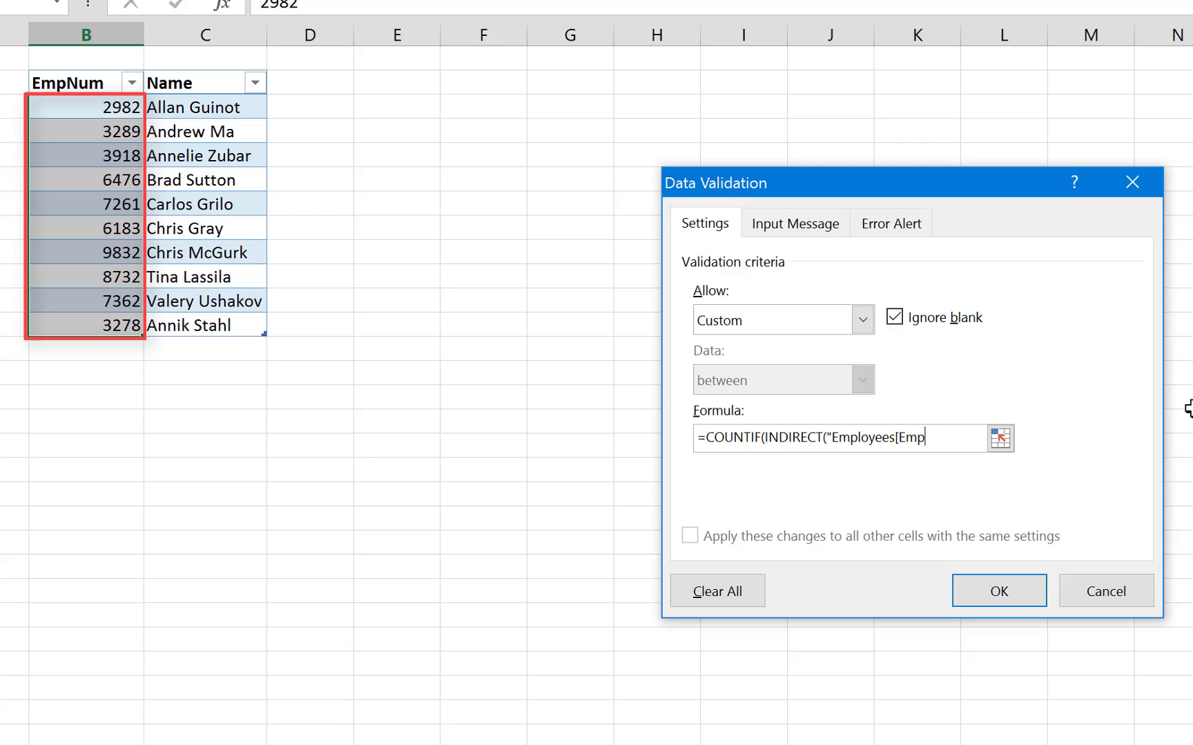
type("Num")
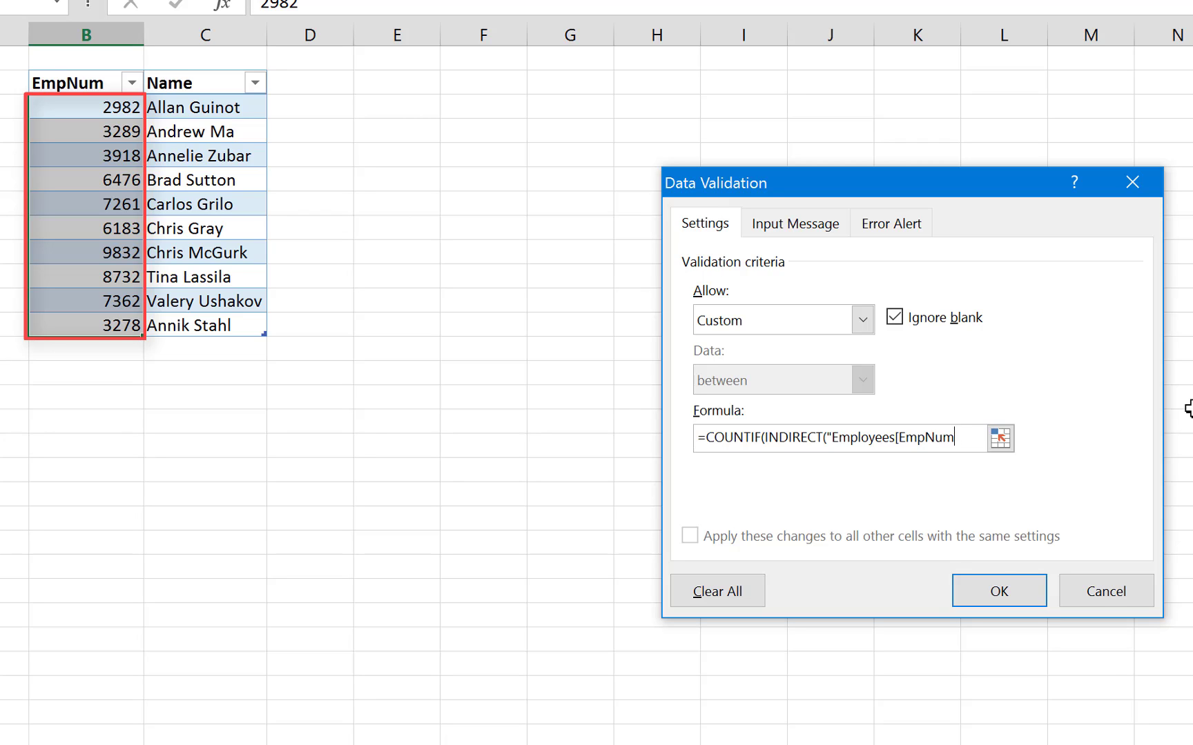
type("\"]\"")
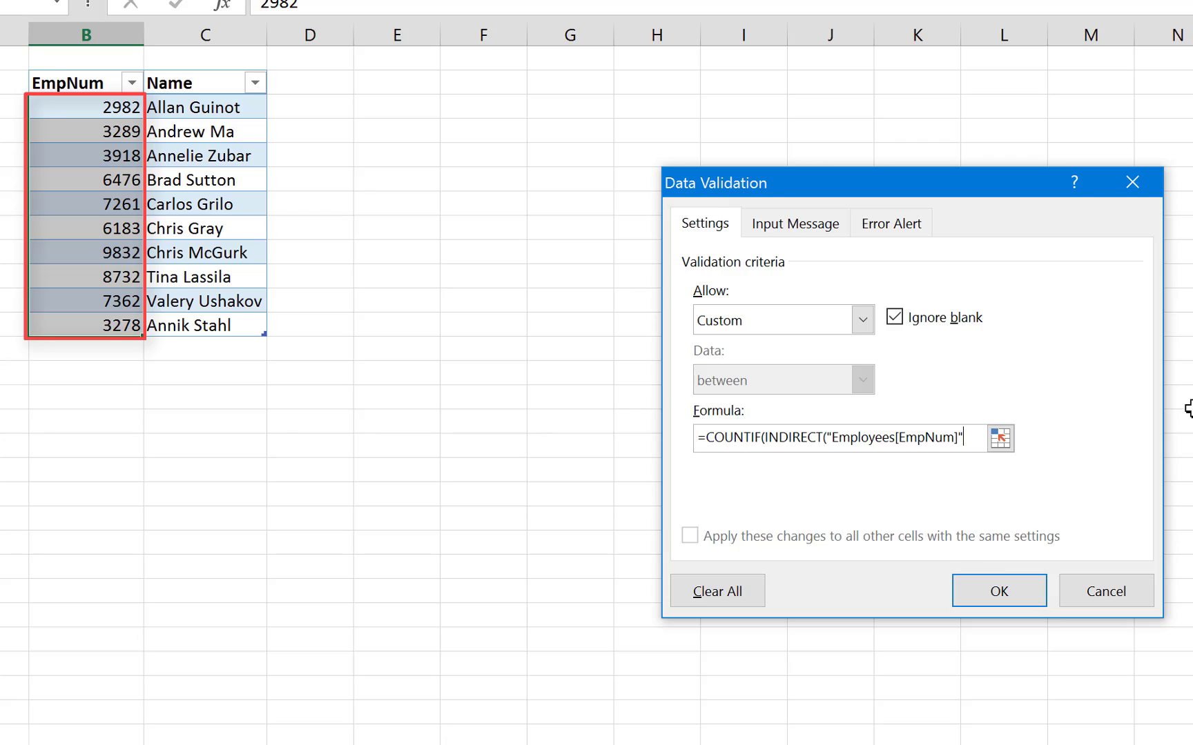
type(")")
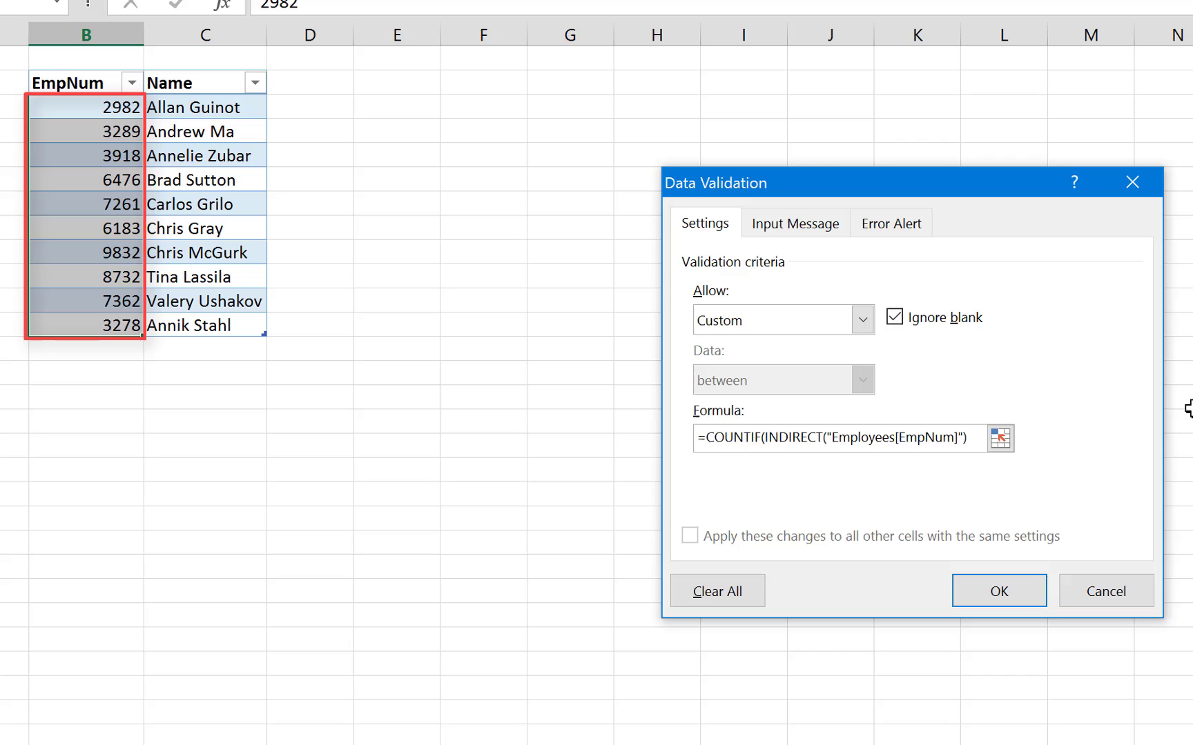
- Complete the formula with criteria B3 and the comparison =1
type(",B3")
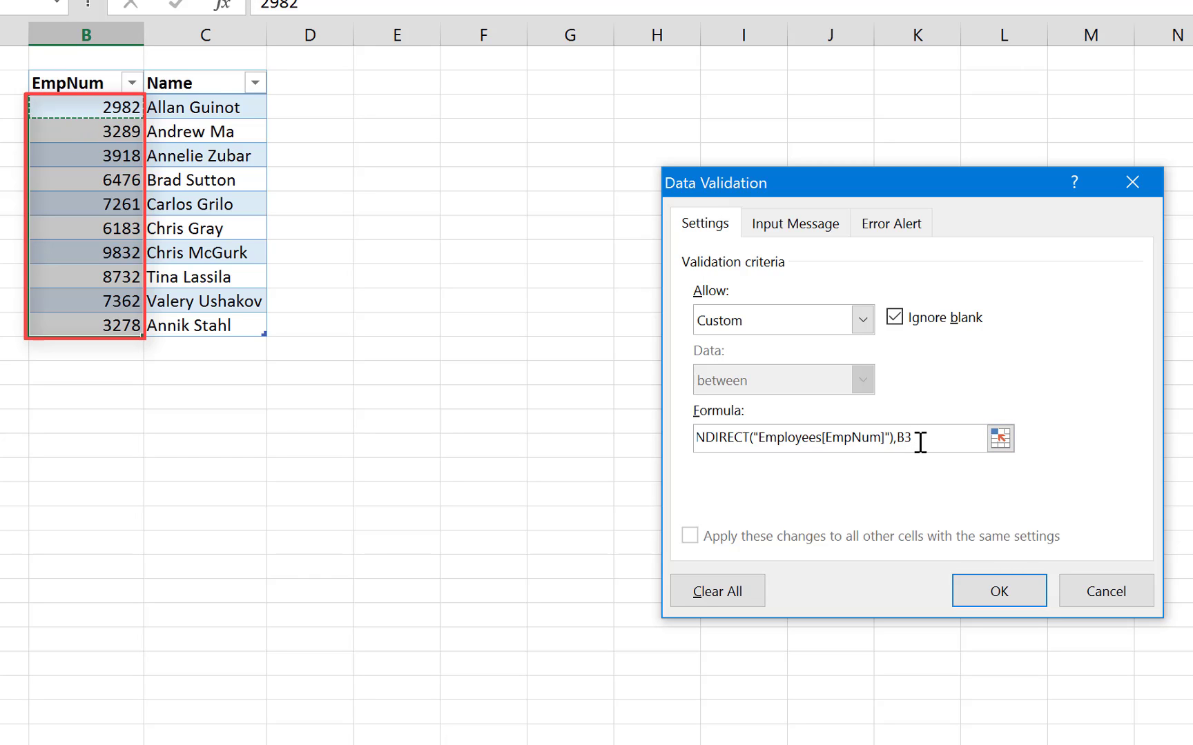
mouse_move(889, 473)
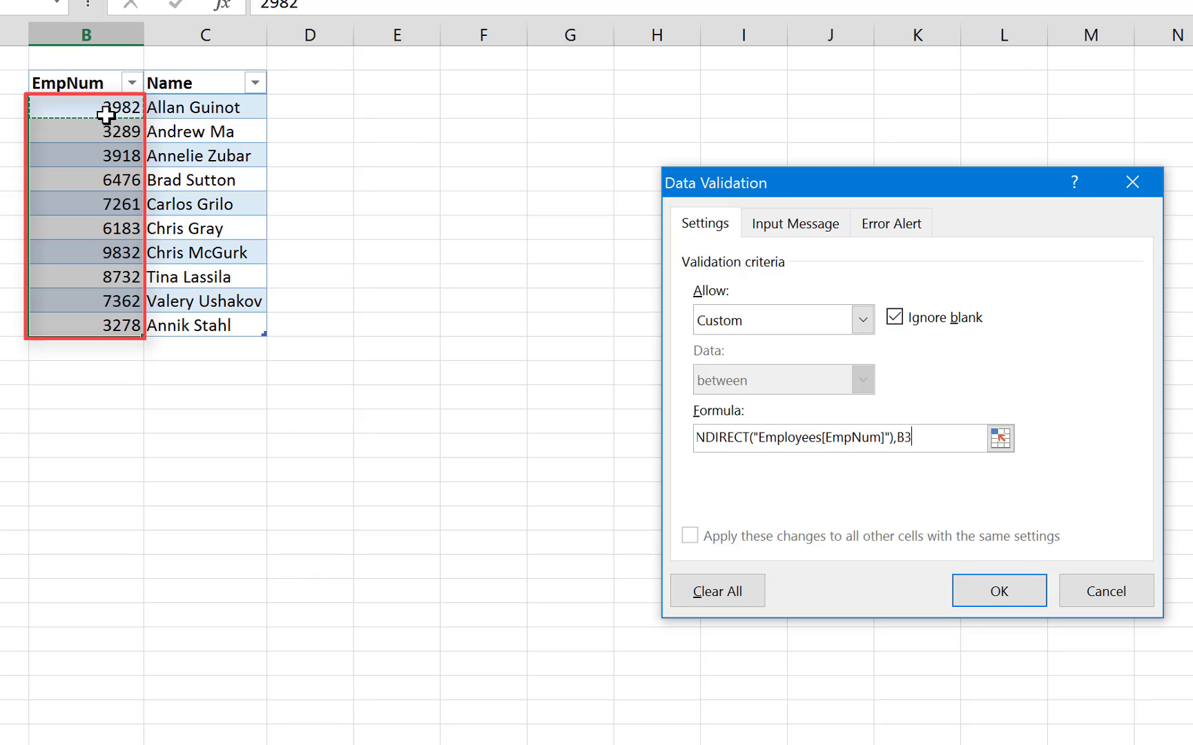
mouse_move(81, 190)
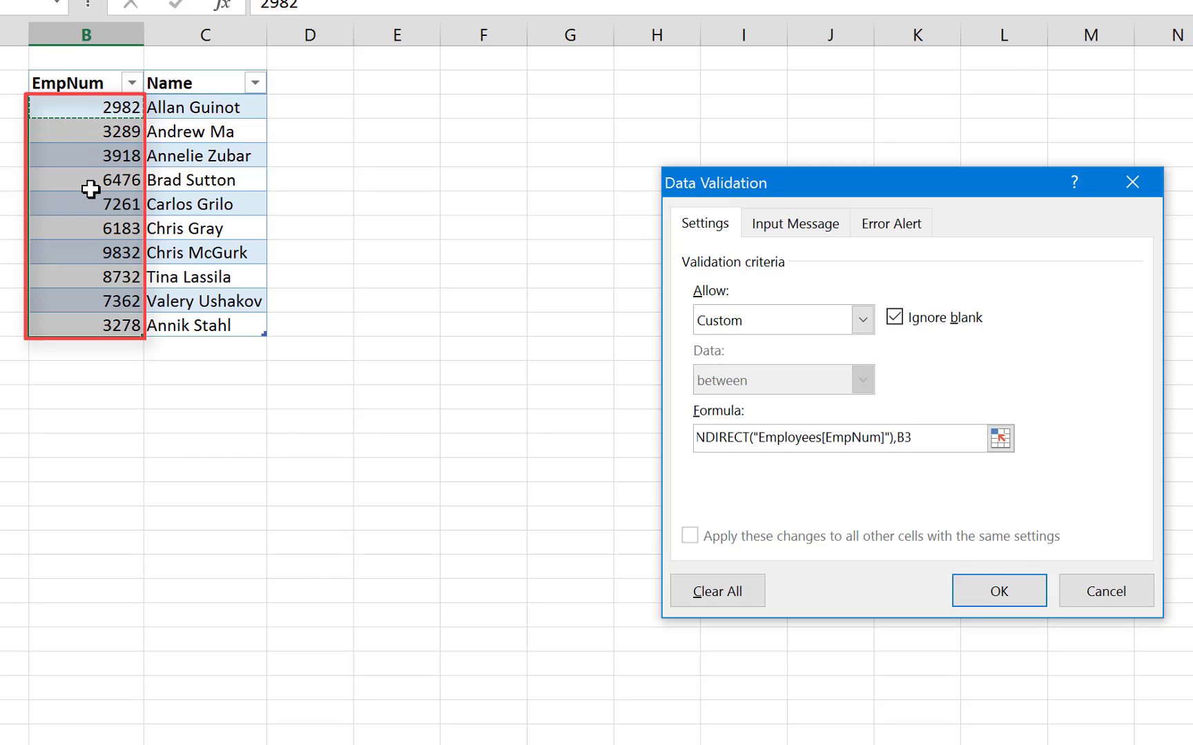
mouse_move(85, 323)
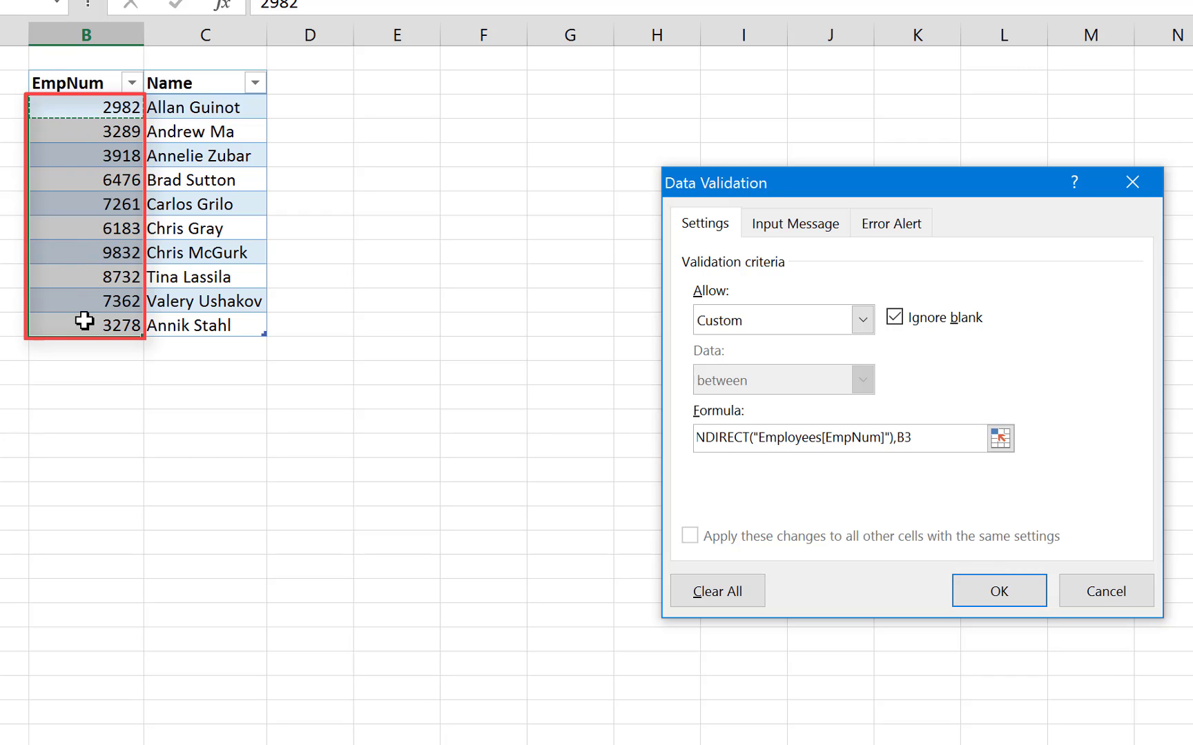
mouse_move(85, 142)
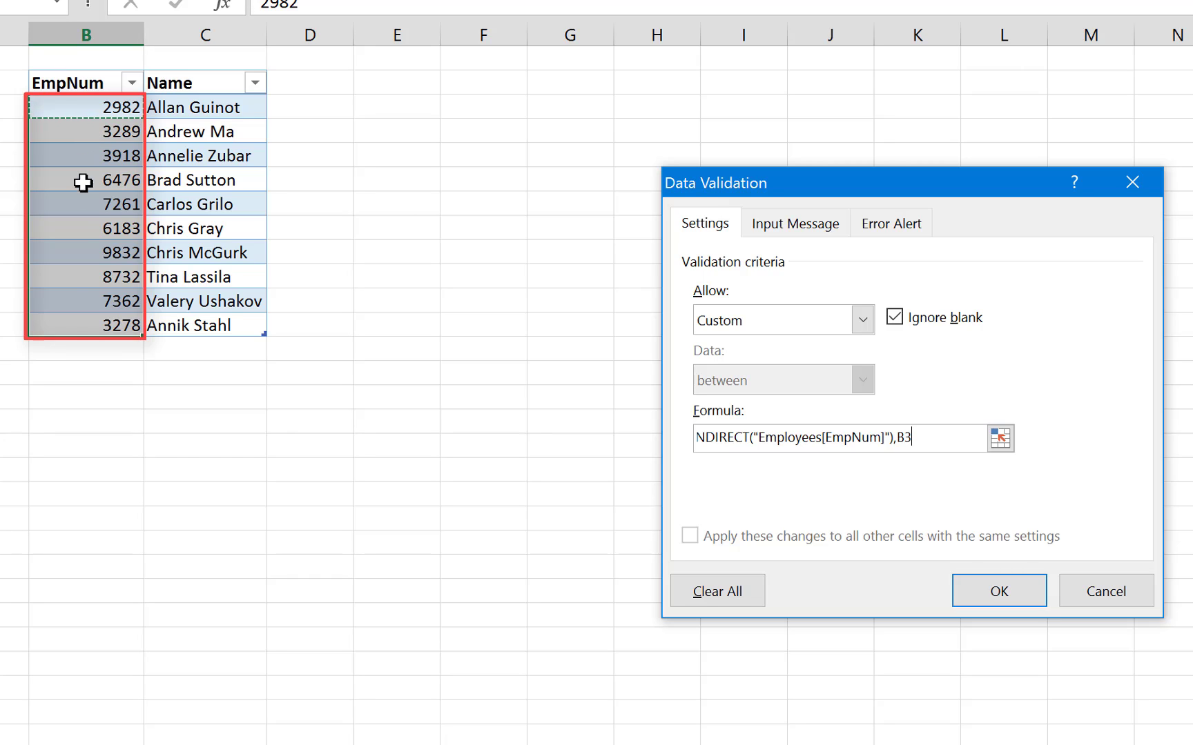
mouse_move(71, 348)
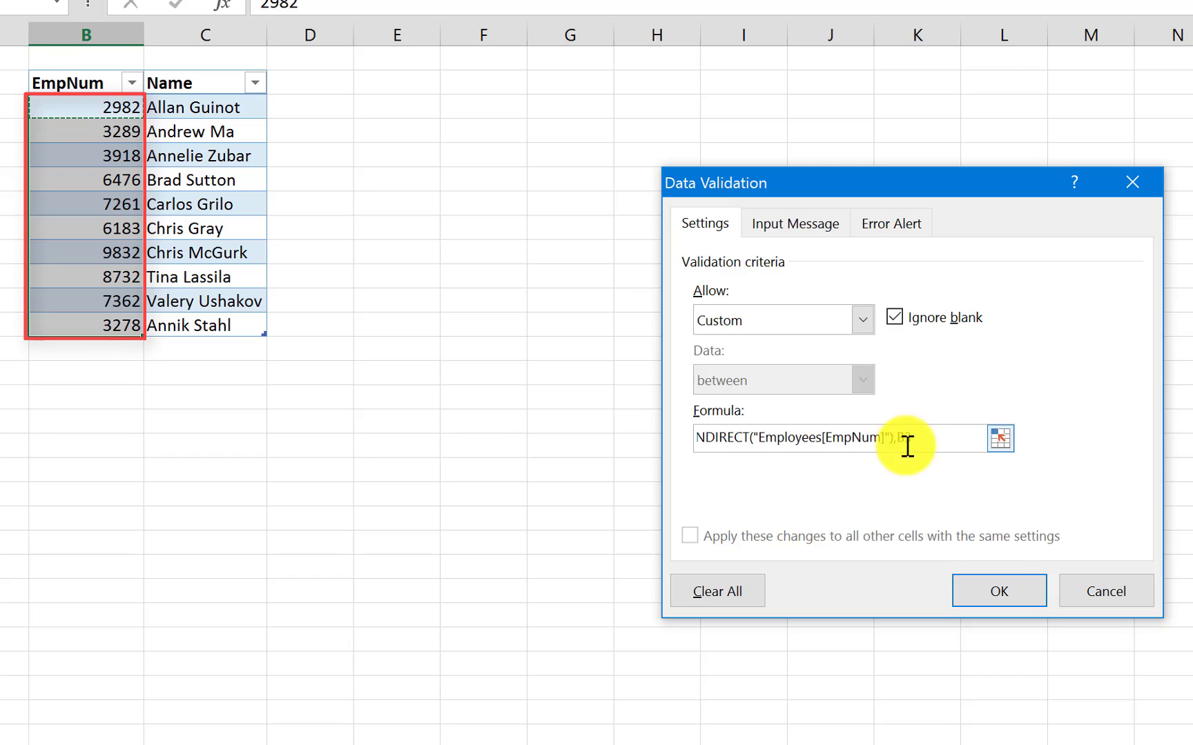
type(",B3)")
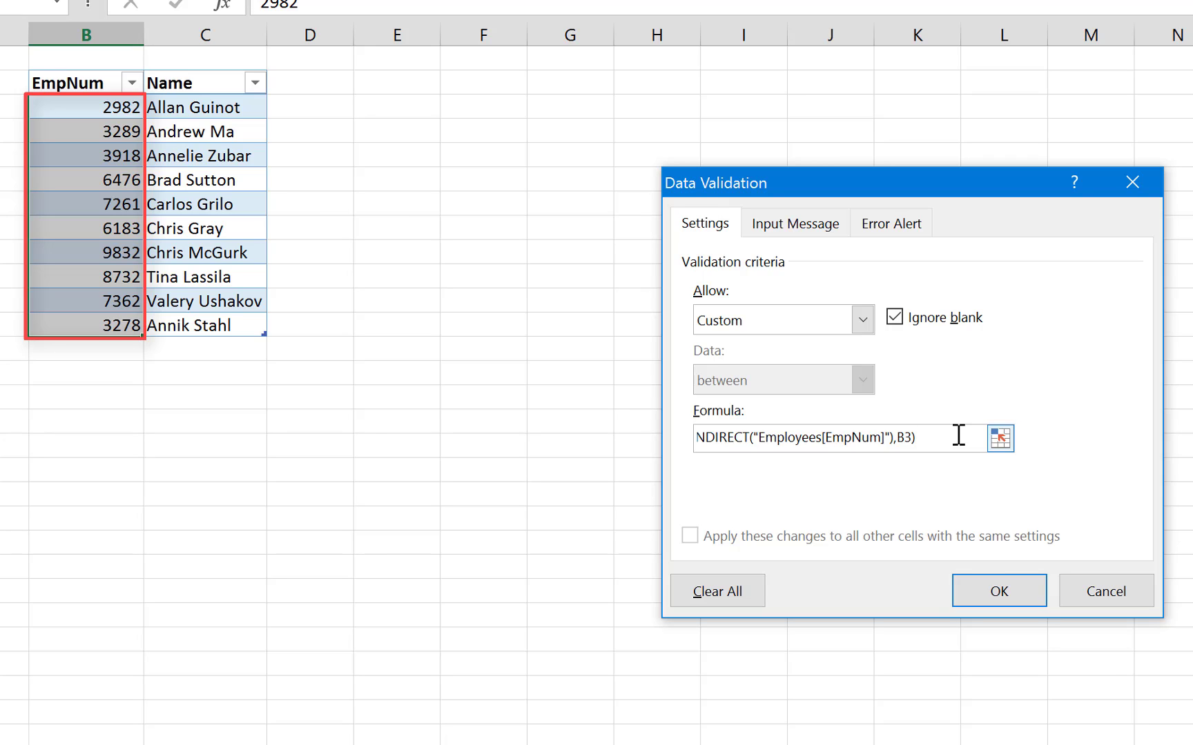
left_click(926, 438)
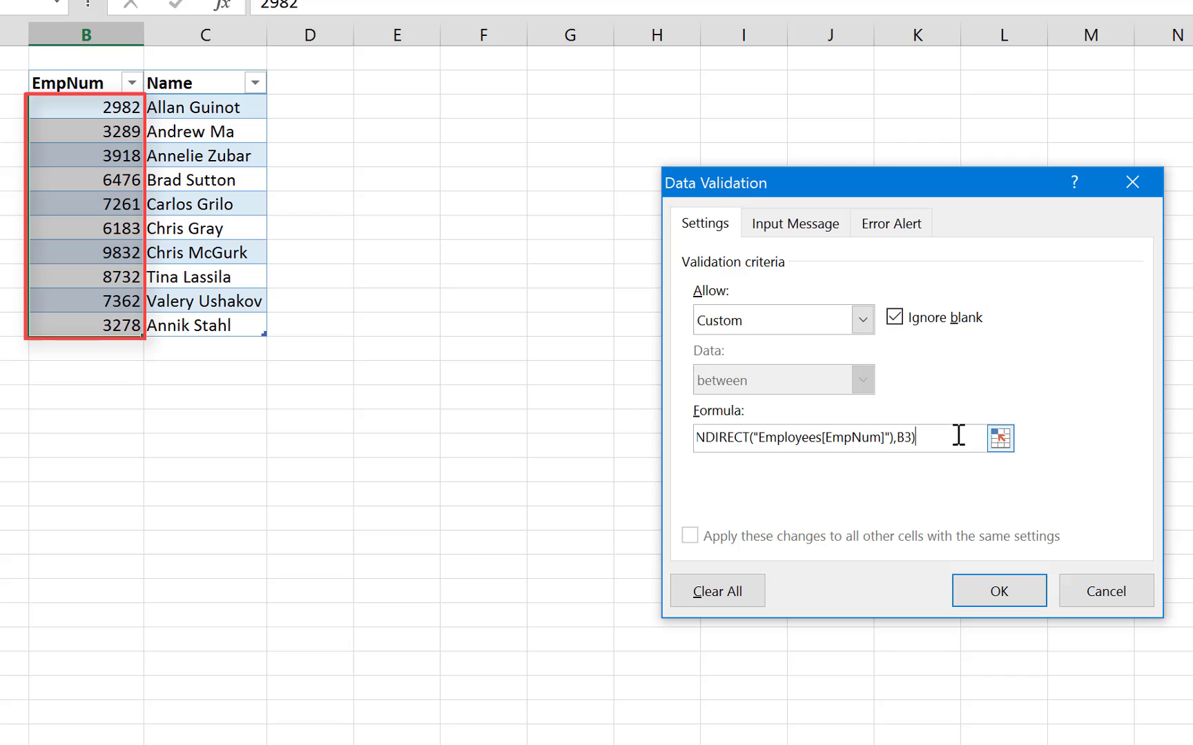
type("=1")
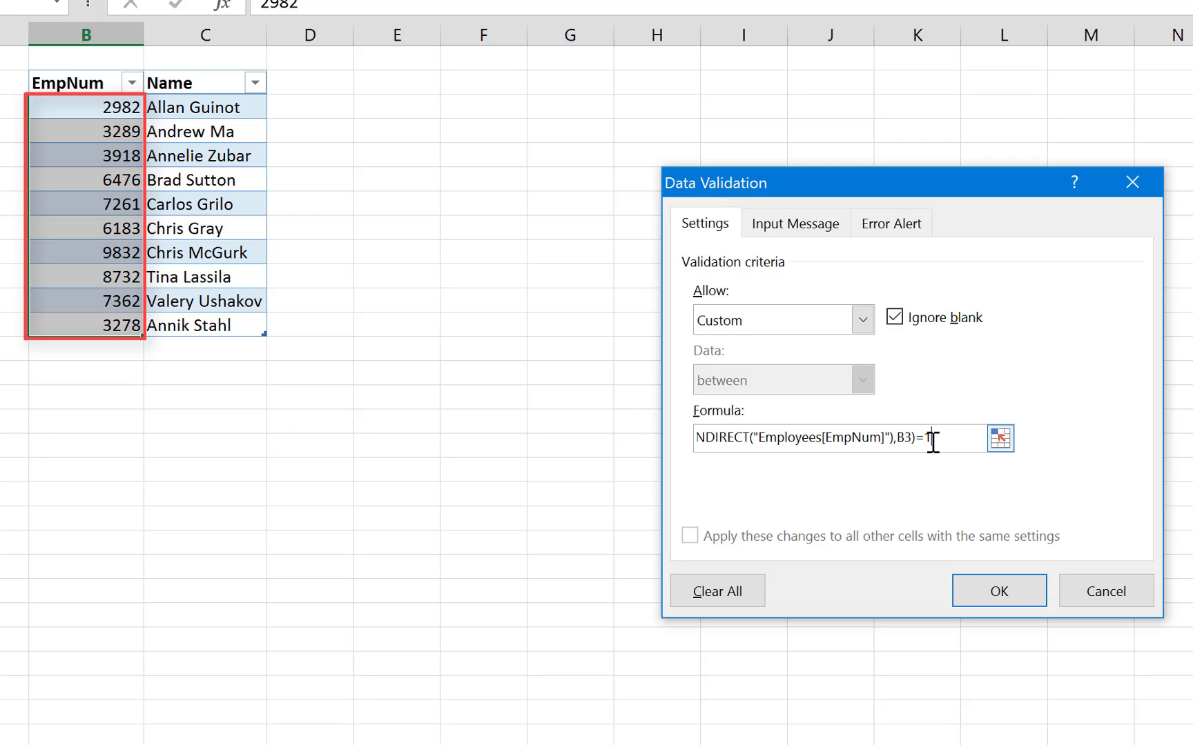
type("1")
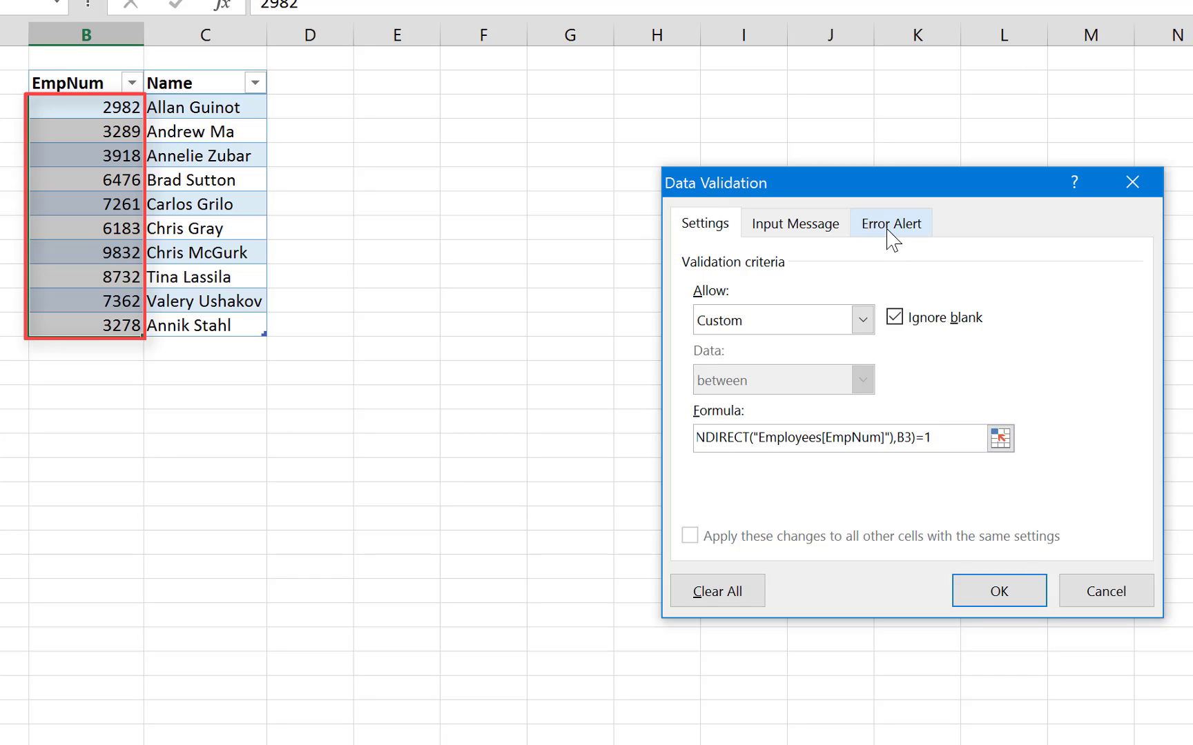
- Set a Stop alert titled 'Wrong Value...' with message 'Entry is a Duplicate! Only UNique Value Are Allowed.'
left_click(891, 222)
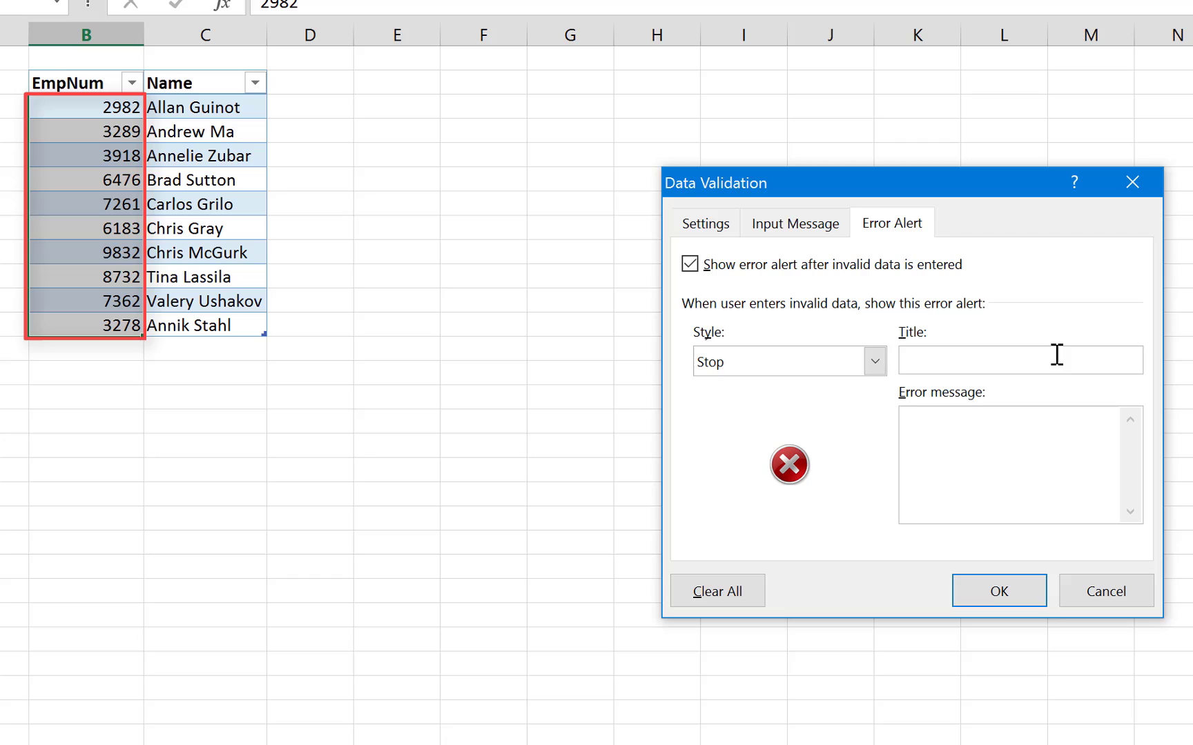
type("Wrong Vle")
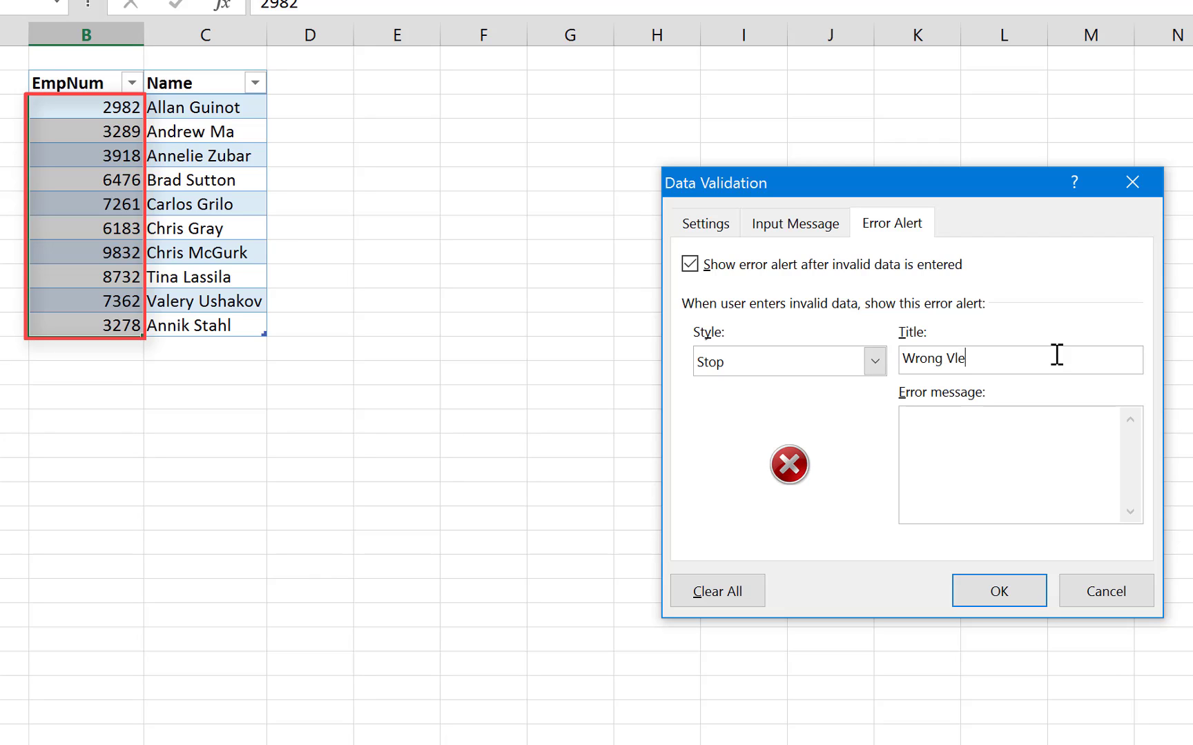
type("alue...")
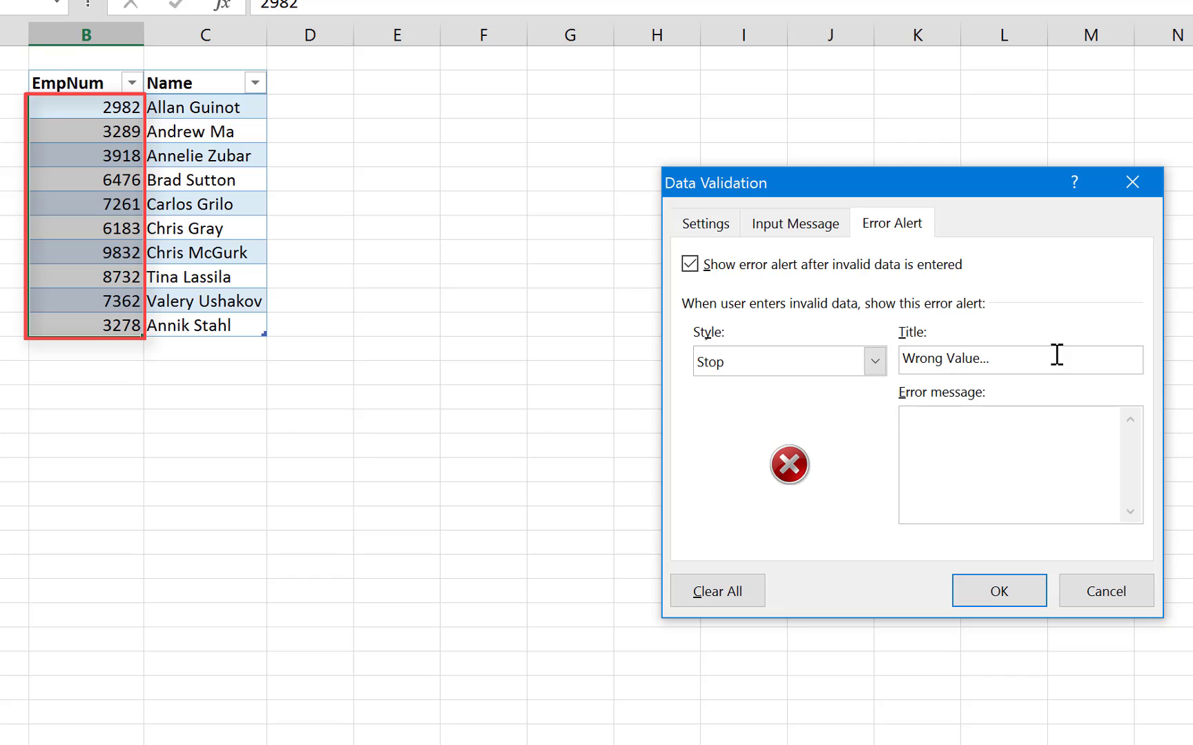
type("Entry is a")
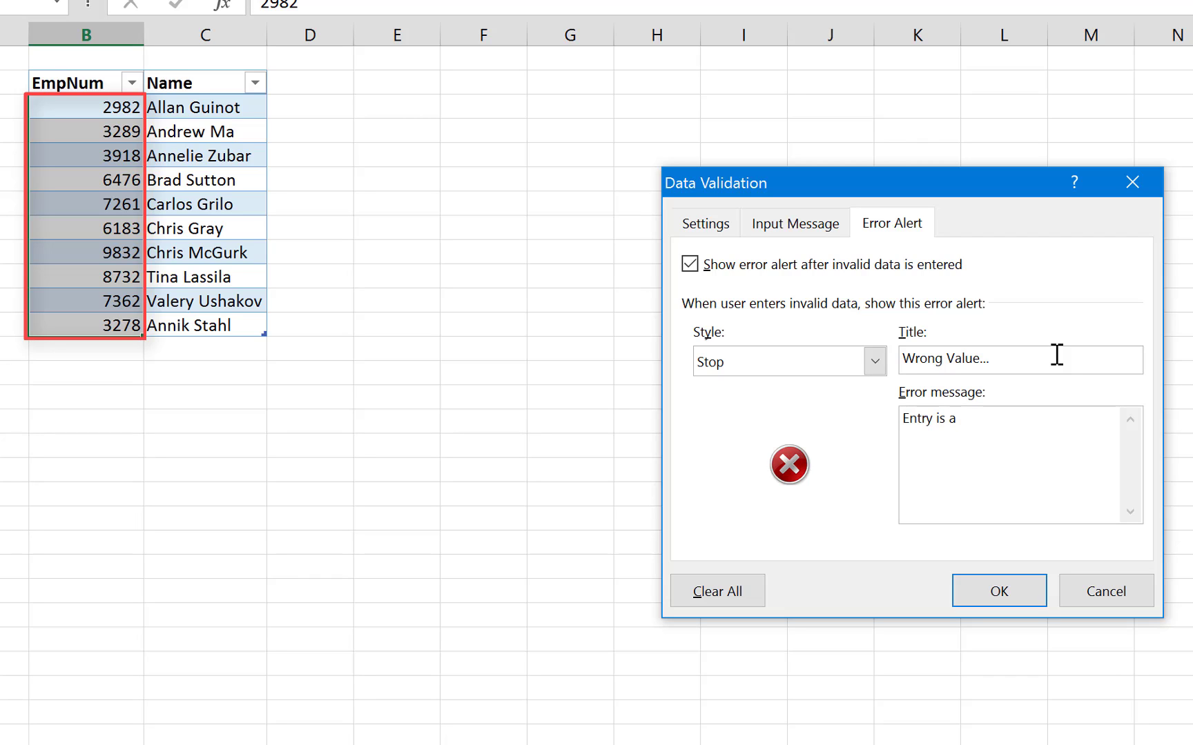
type("Duplicate")
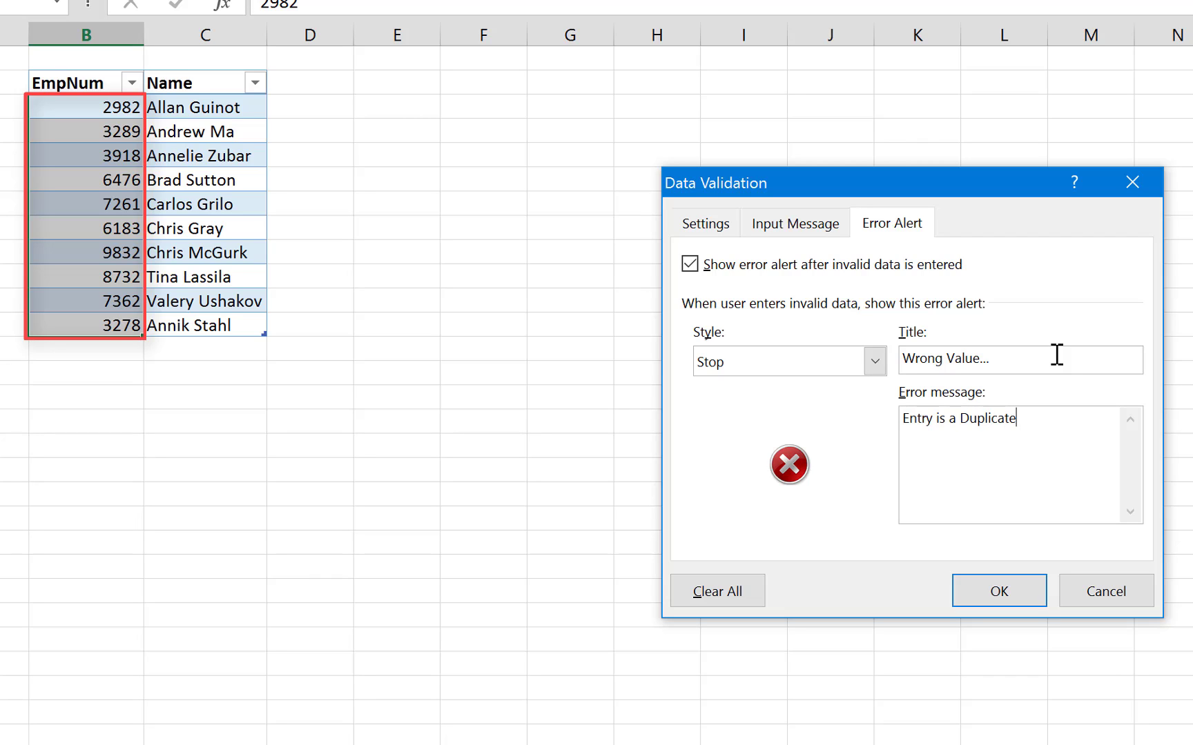
type("V")
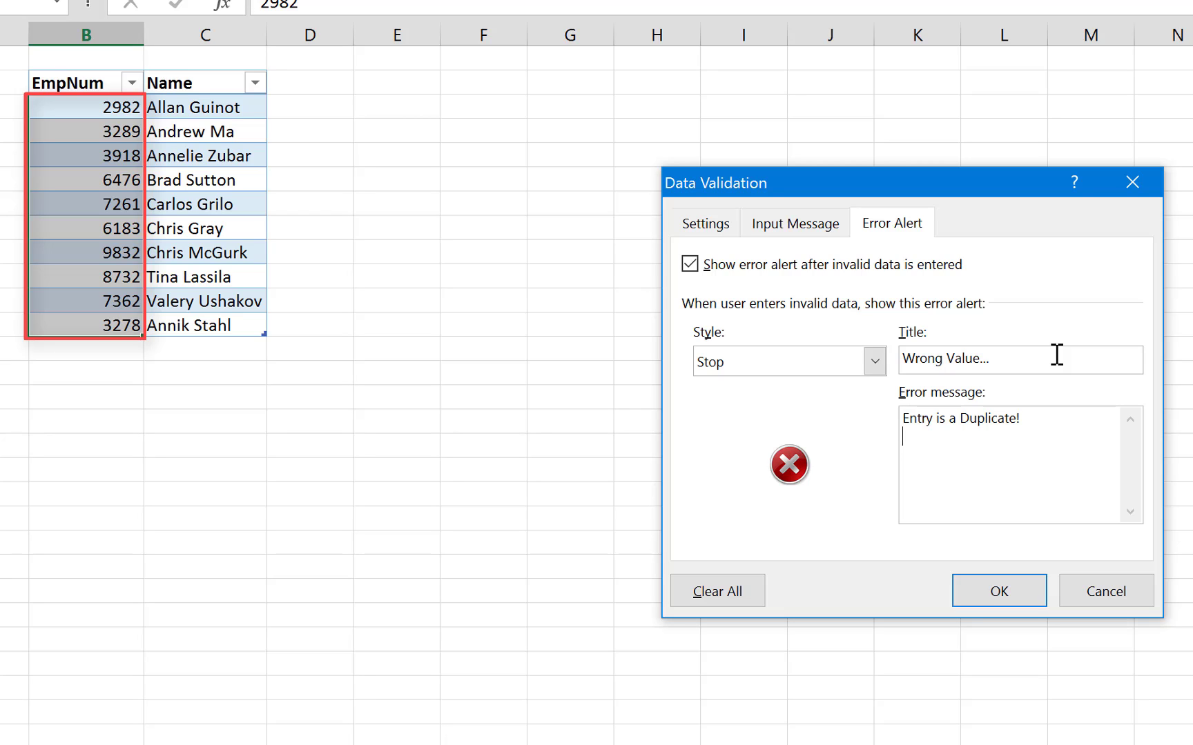
type("Only UN")
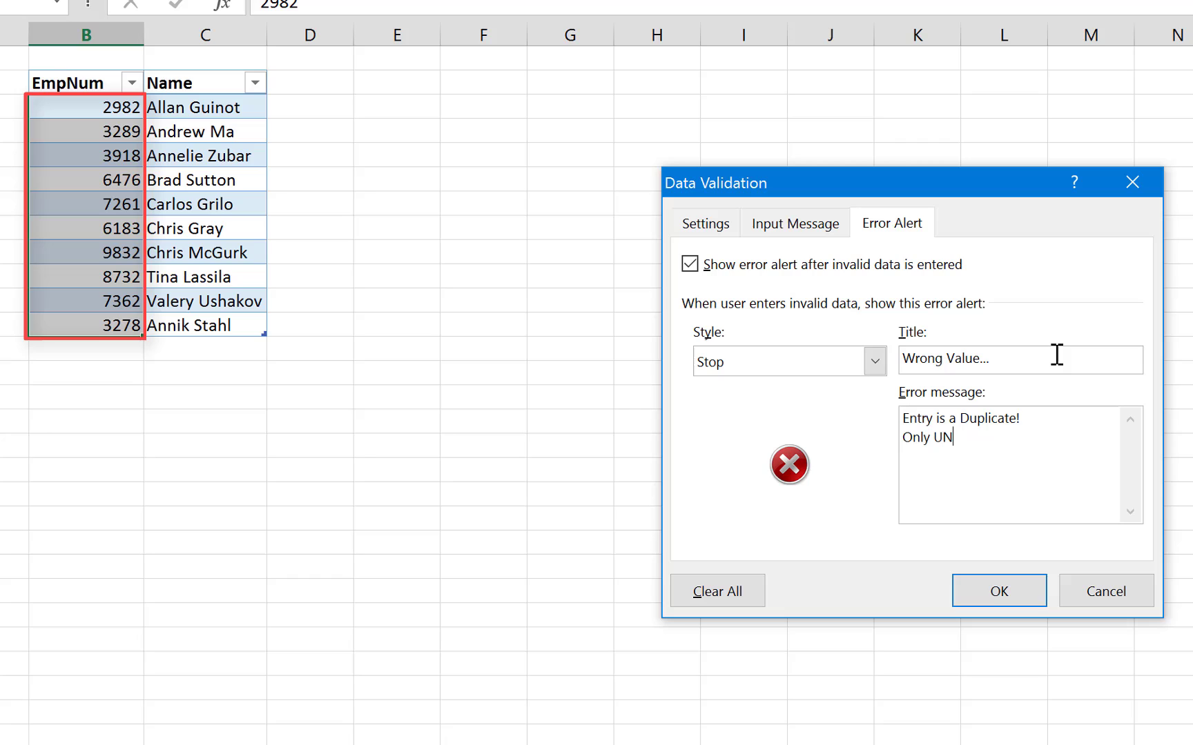
type("ique V")
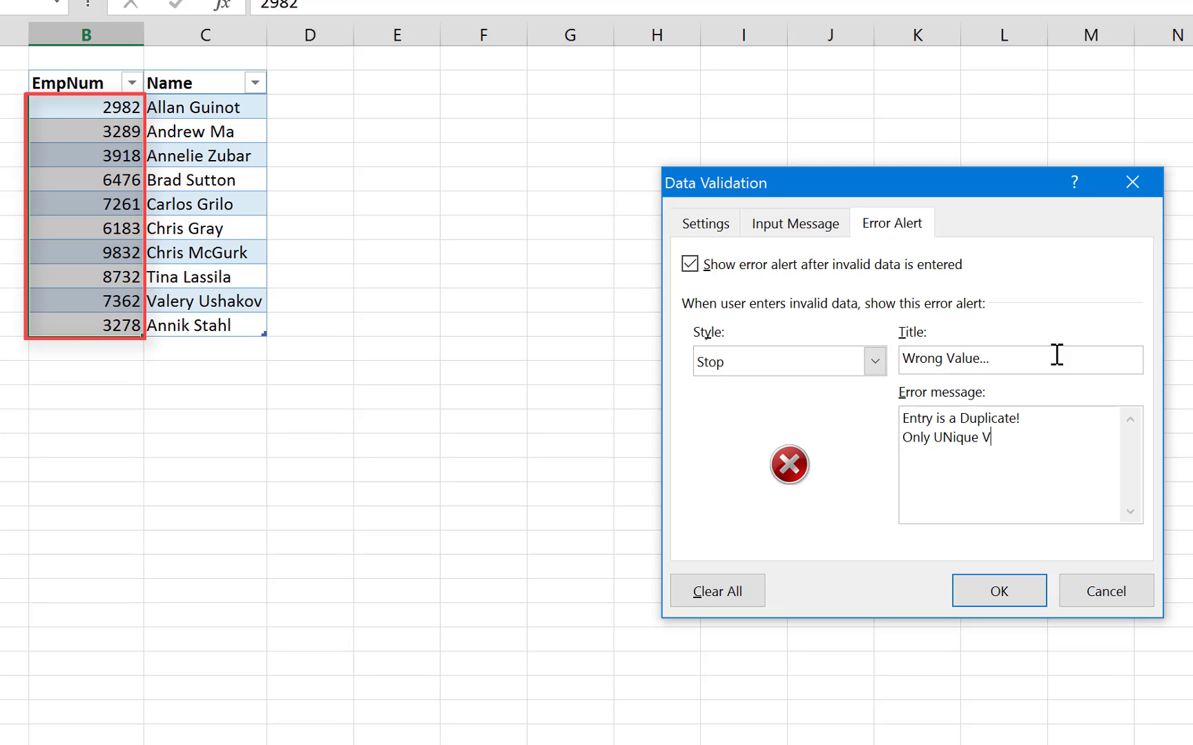
type("alue Are Allowe")
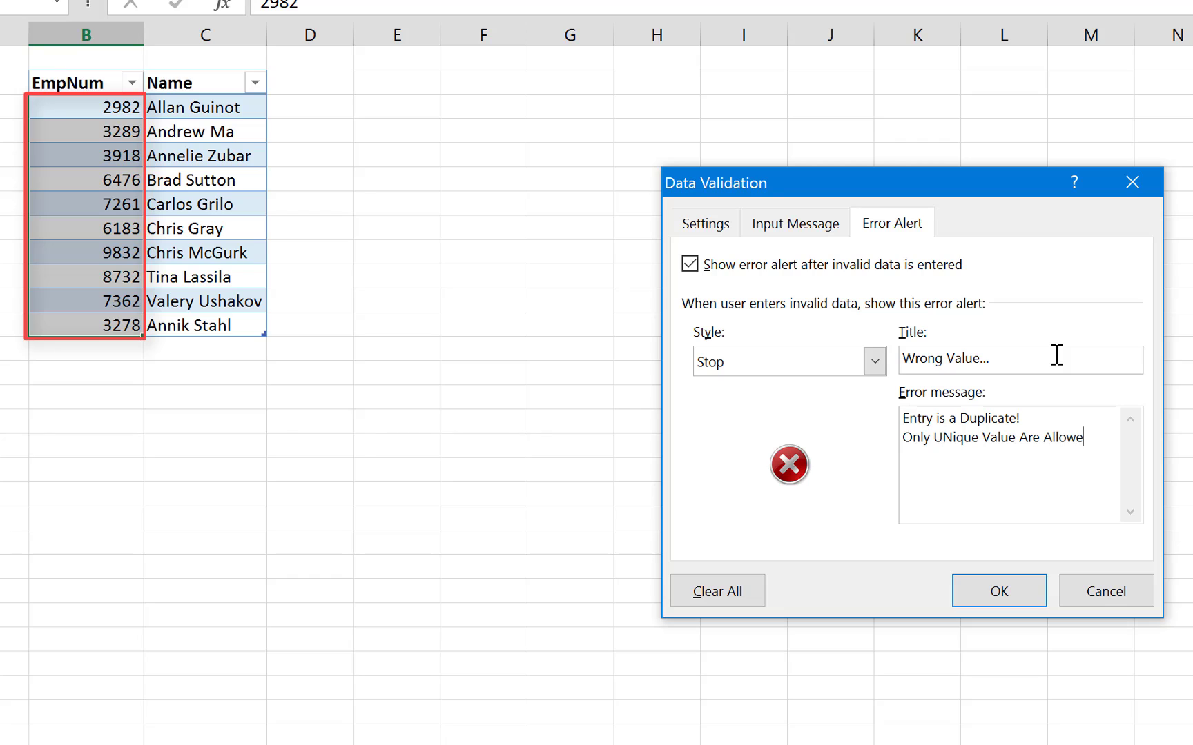
type("d.")
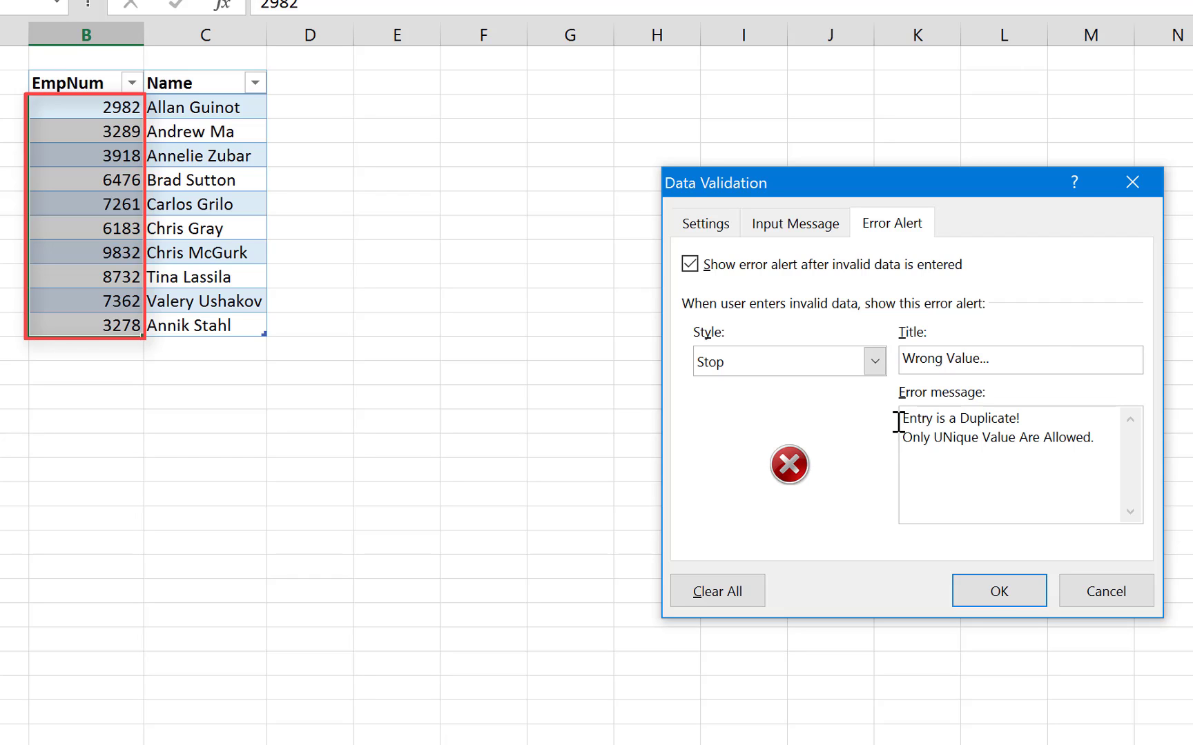
- Apply the rule, enter duplicate 2982 below EmpNum, and cancel the Wrong Value... alert
left_click(999, 591)
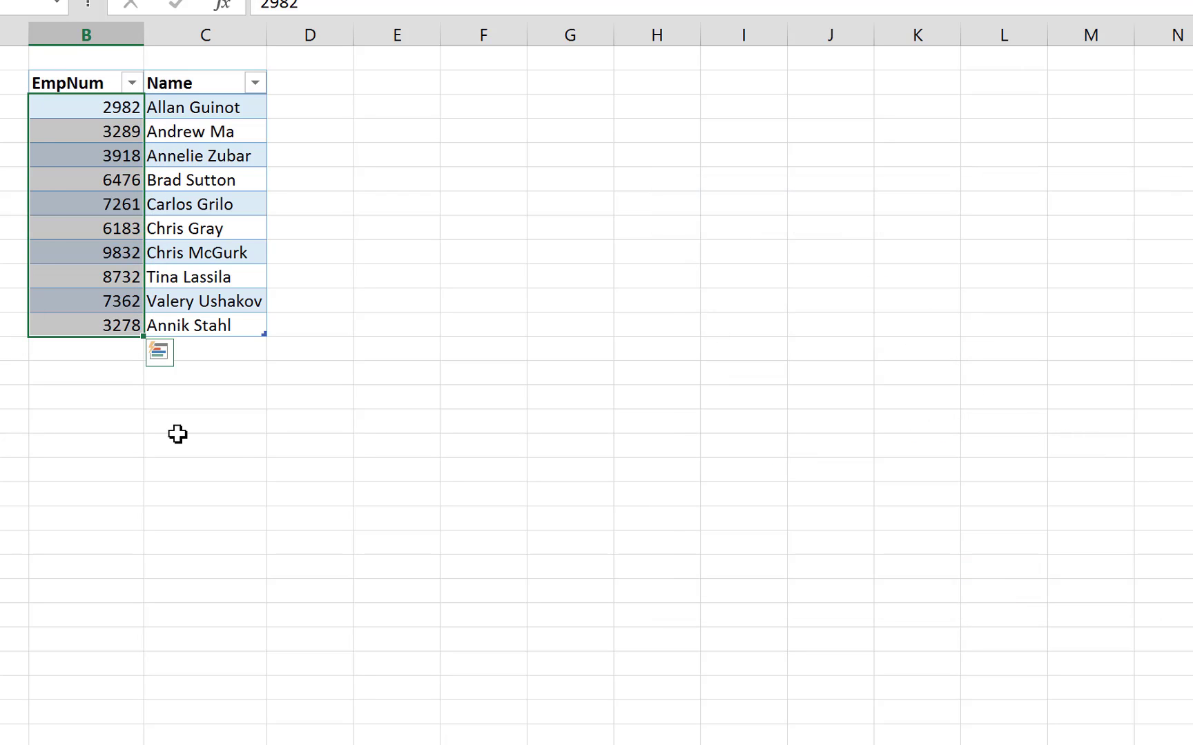
mouse_move(84, 354)
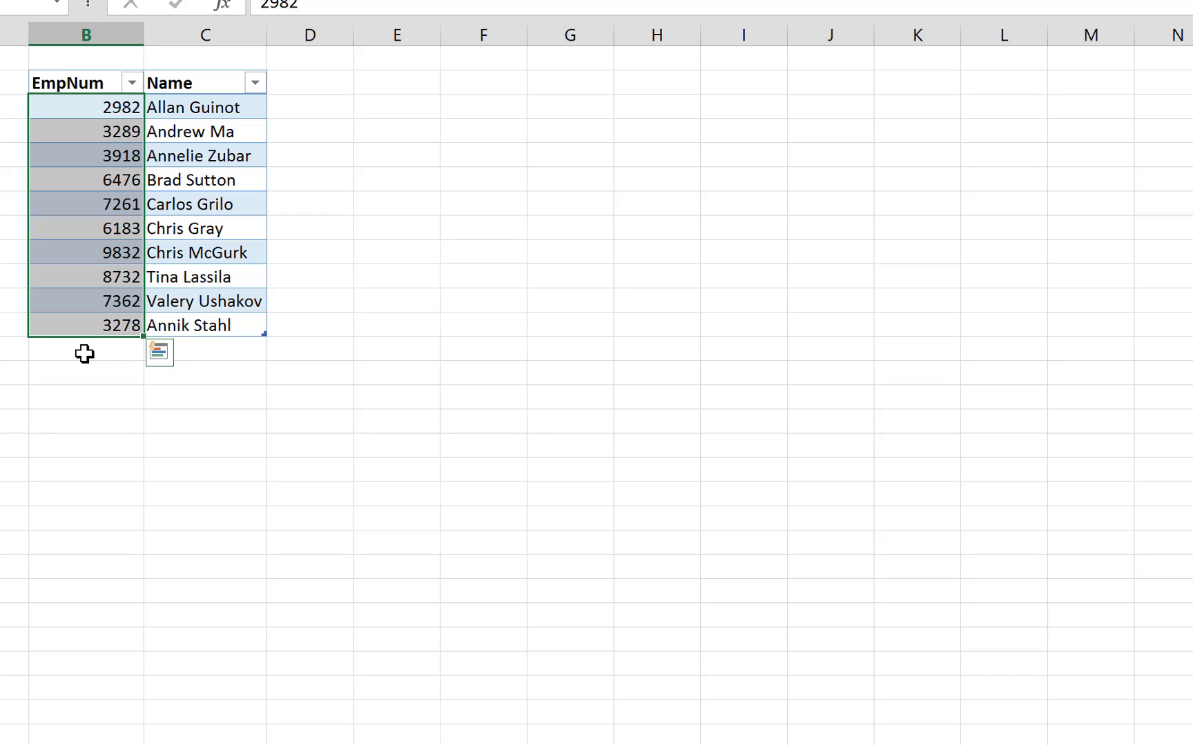
left_click(85, 353)
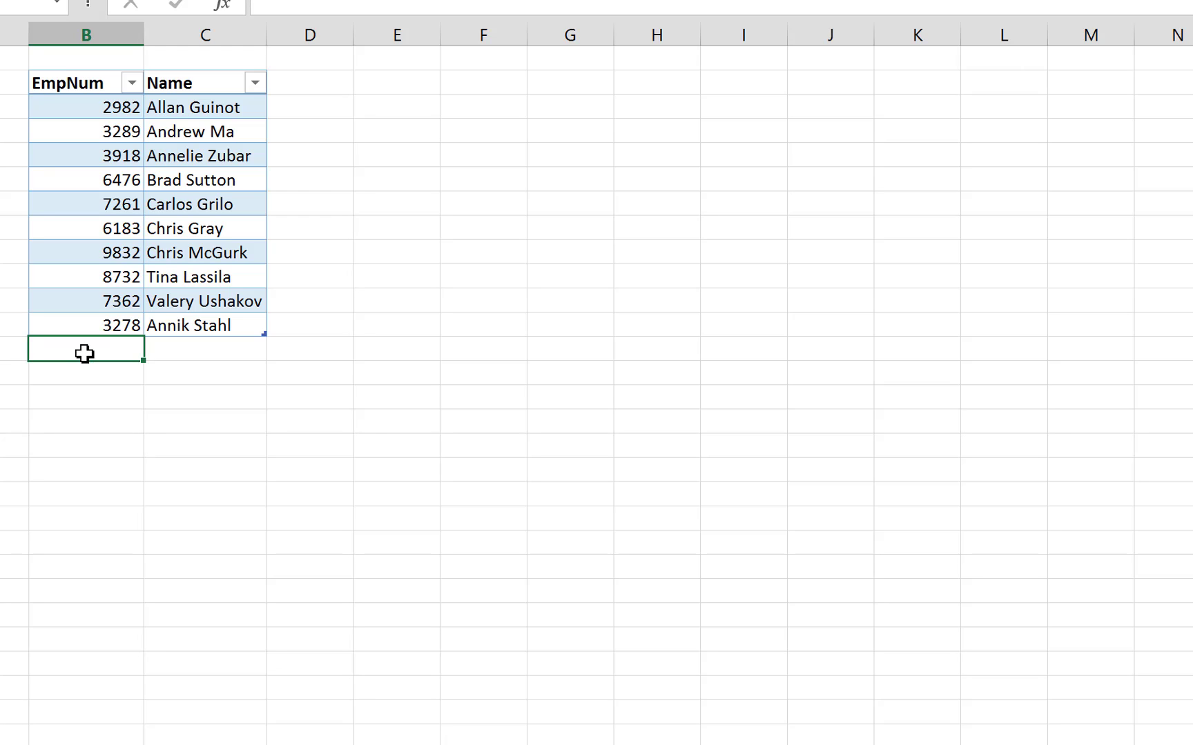
type("7")
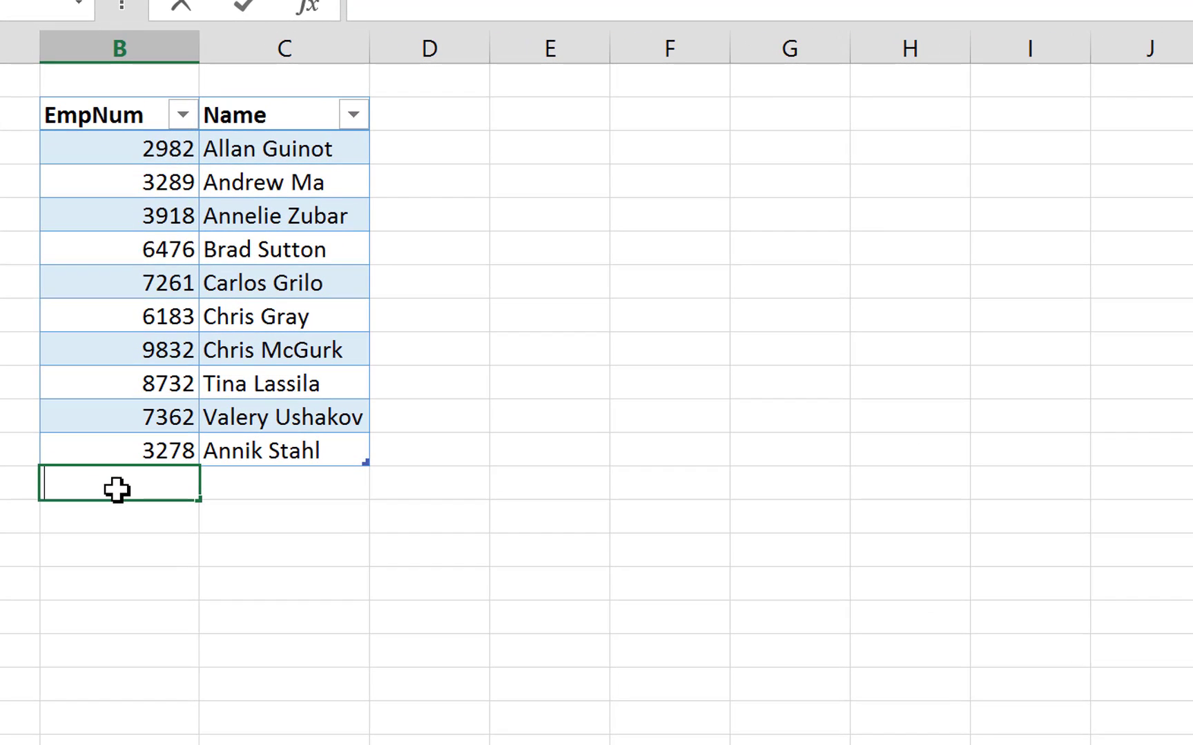
type("2982")
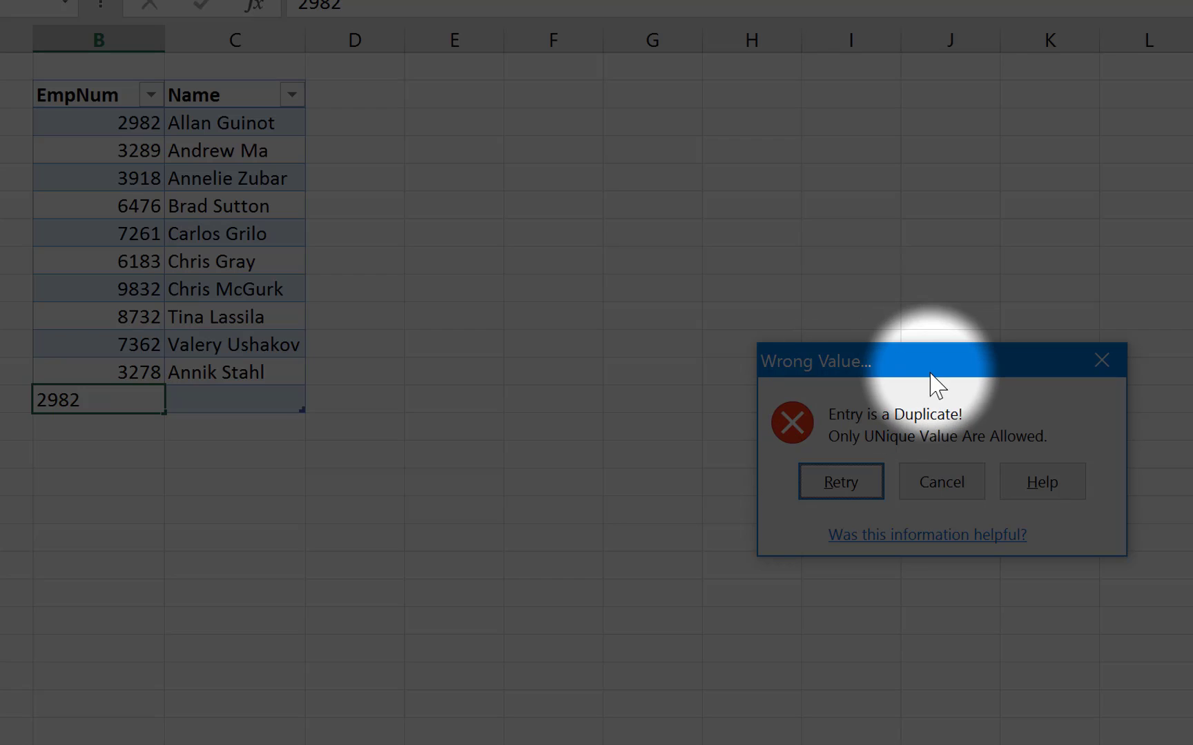
mouse_move(924, 459)
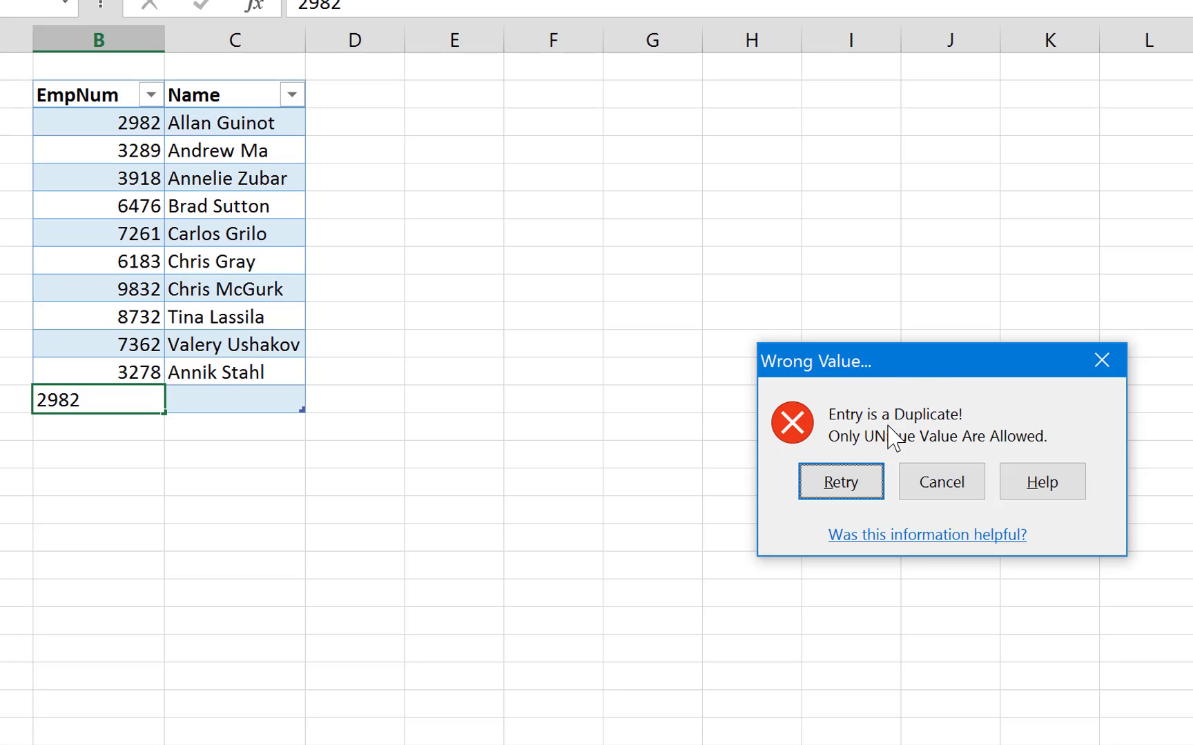
mouse_move(935, 494)
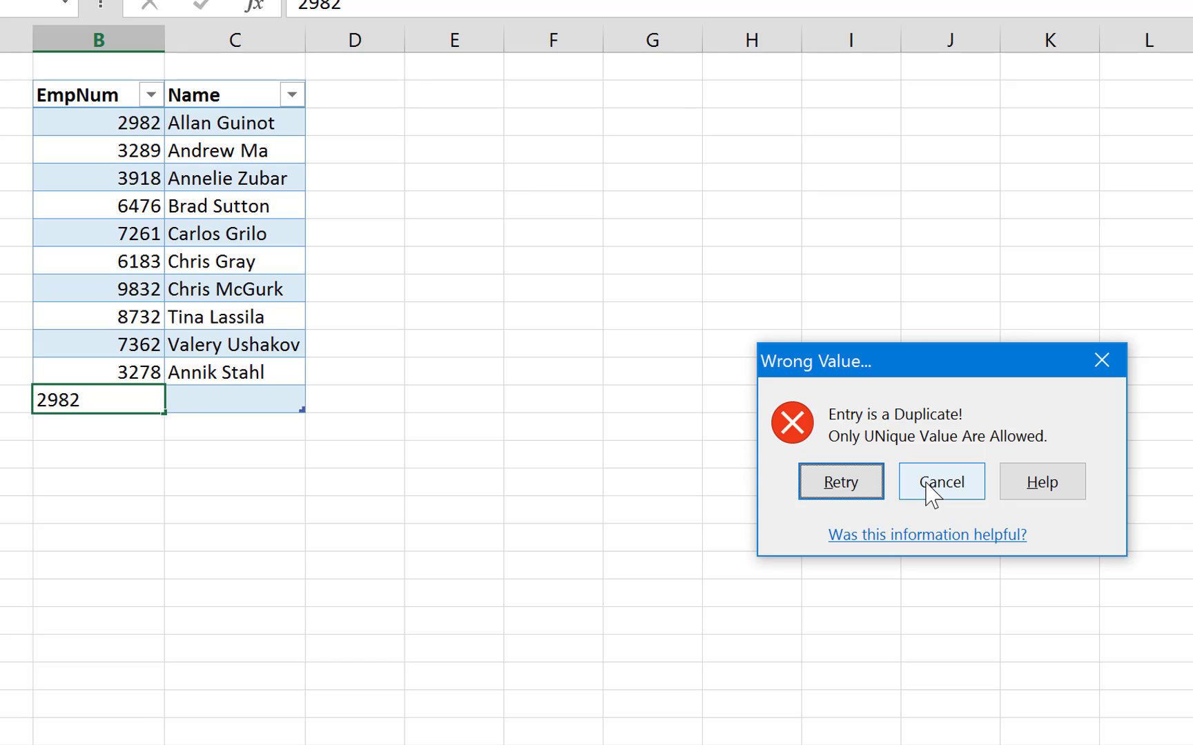
left_click(941, 481)
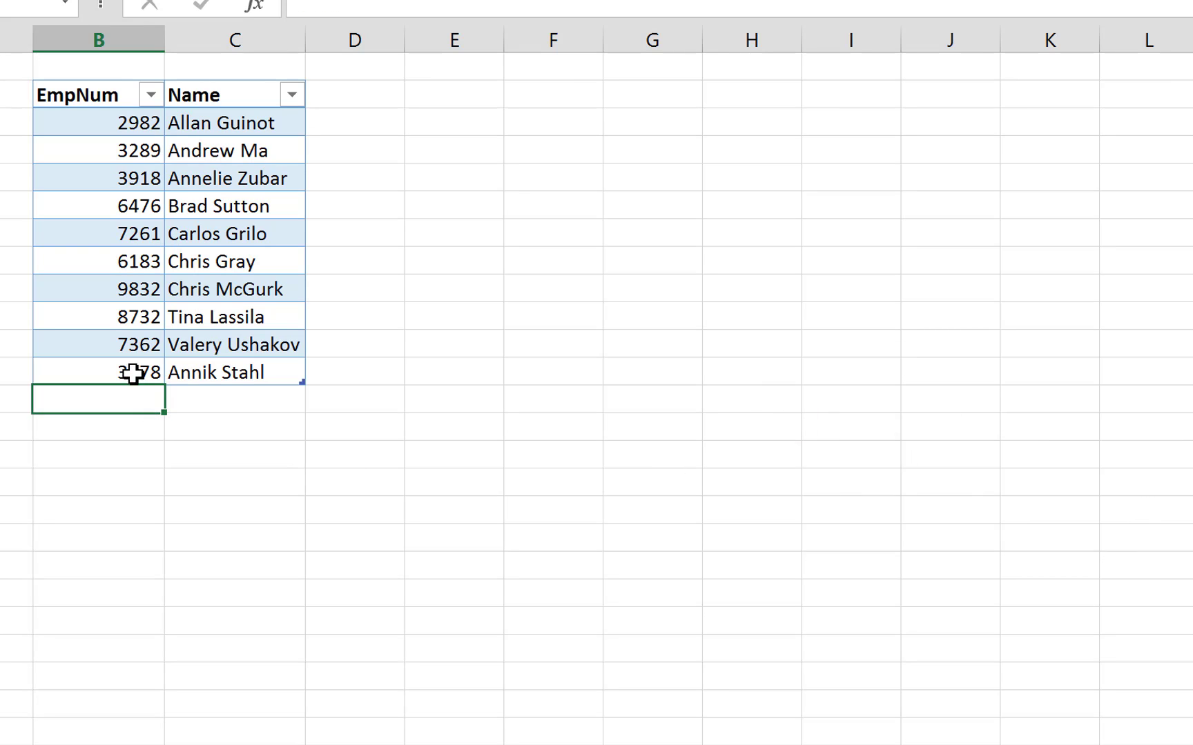
left_click(128, 372)
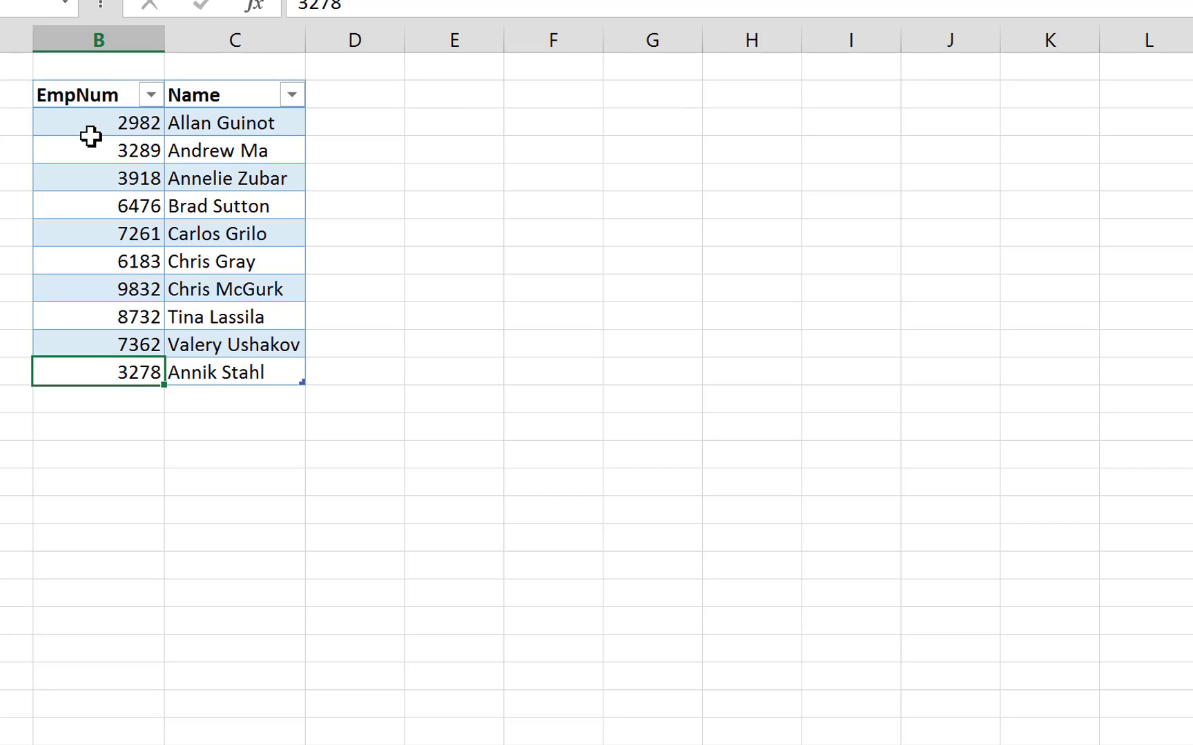
mouse_move(103, 123)
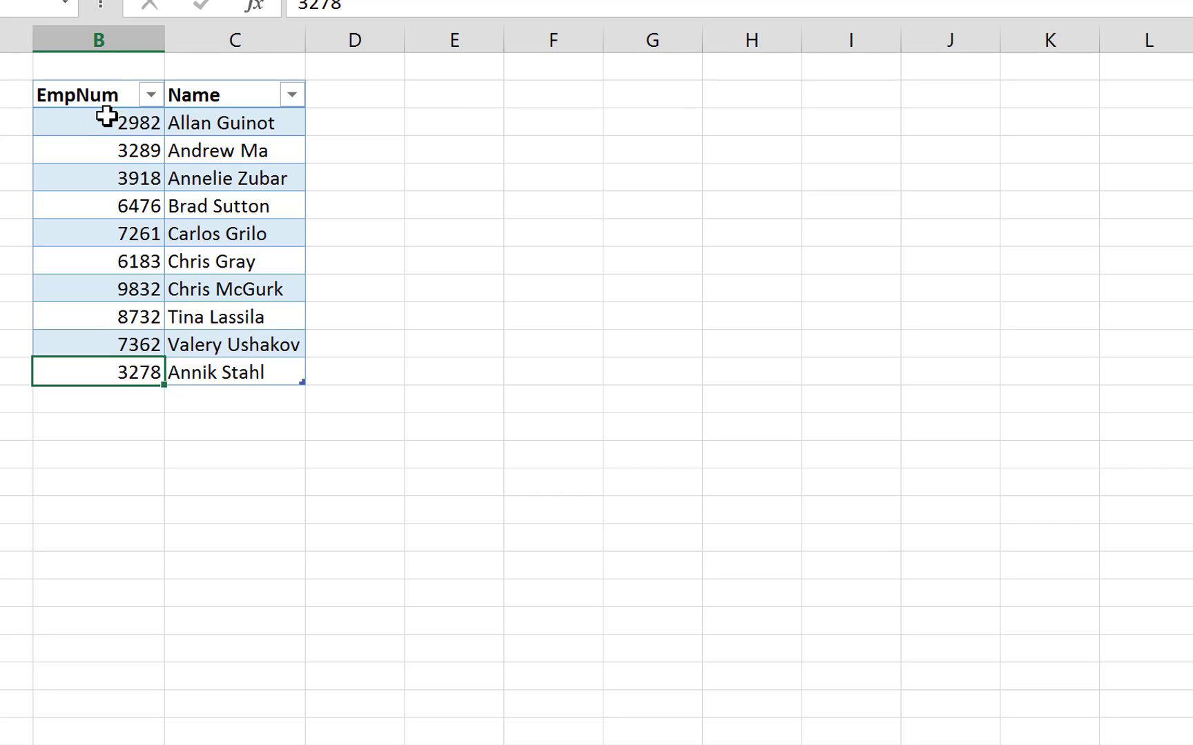
- Apply a Duplicate Values rule with Light Red Fill with Dark Red Text to EmpNum
left_click(100, 123)
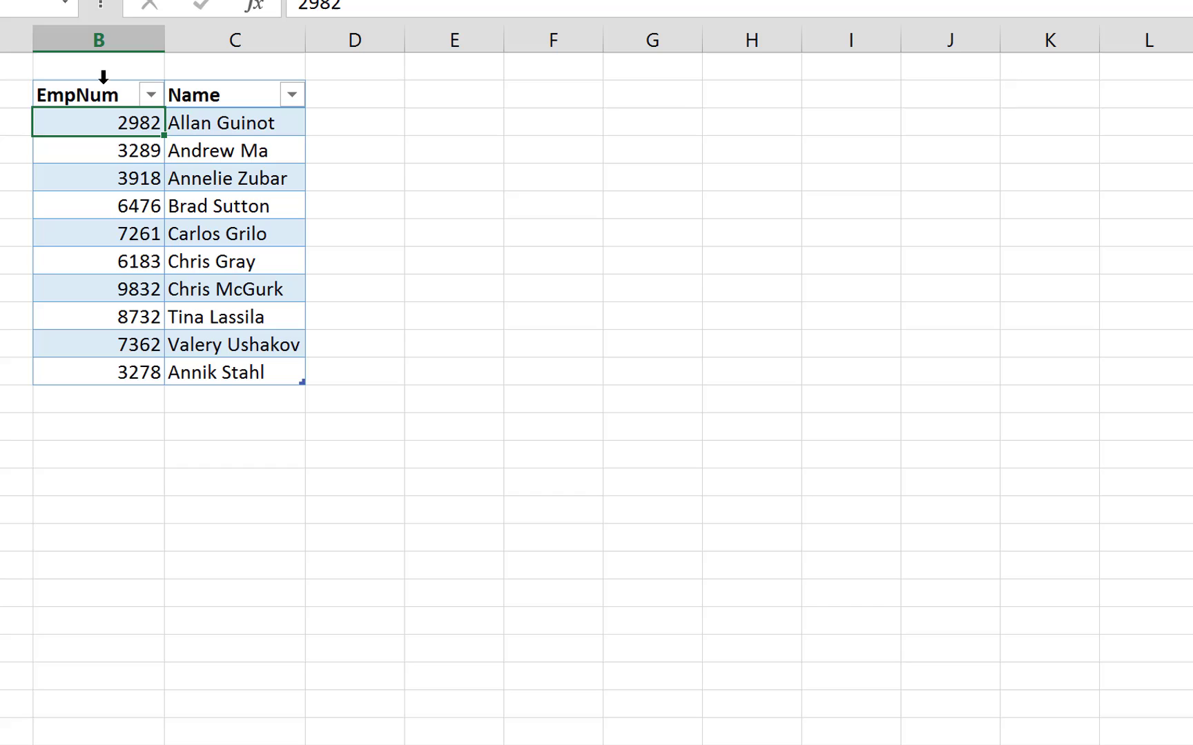
left_click_drag(98, 122, 98, 372)
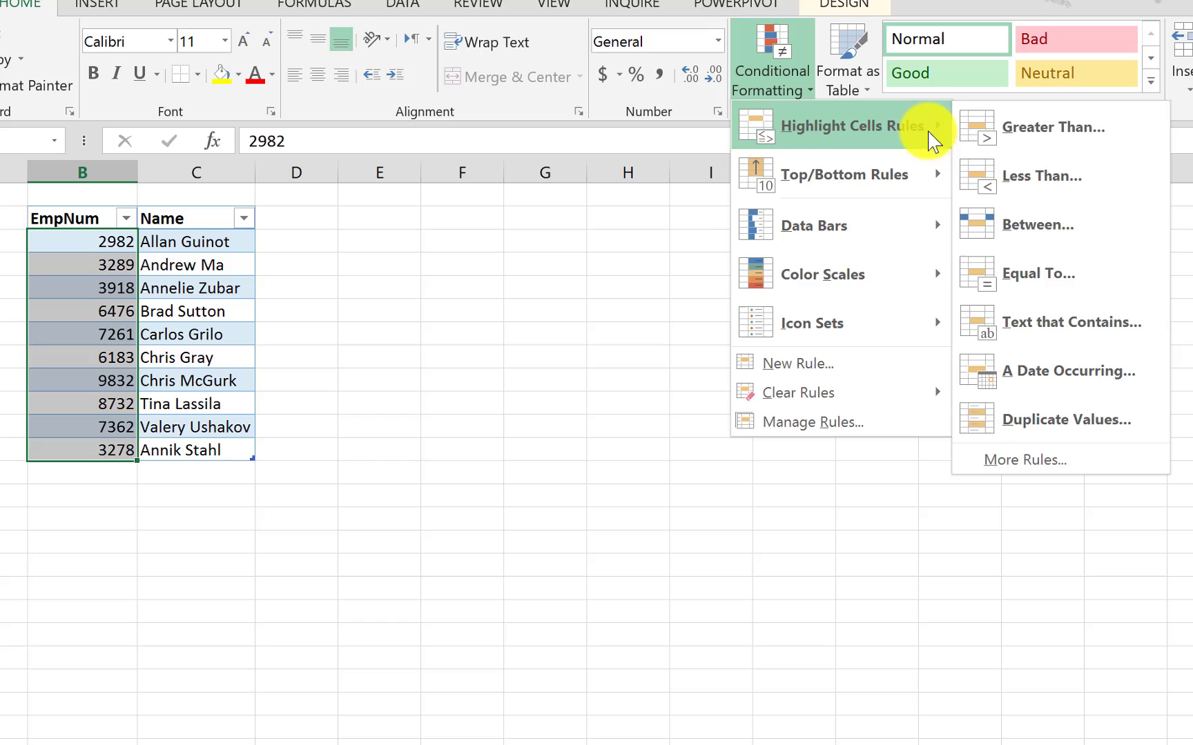
mouse_move(1072, 427)
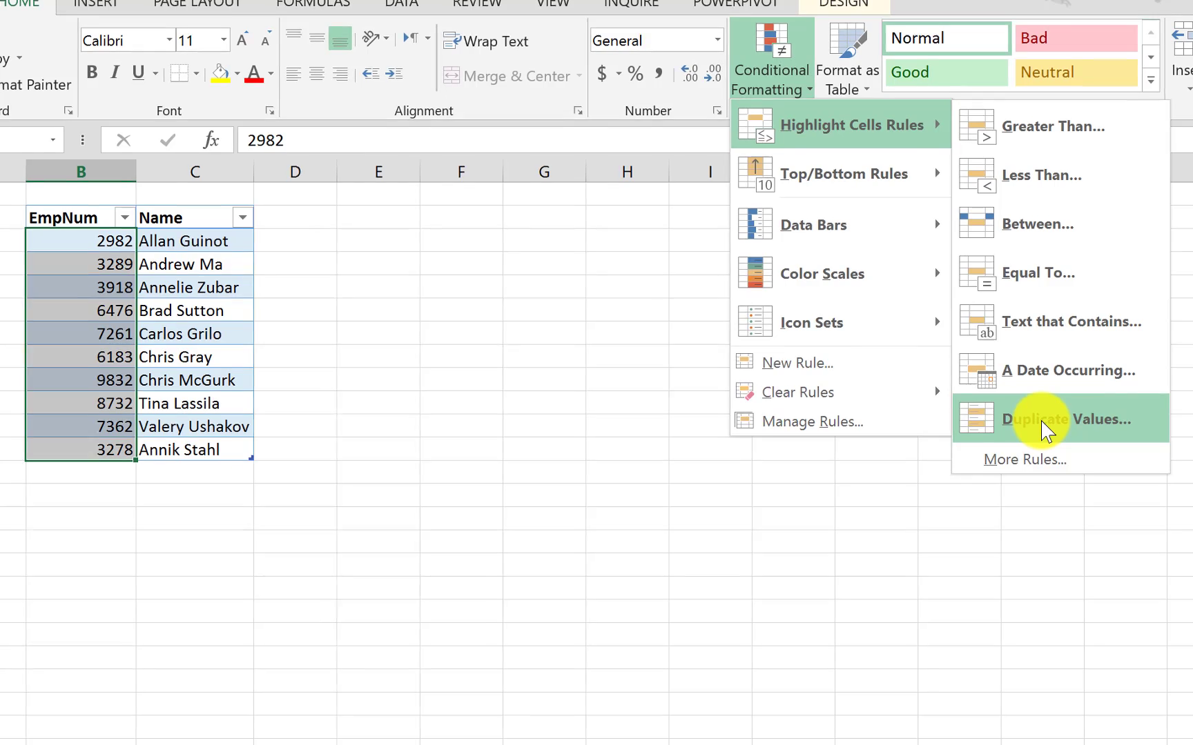
left_click(1067, 419)
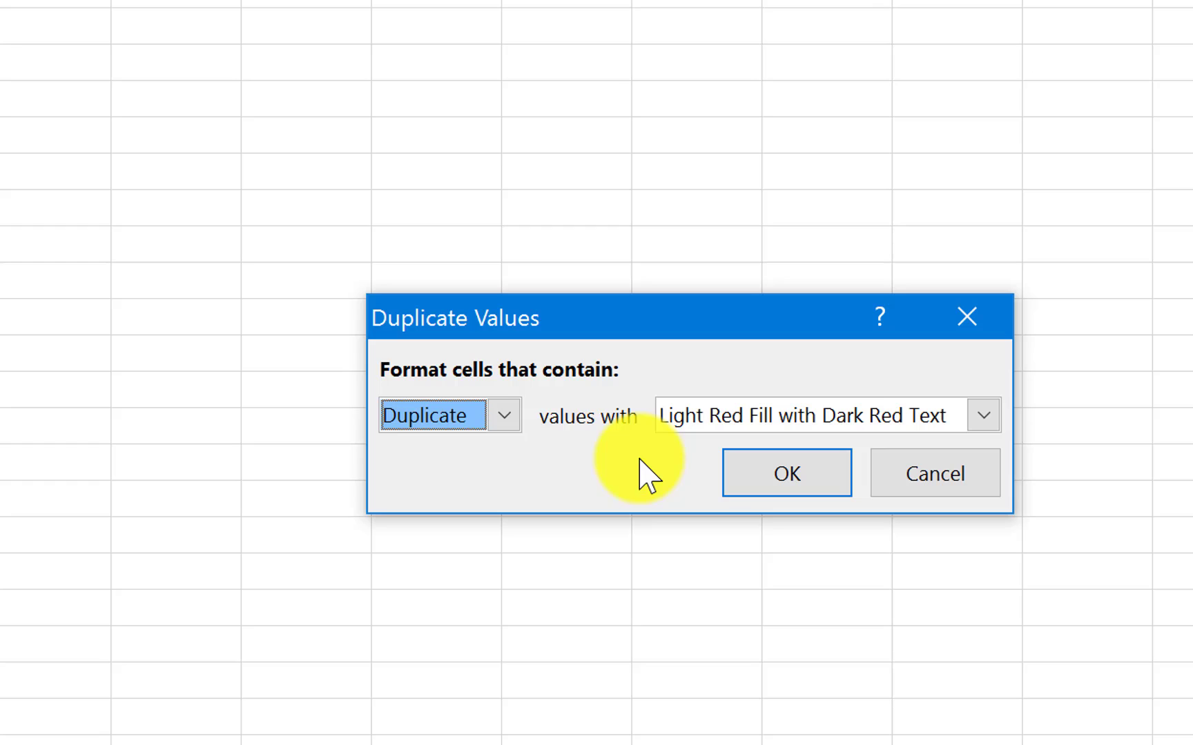
mouse_move(766, 454)
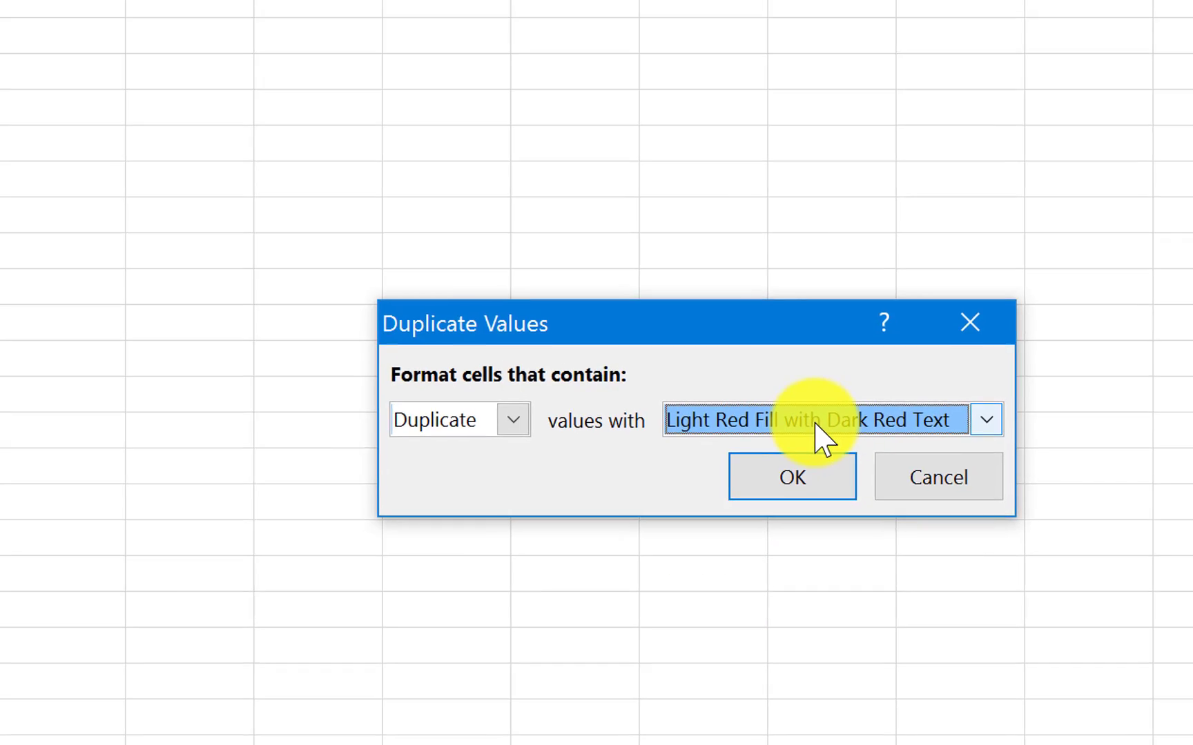
left_click(792, 477)
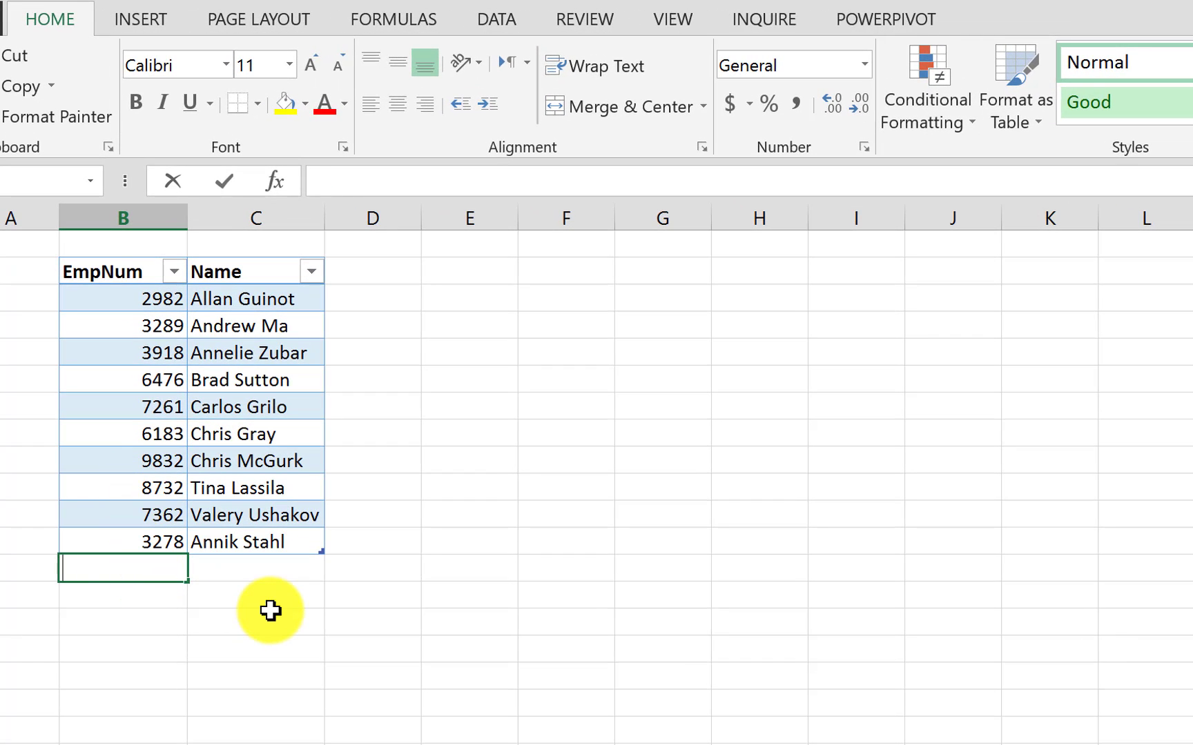
type("3918")
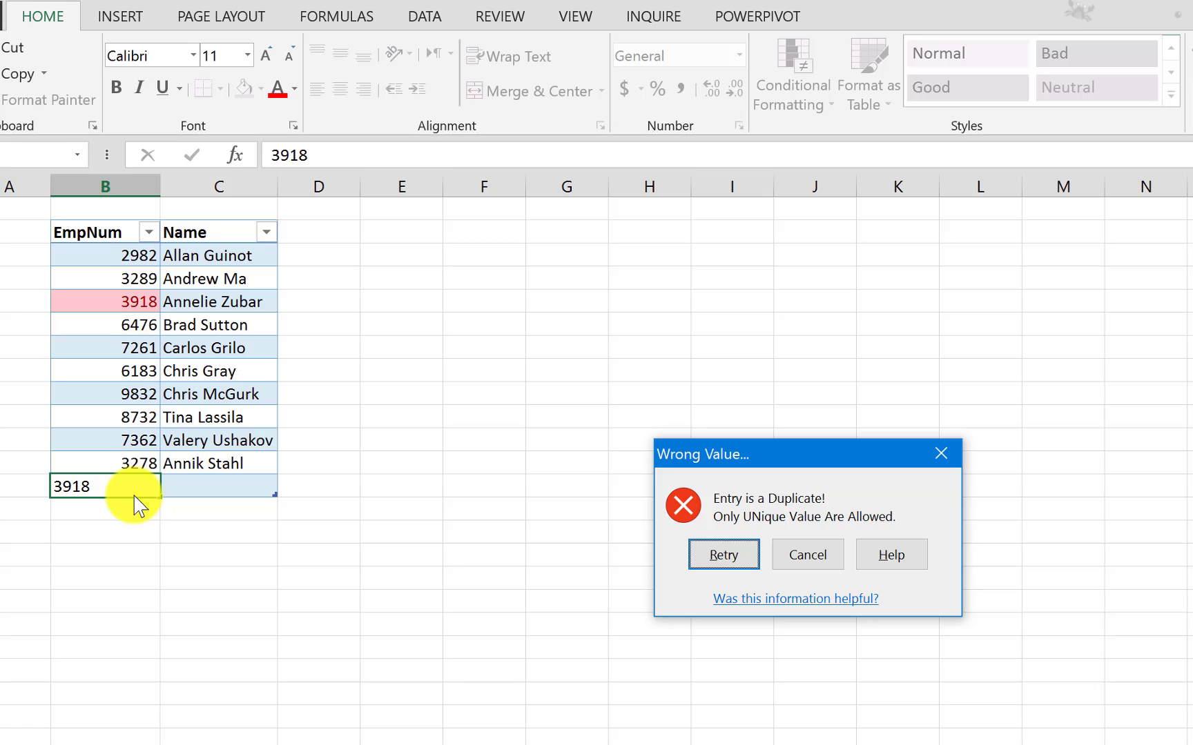
mouse_move(160, 515)
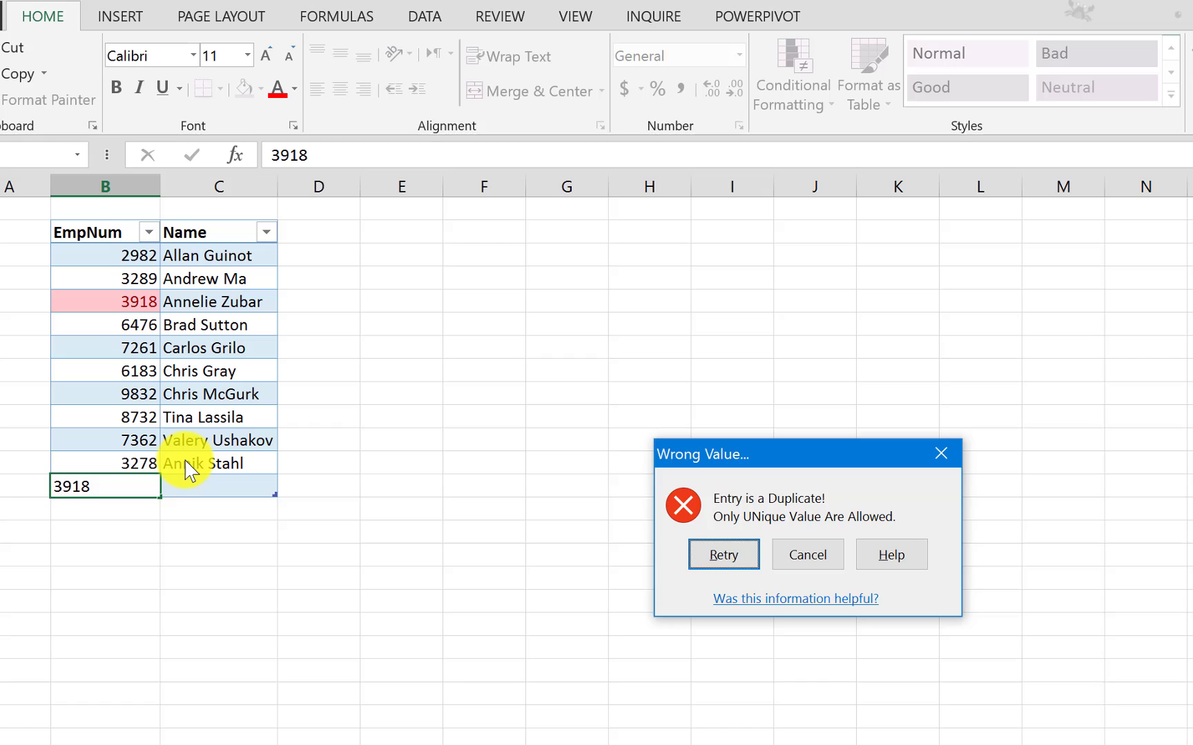
mouse_move(568, 482)
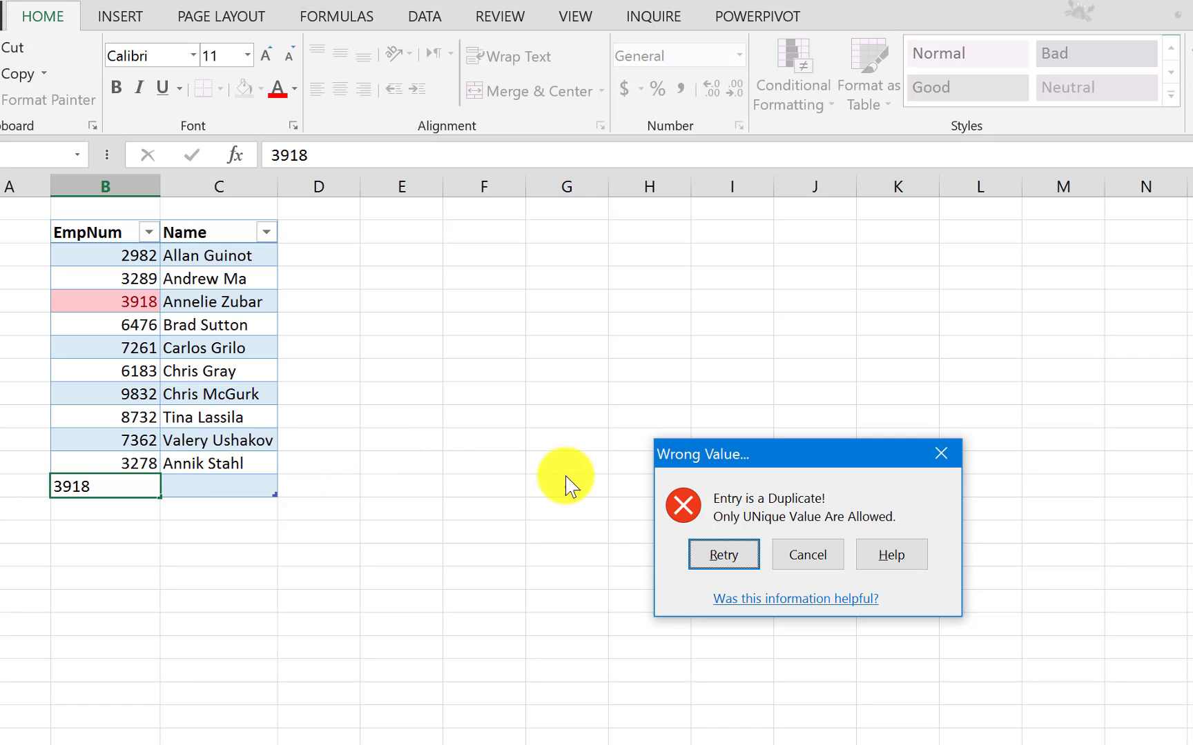
left_click(808, 554)
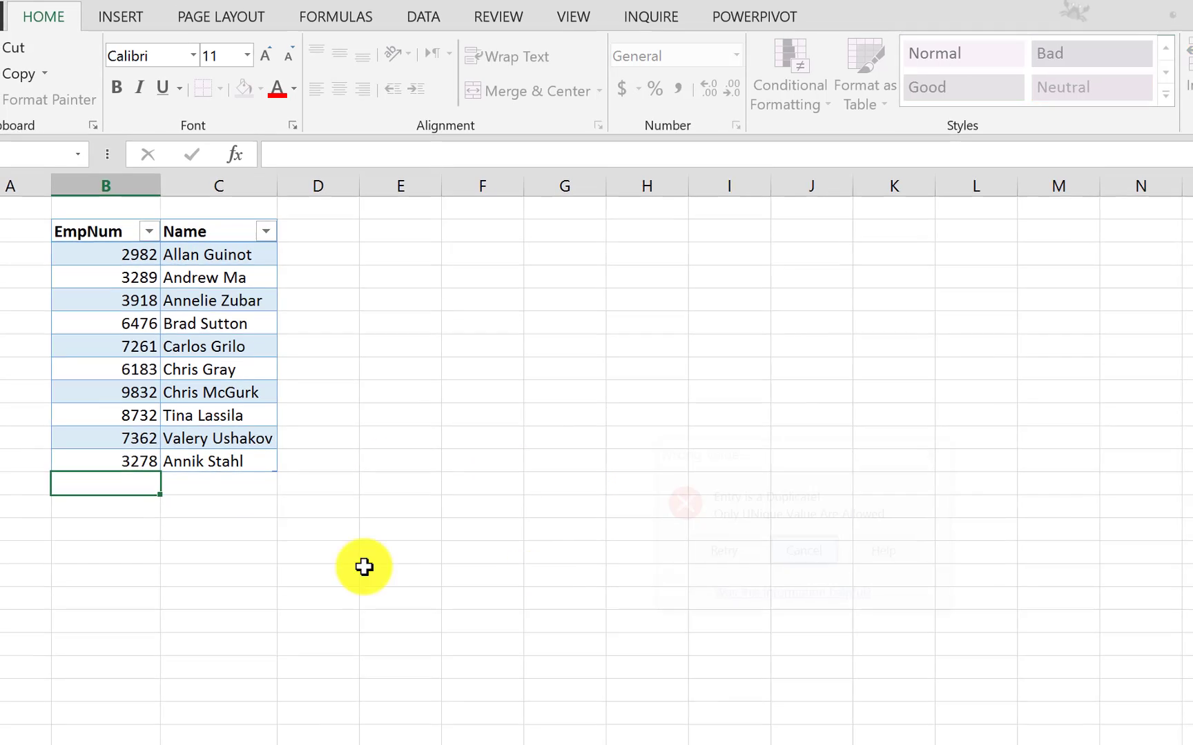